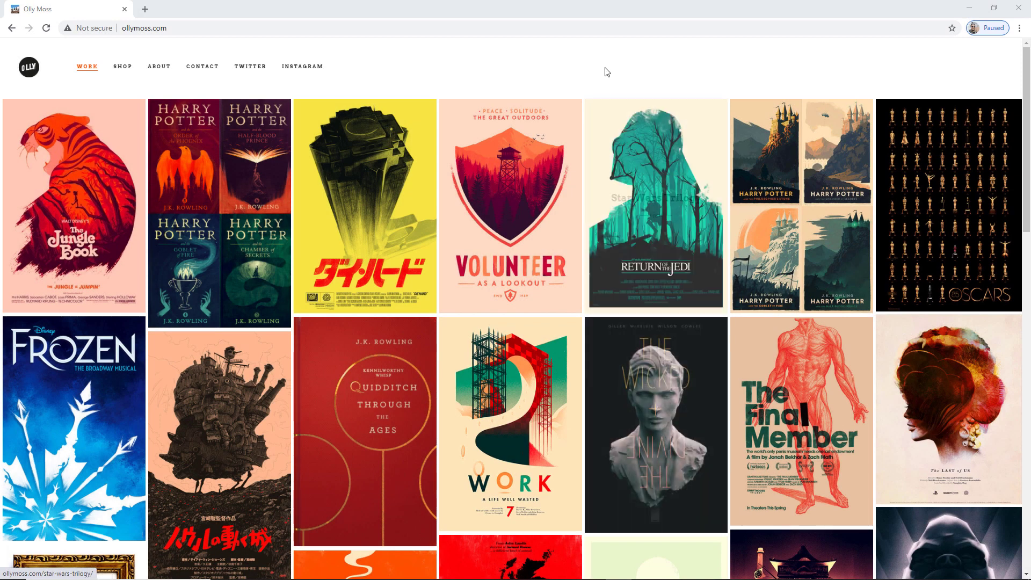
pyautogui.moveTo(606, 70)
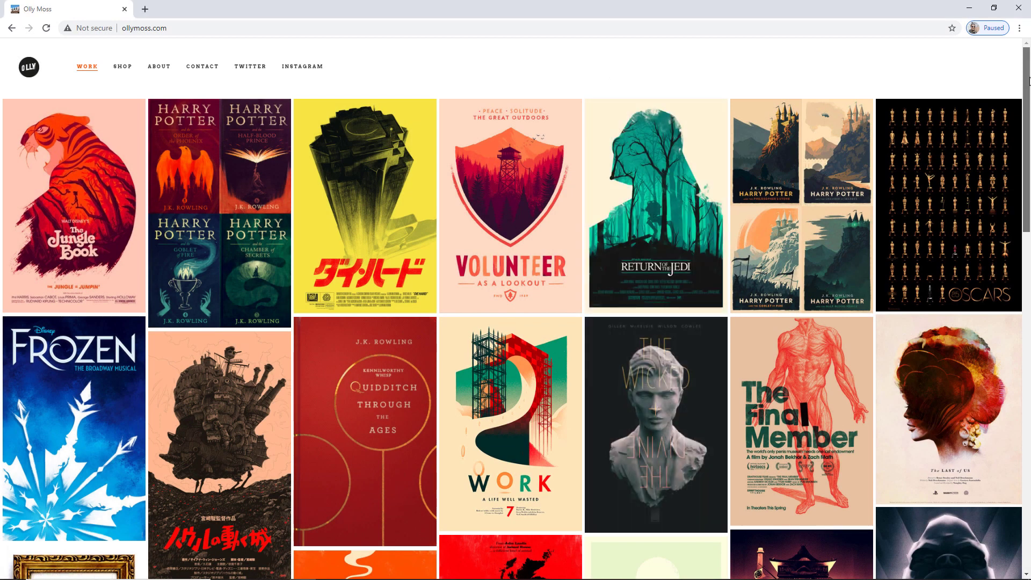
# - Browse the portfolio grid and view the Firewatch and Jungle Book poster pages
pyautogui.scroll(-3)
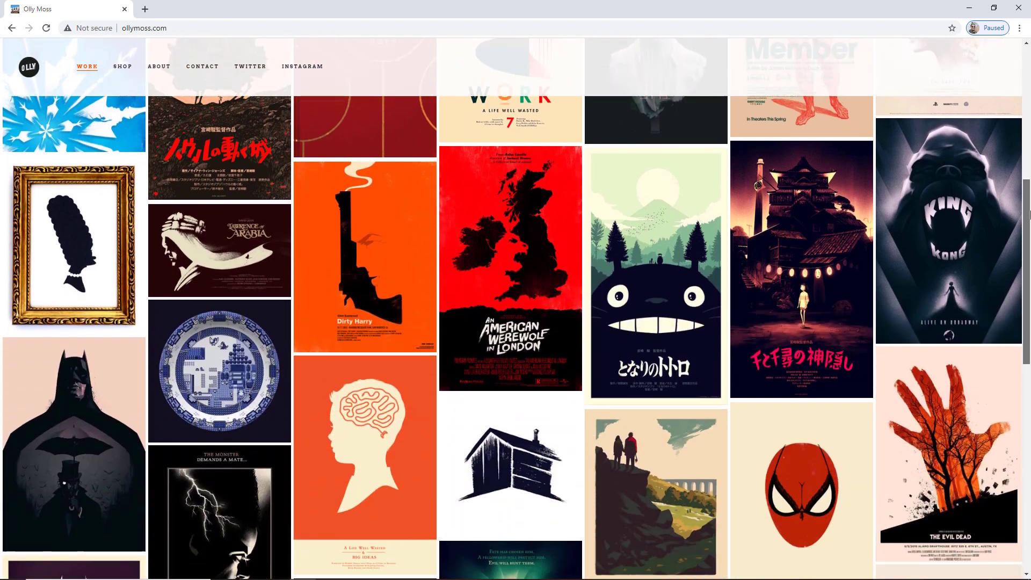
pyautogui.scroll(-3)
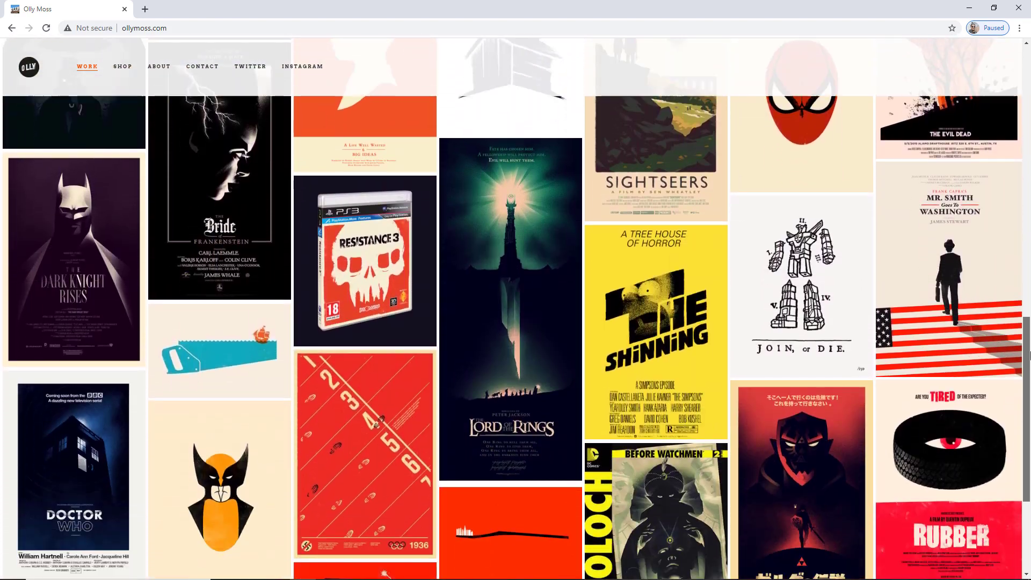
pyautogui.scroll(3)
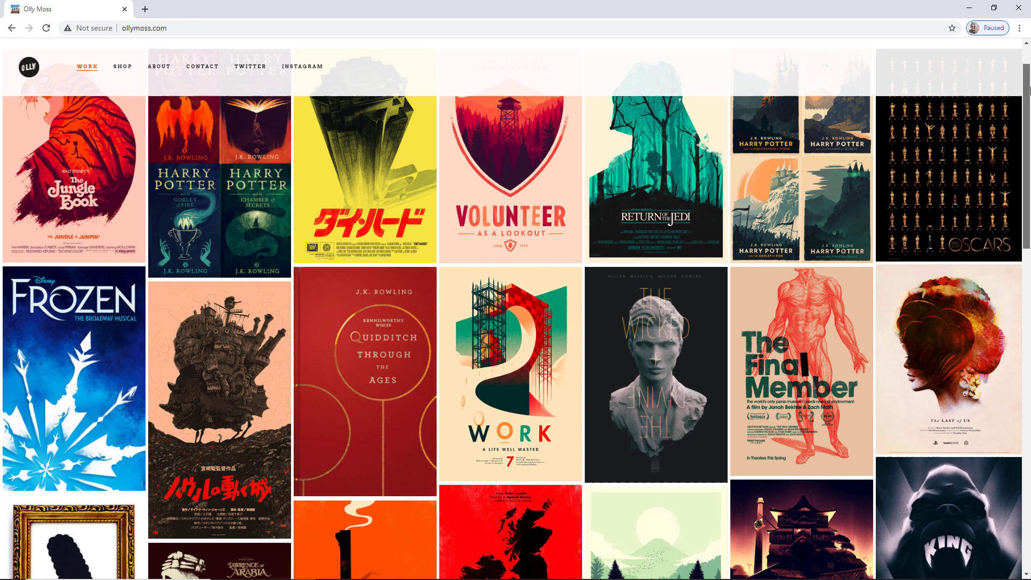
pyautogui.click(509, 174)
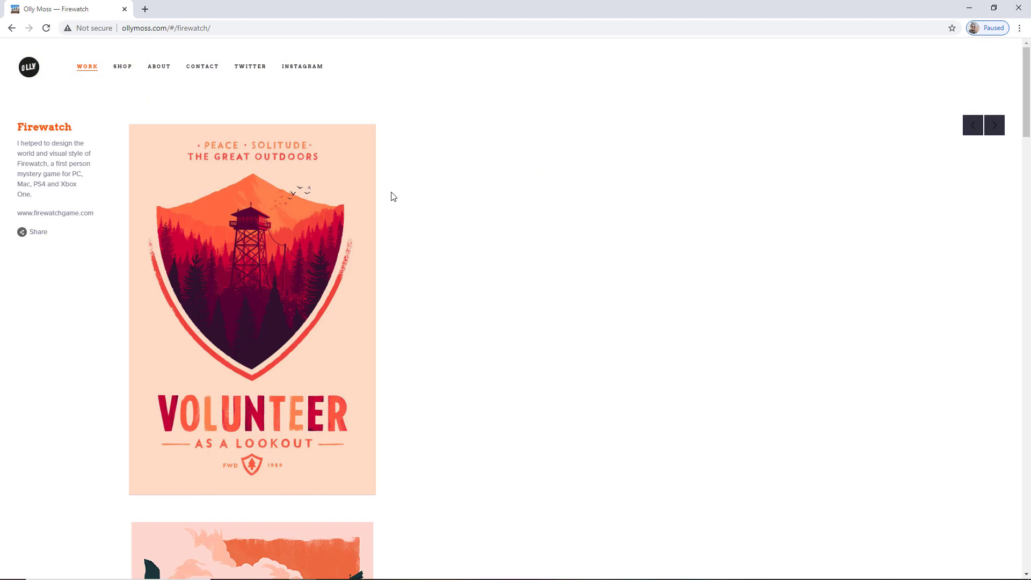
pyautogui.scroll(-3)
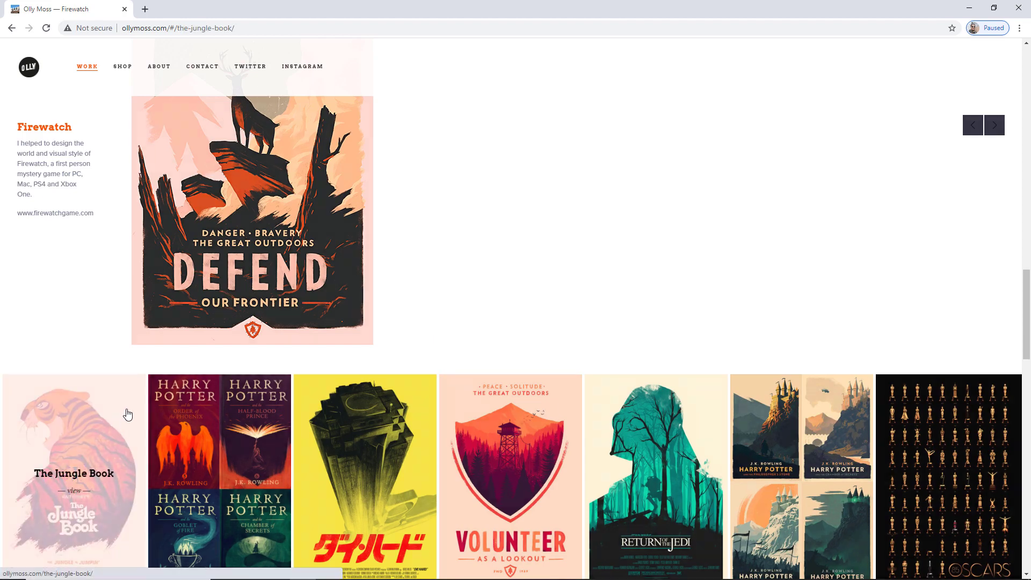
pyautogui.click(74, 473)
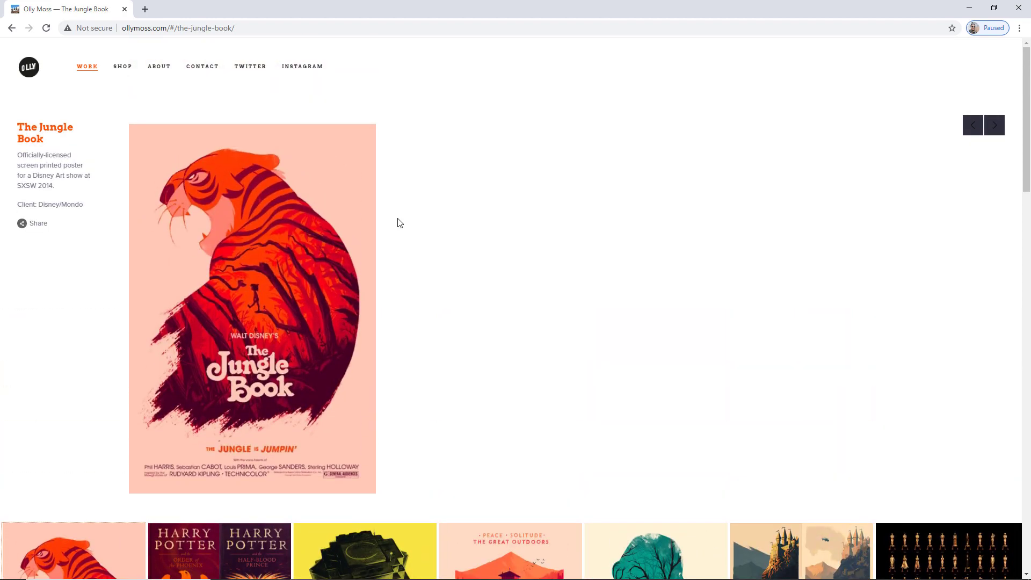
pyautogui.scroll(-3)
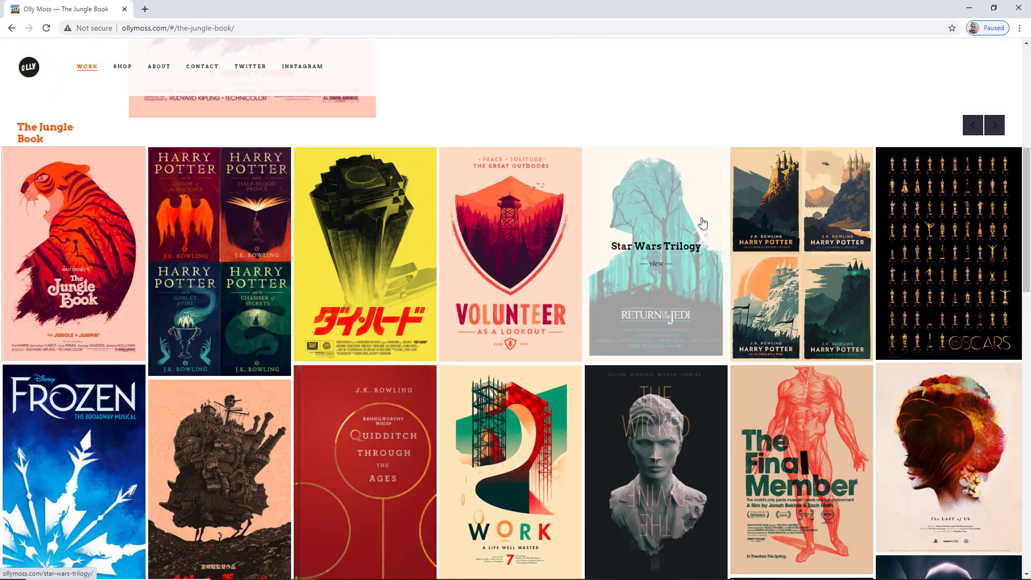
# - View the Star Wars Trilogy project page and scroll through its posters
pyautogui.click(655, 263)
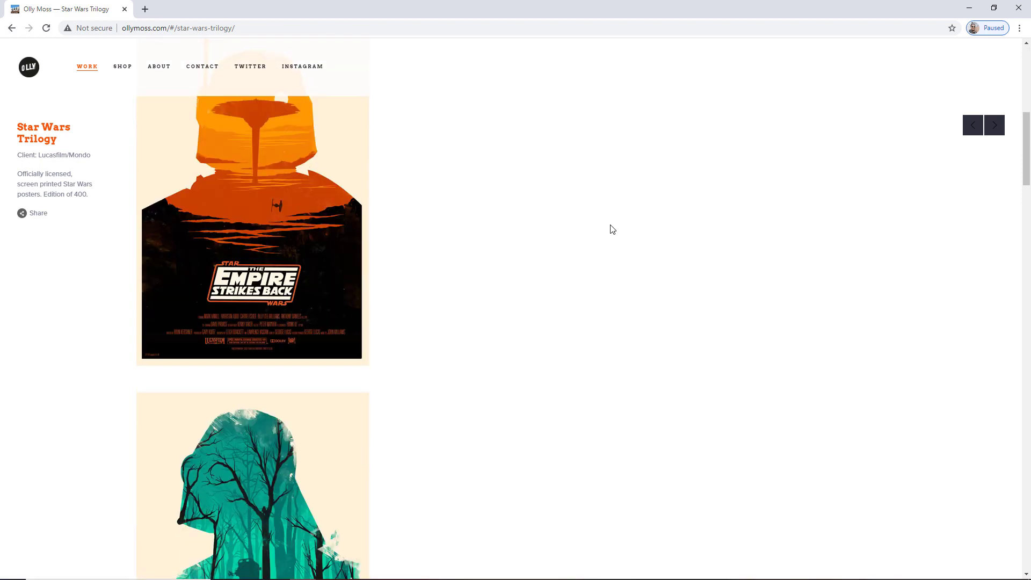
pyautogui.scroll(-3)
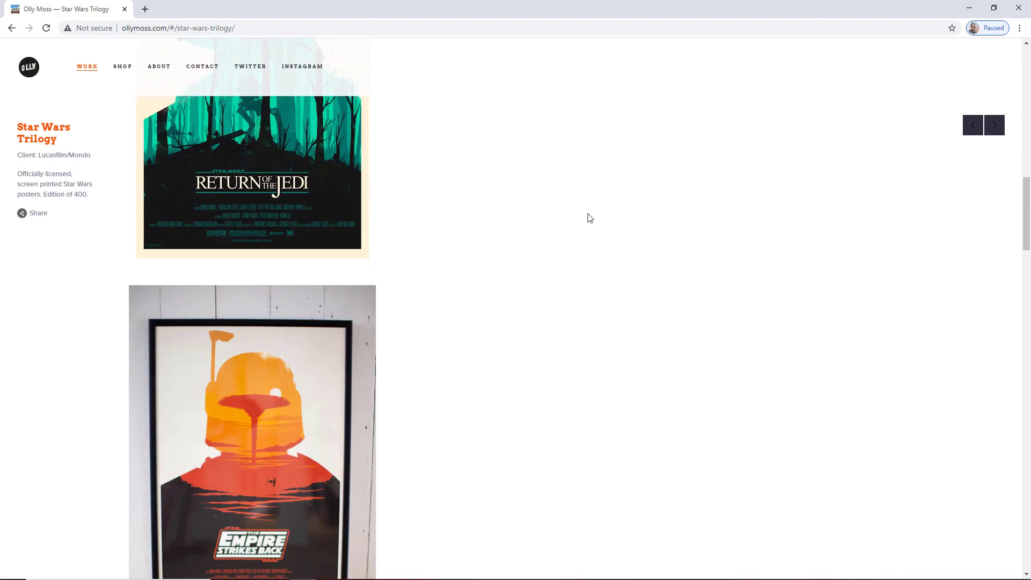
pyautogui.scroll(-3)
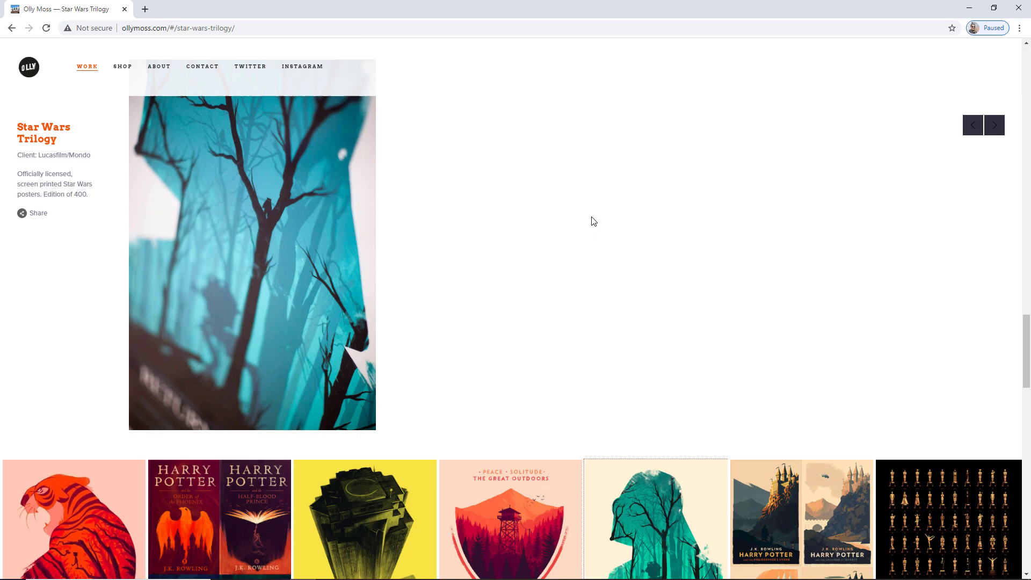
pyautogui.scroll(-3)
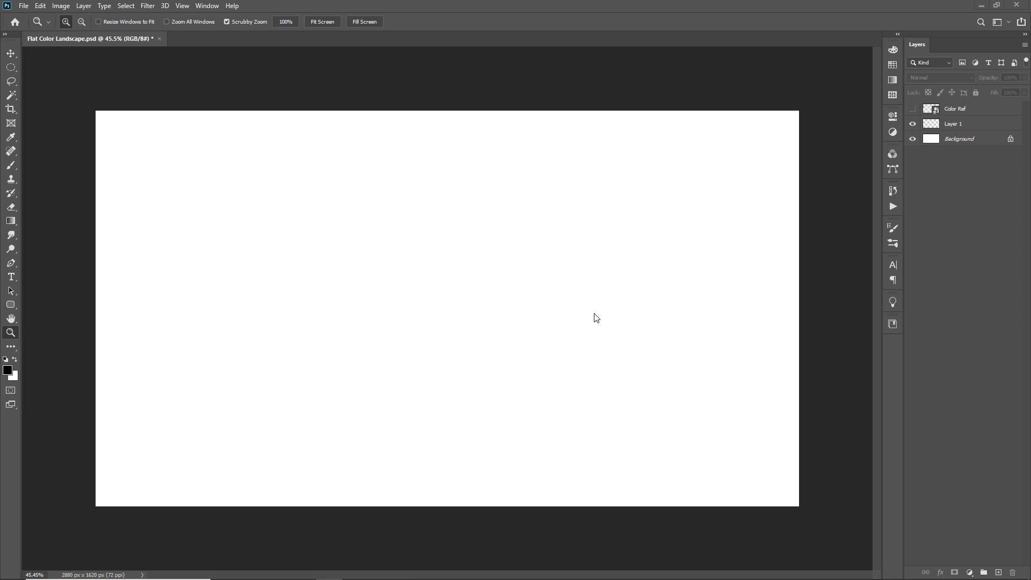
# - Show the Color Ref swatches layer and make Layer 1 the active drawing layer
pyautogui.click(913, 108)
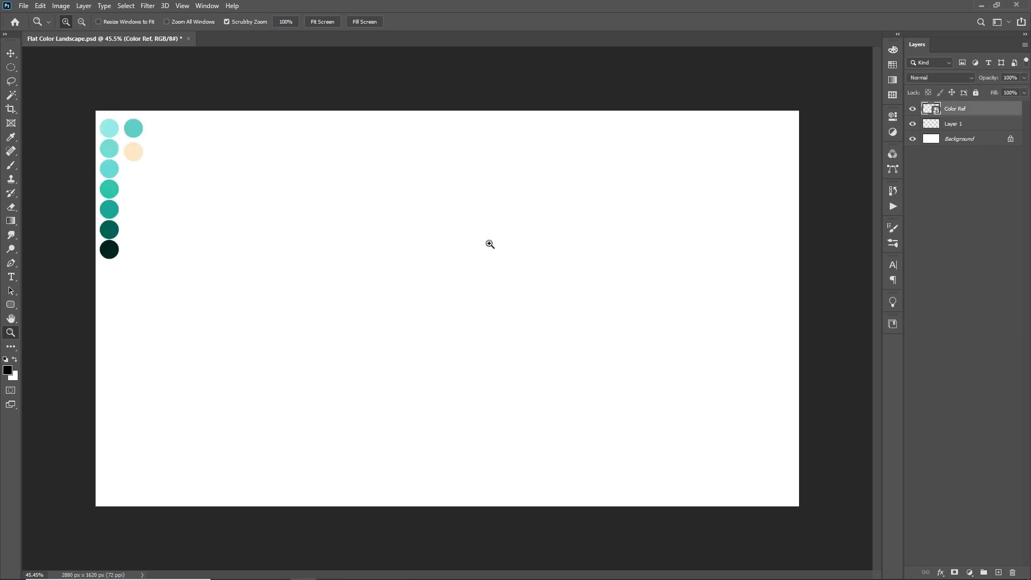
pyautogui.moveTo(485, 244)
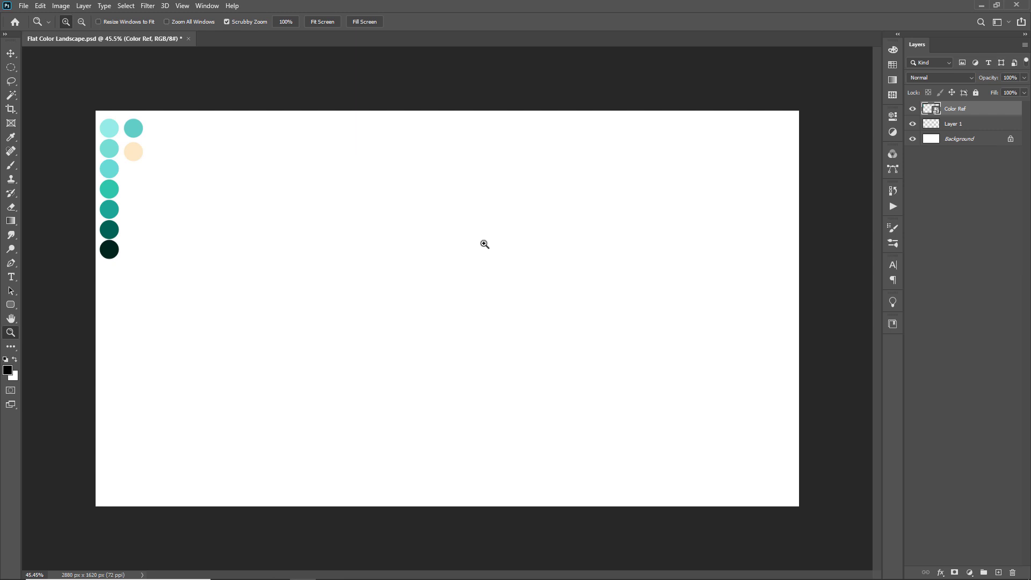
pyautogui.click(954, 123)
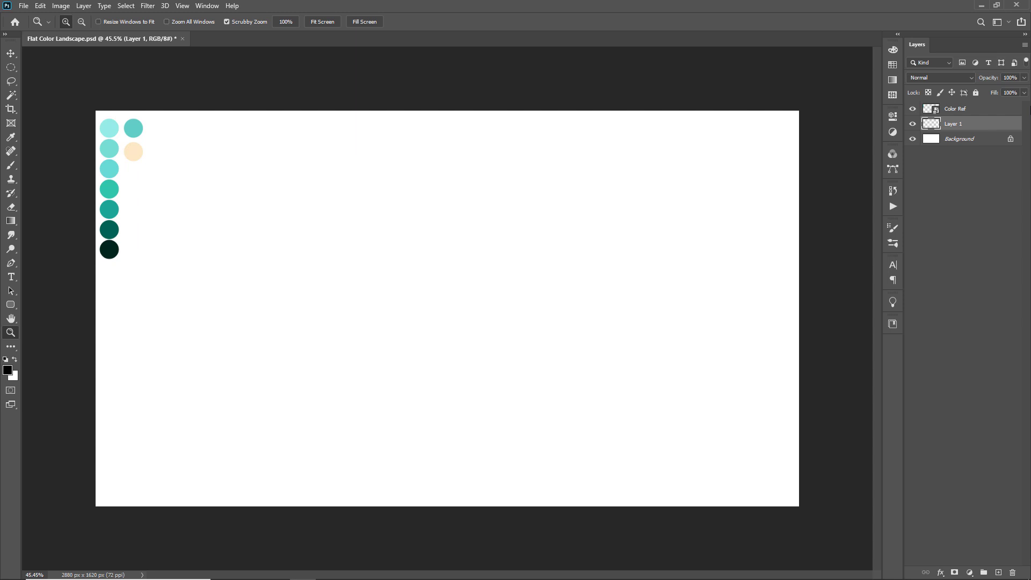
# - Lasso a rolling-hill silhouette on Layer 1 and fill it with the darkest teal swatch
pyautogui.click(11, 82)
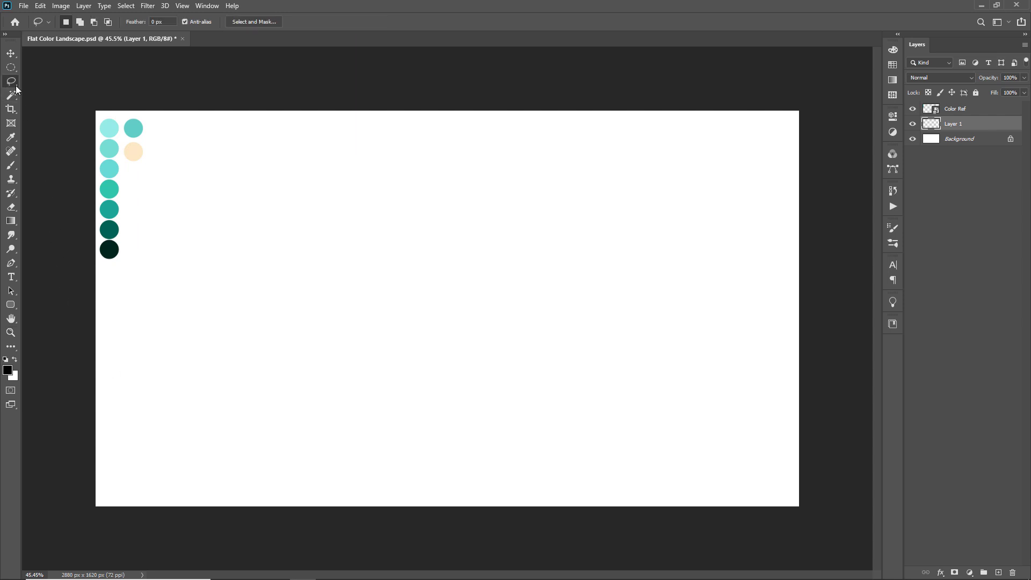
pyautogui.moveTo(11, 86)
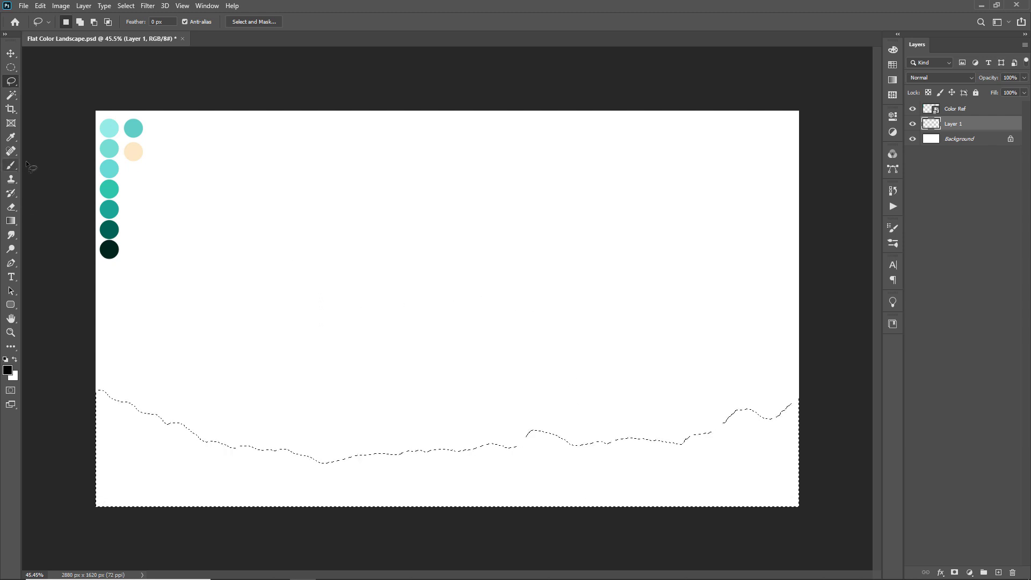
pyautogui.click(11, 136)
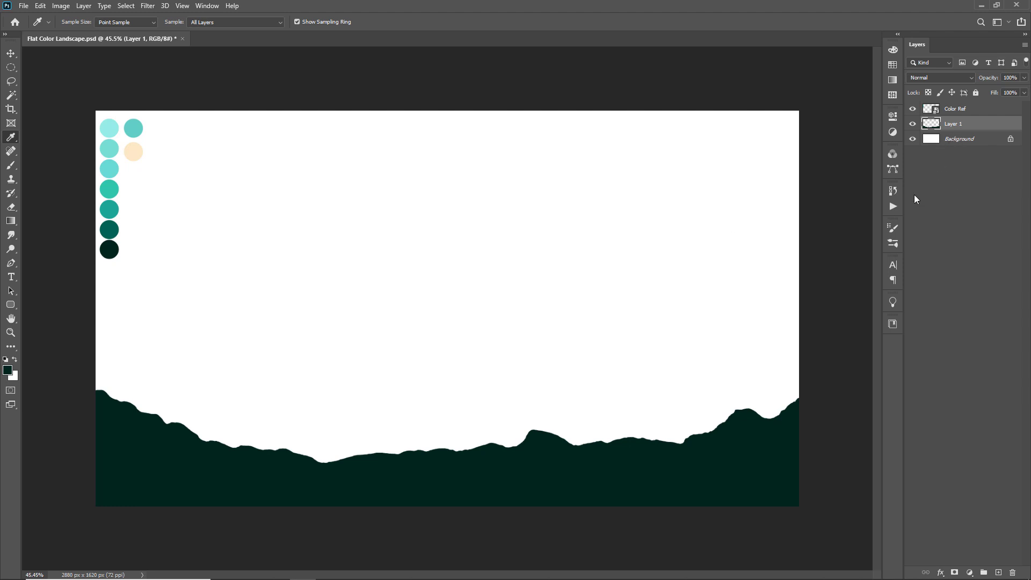
pyautogui.moveTo(957, 138)
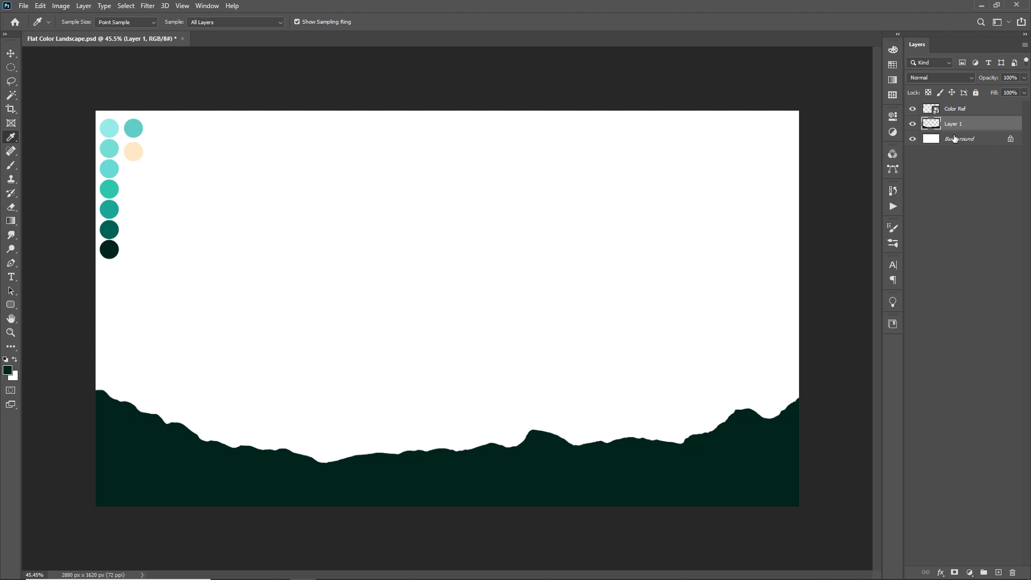
pyautogui.moveTo(955, 140)
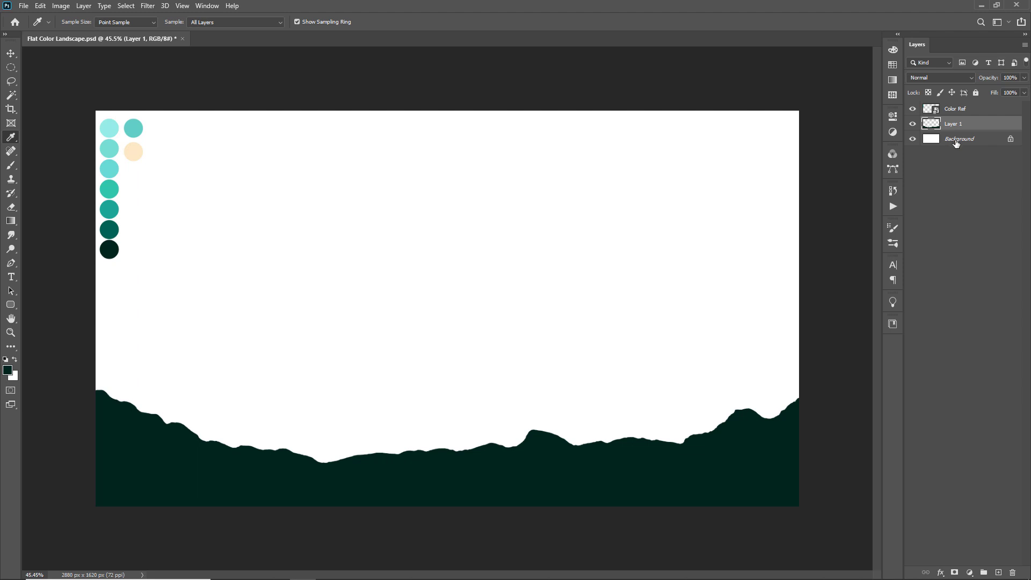
# - Fill a taller mid-teal ridge on new Layer 2 behind the hills, then add Layer 3 beneath
pyautogui.click(986, 573)
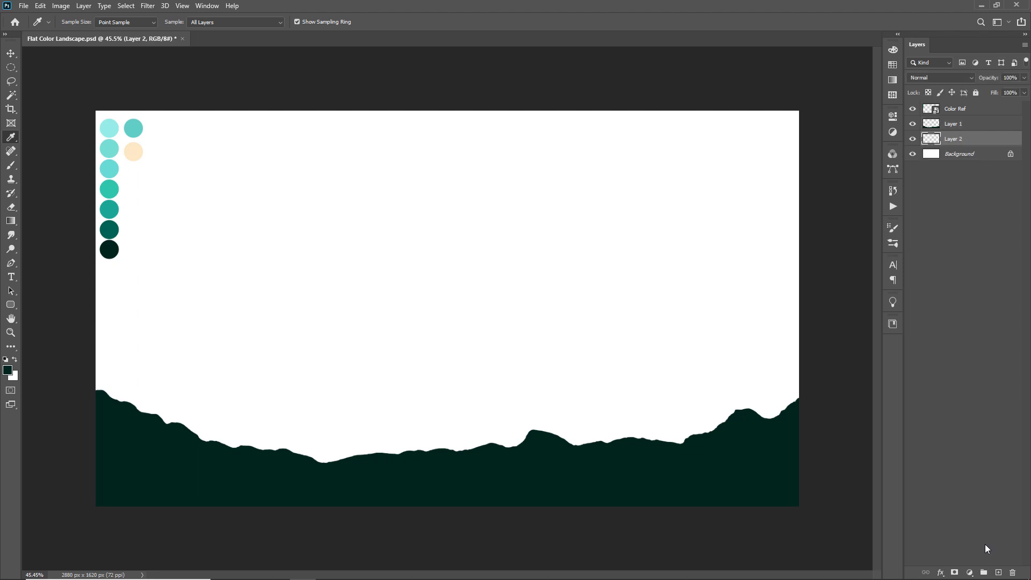
pyautogui.click(11, 81)
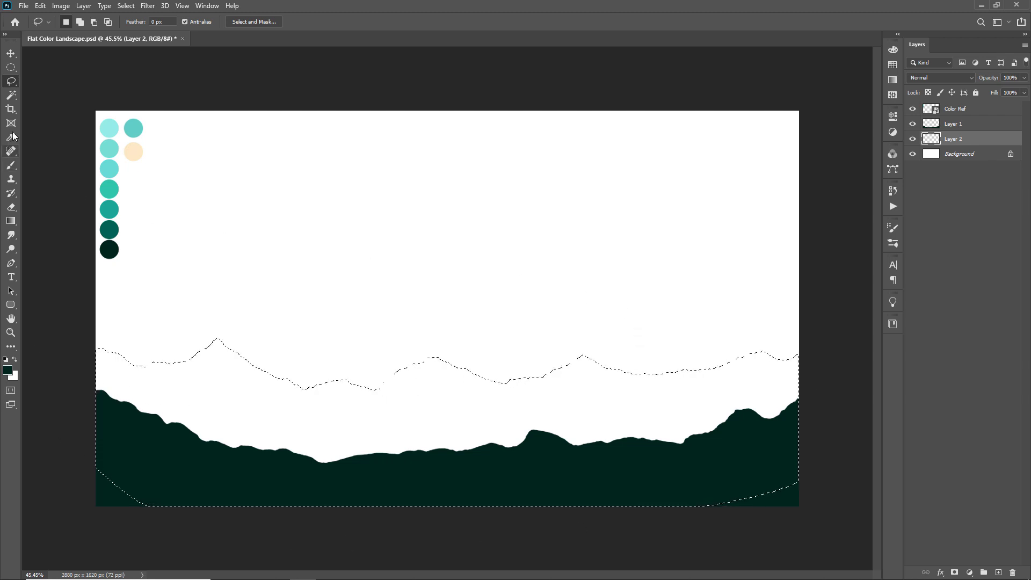
pyautogui.click(10, 137)
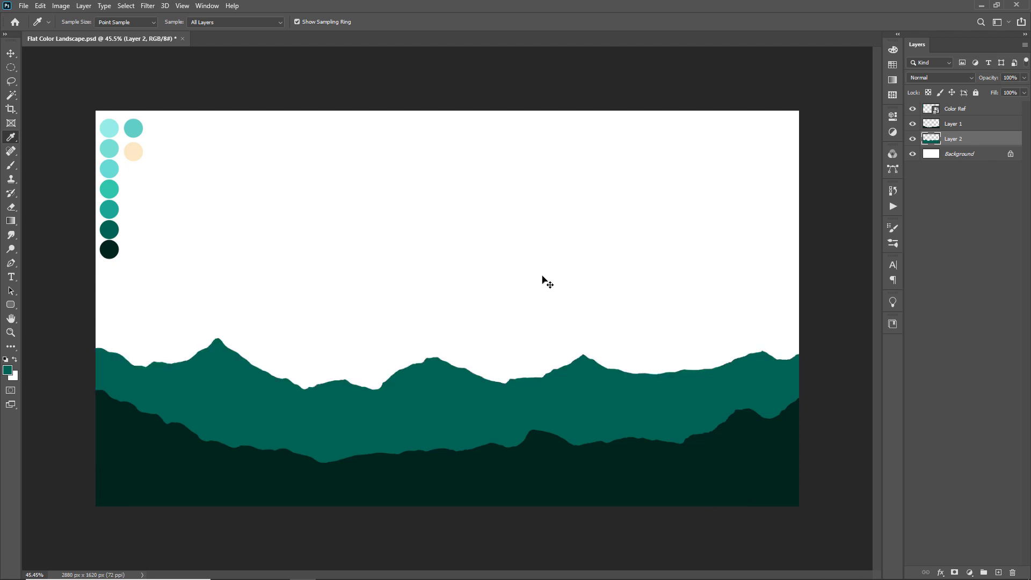
pyautogui.click(11, 53)
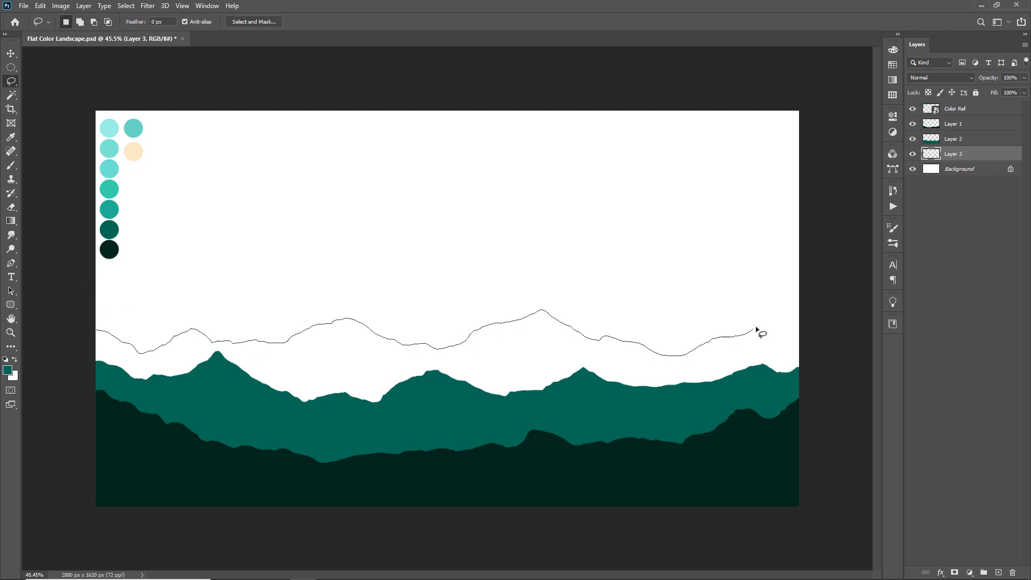
# - Fill further teal ridges on Layers 3 and 4, lighter toward the back, and add Layer 5
pyautogui.click(10, 54)
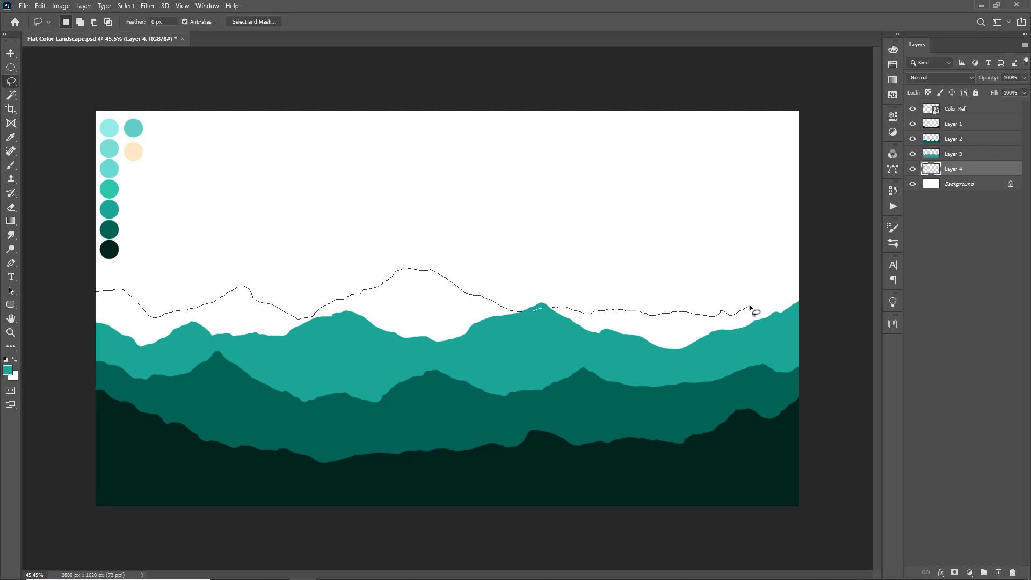
pyautogui.click(11, 138)
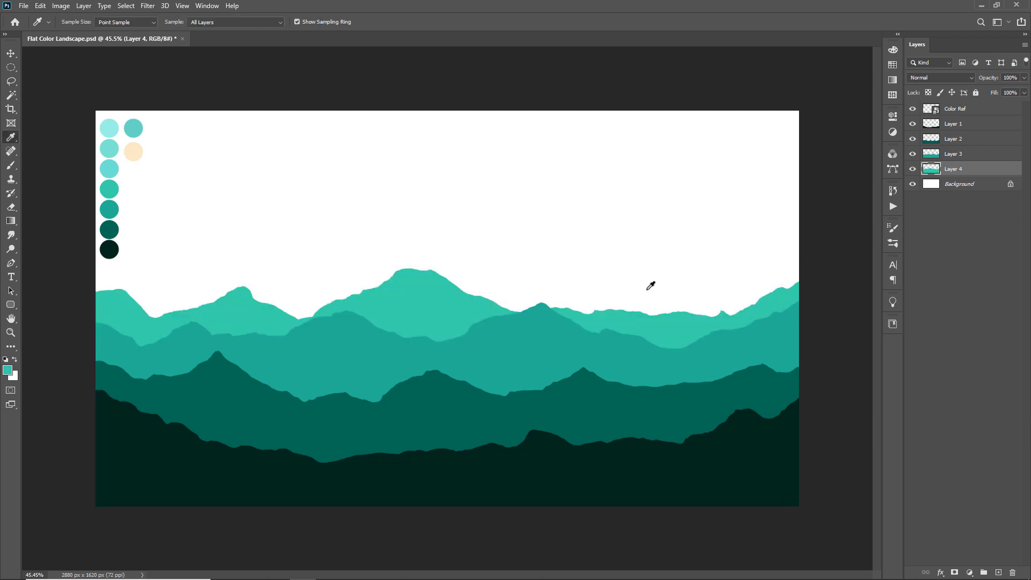
pyautogui.click(11, 80)
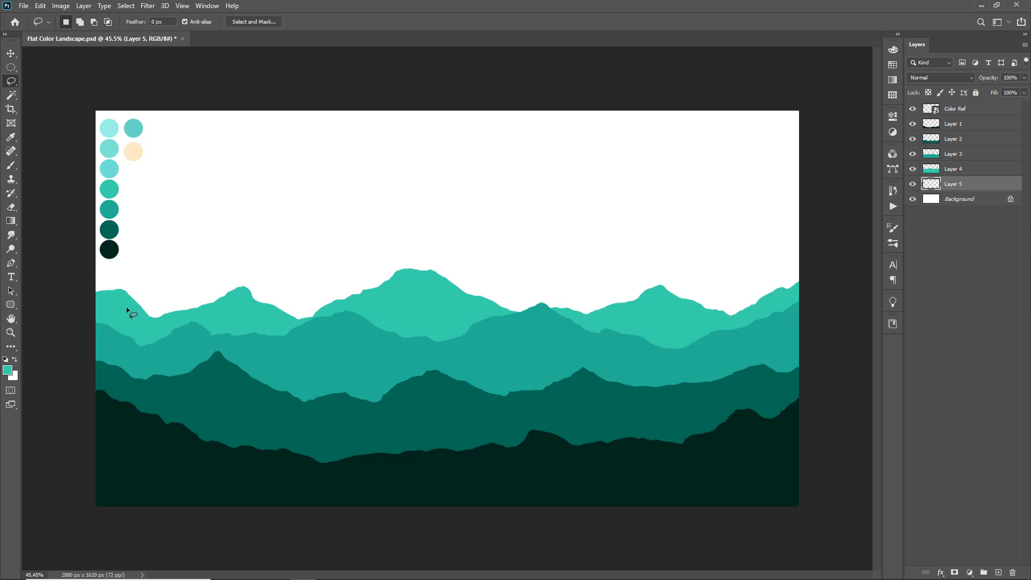
# - Fill two pale teal back ranges on Layers 5 and 6, with a tall central peak, then deselect
pyautogui.click(10, 139)
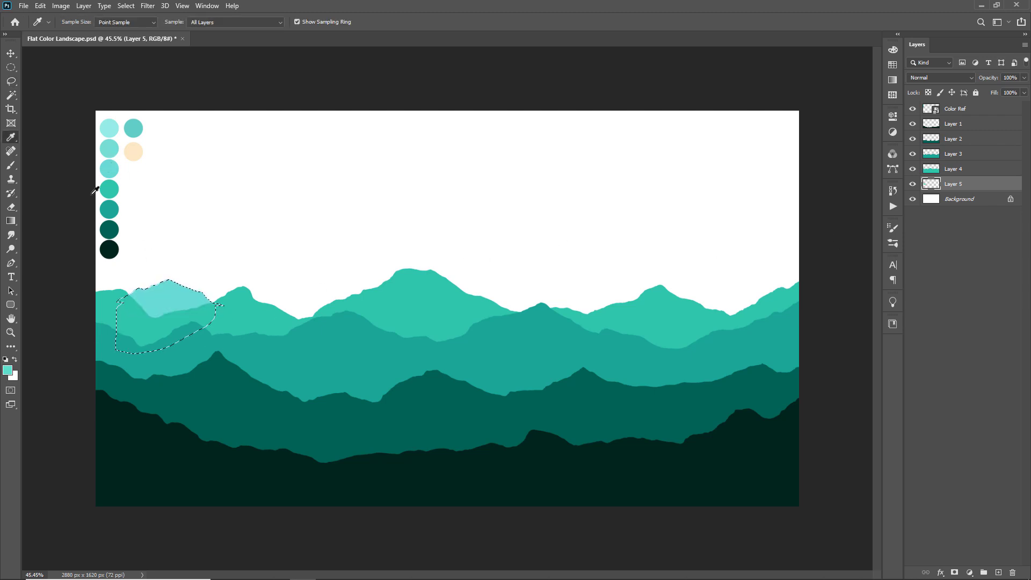
pyautogui.click(11, 81)
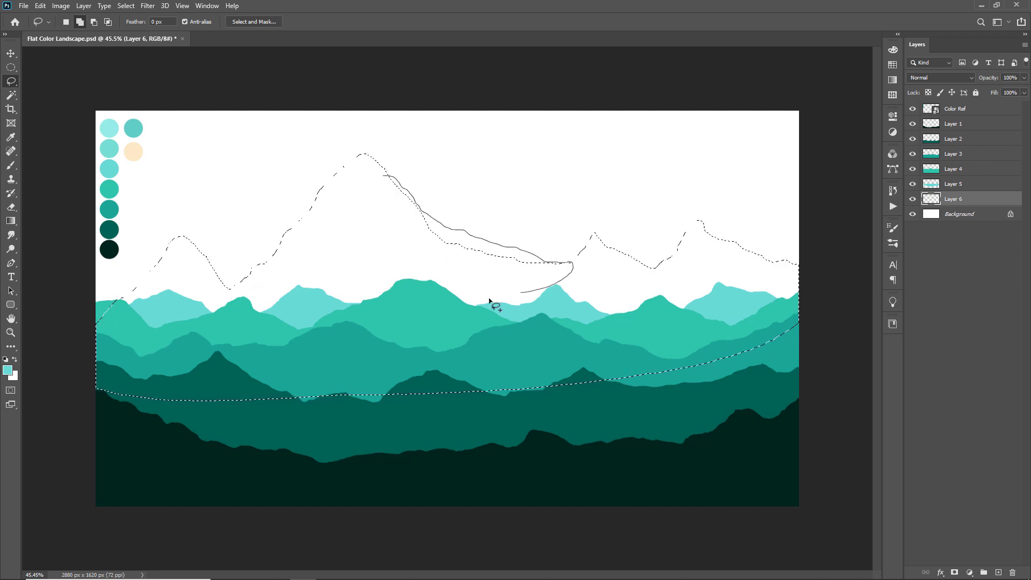
pyautogui.click(11, 137)
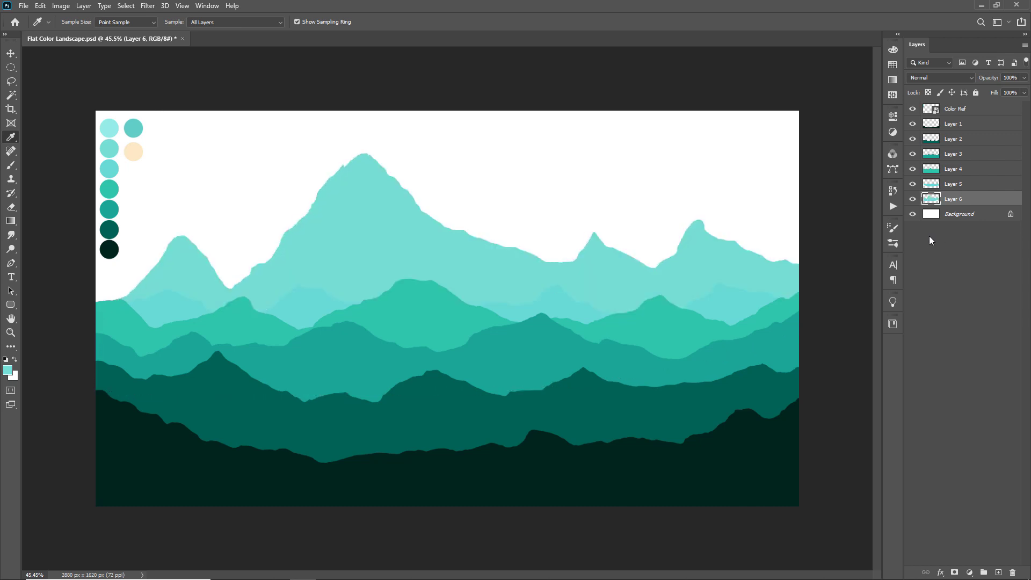
pyautogui.click(11, 54)
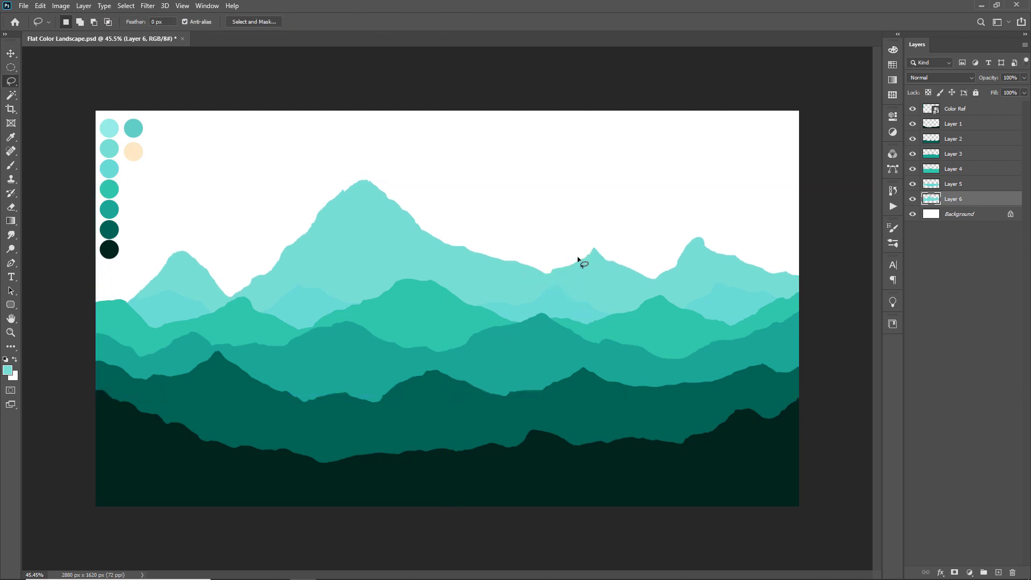
# - Add a sky layer above Background and give it a Gradient Overlay layer style
pyautogui.click(959, 214)
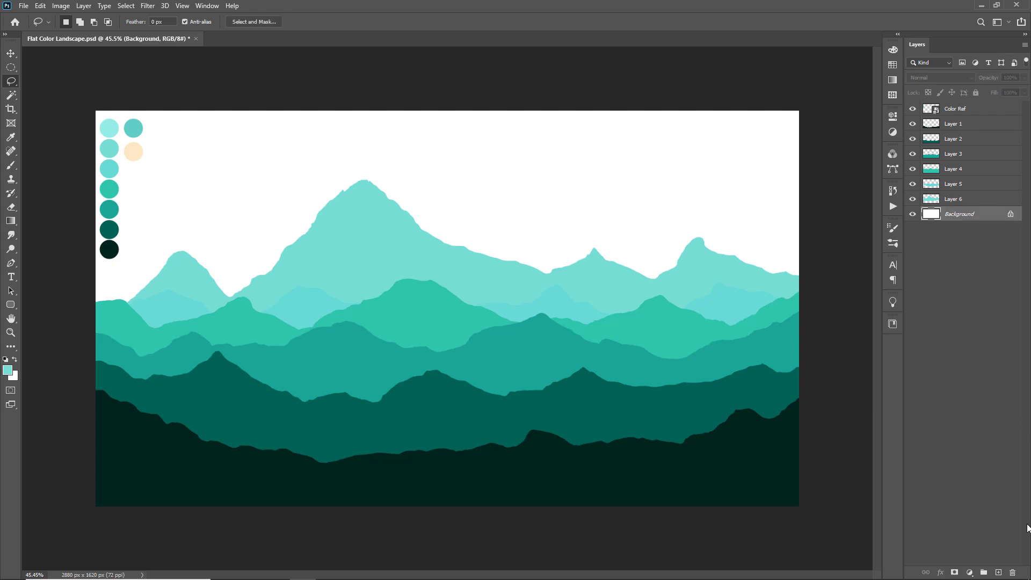
pyautogui.click(954, 573)
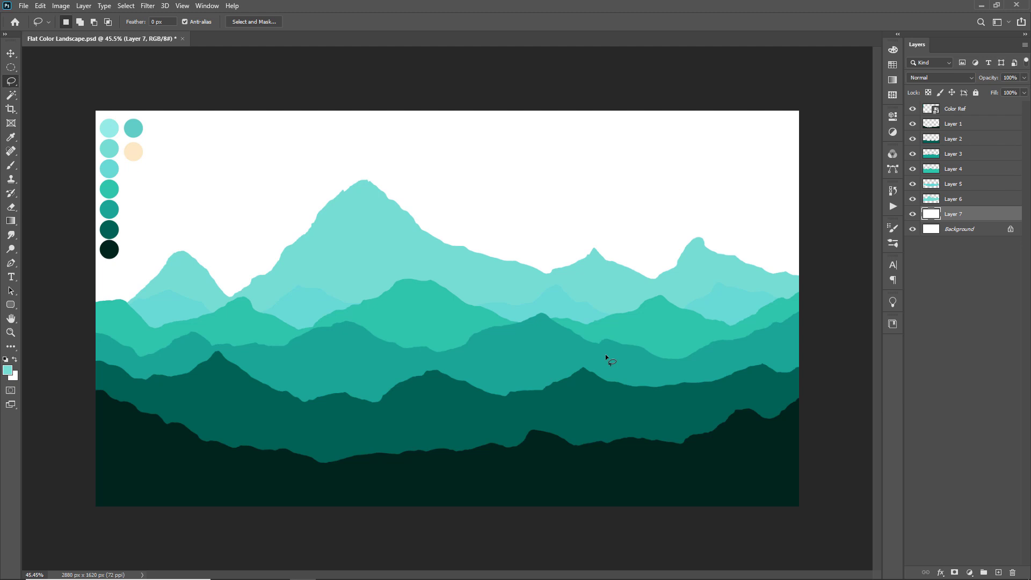
pyautogui.doubleClick(967, 213)
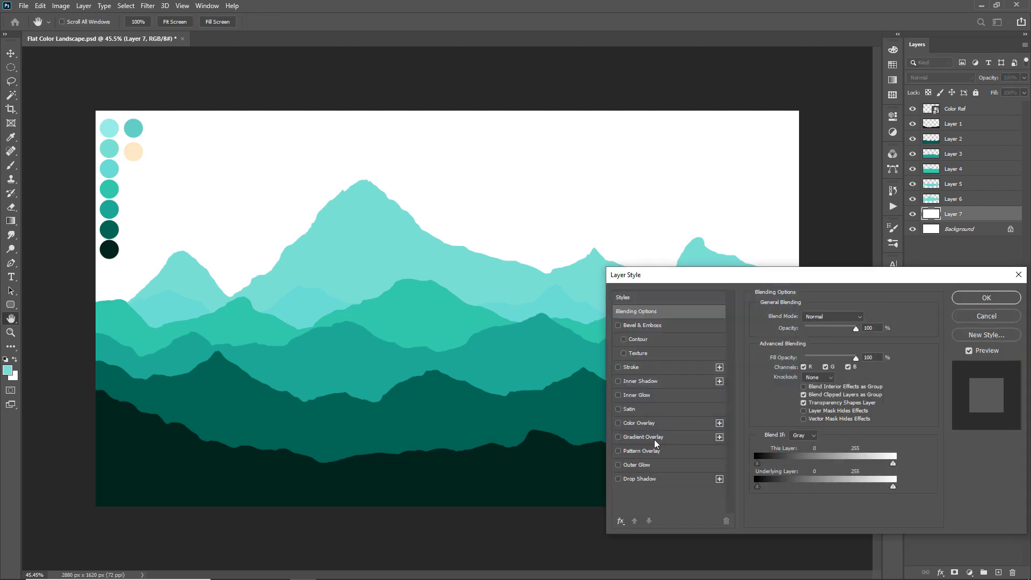
pyautogui.click(618, 437)
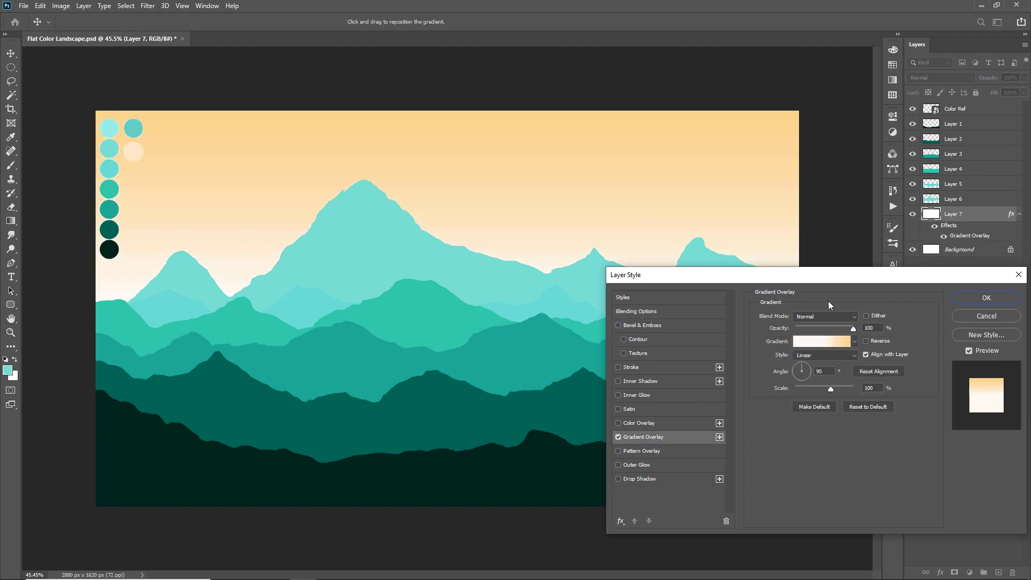
# - Edit the gradient to a paler peach top blending to near-white at the horizon and apply it
pyautogui.click(821, 341)
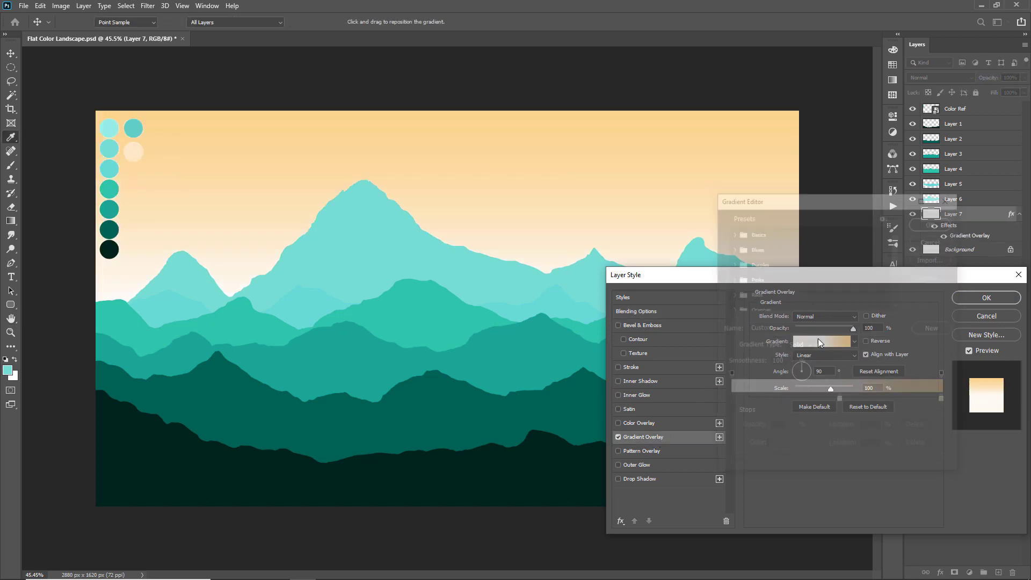
pyautogui.click(821, 342)
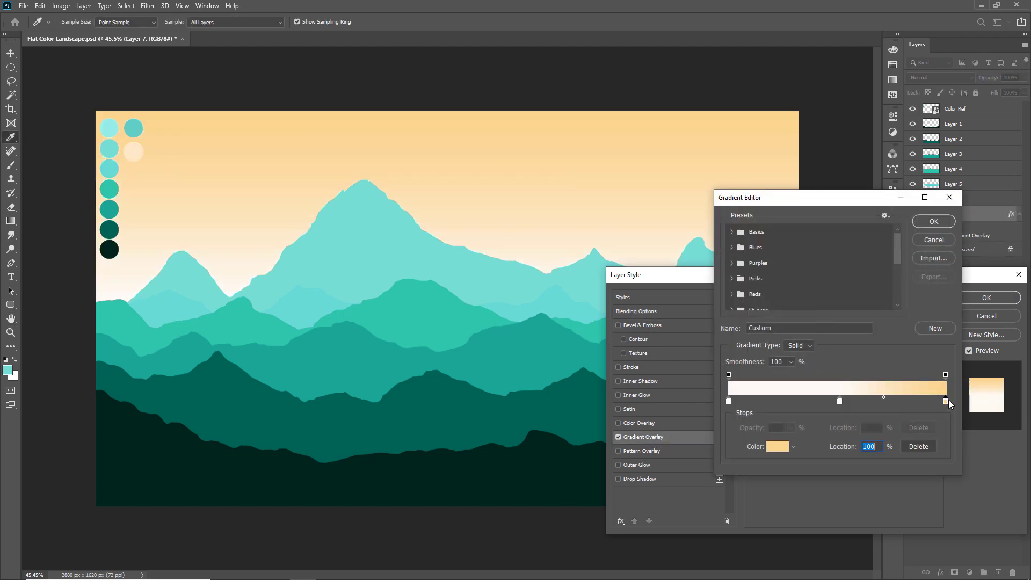
pyautogui.click(777, 447)
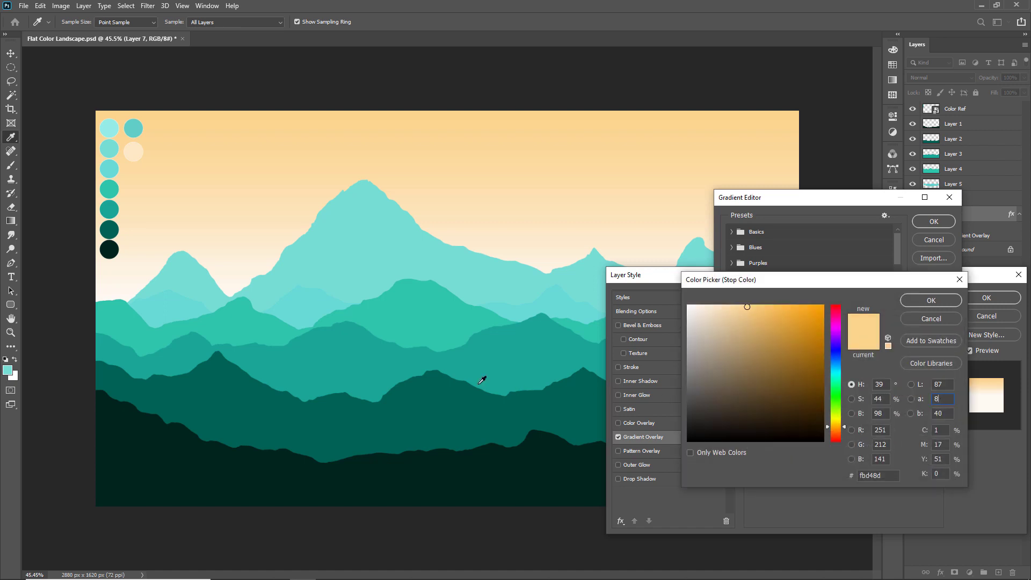
pyautogui.click(718, 307)
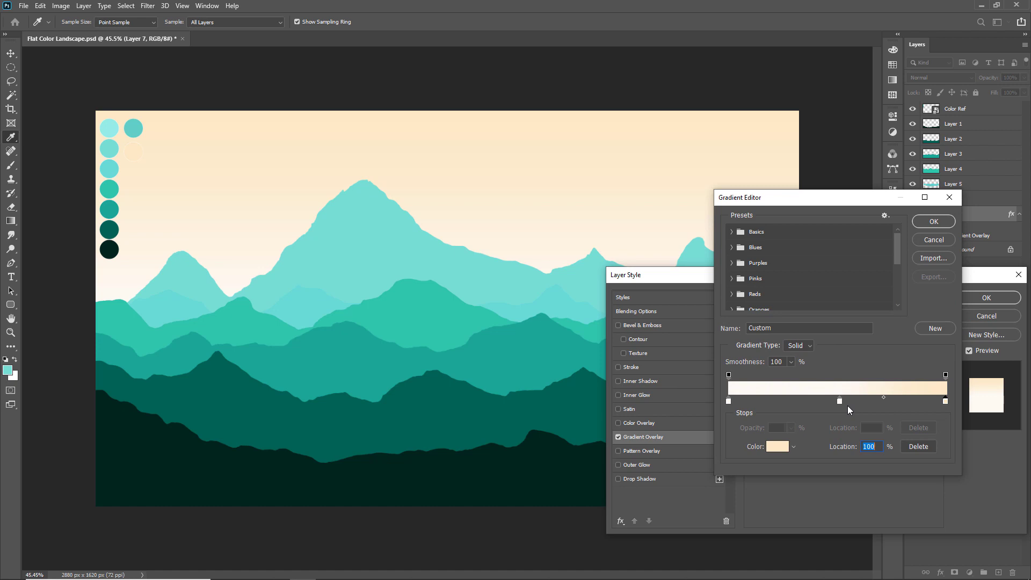
pyautogui.click(728, 401)
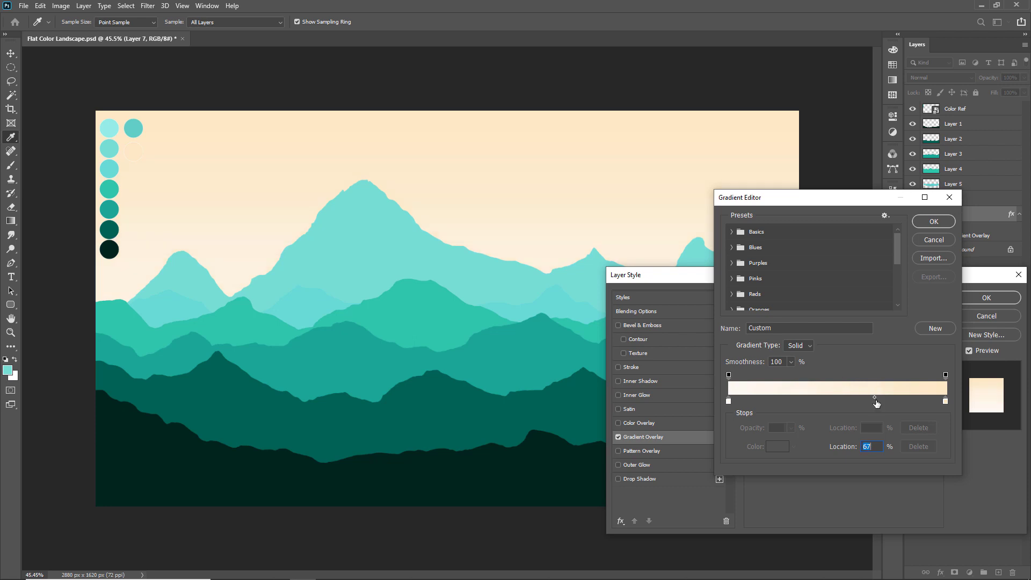
pyautogui.click(933, 222)
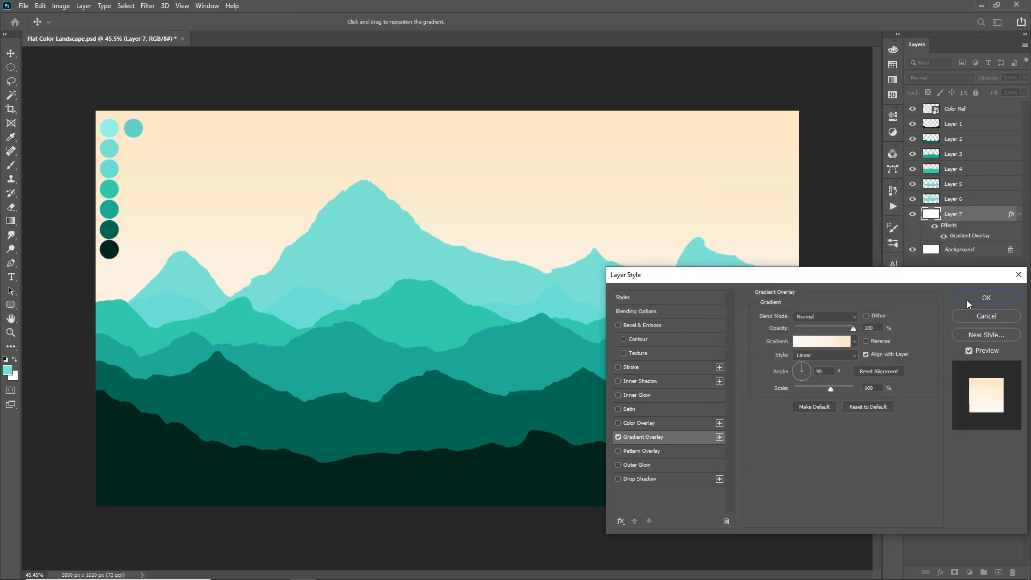
pyautogui.click(986, 298)
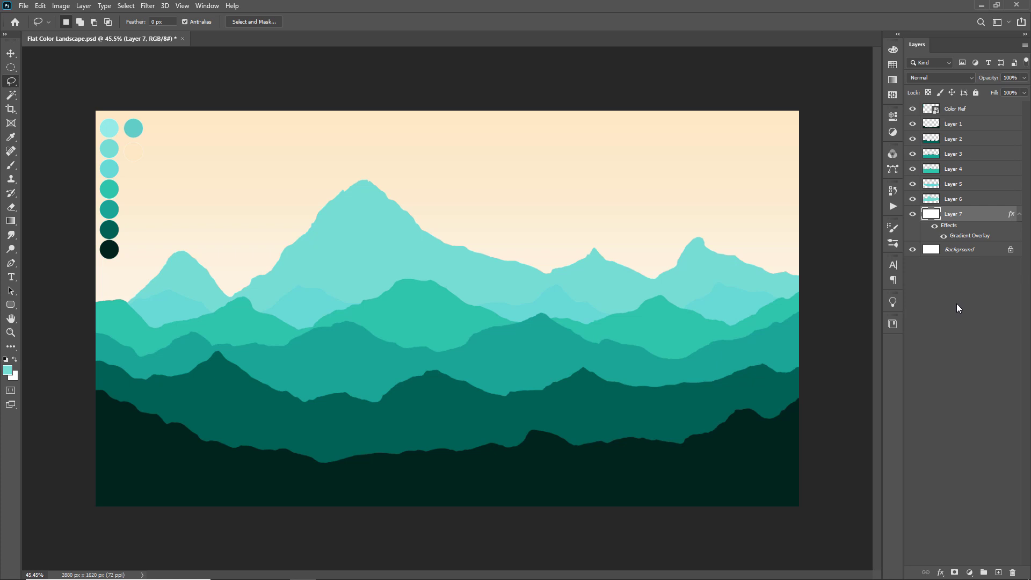
pyautogui.moveTo(681, 295)
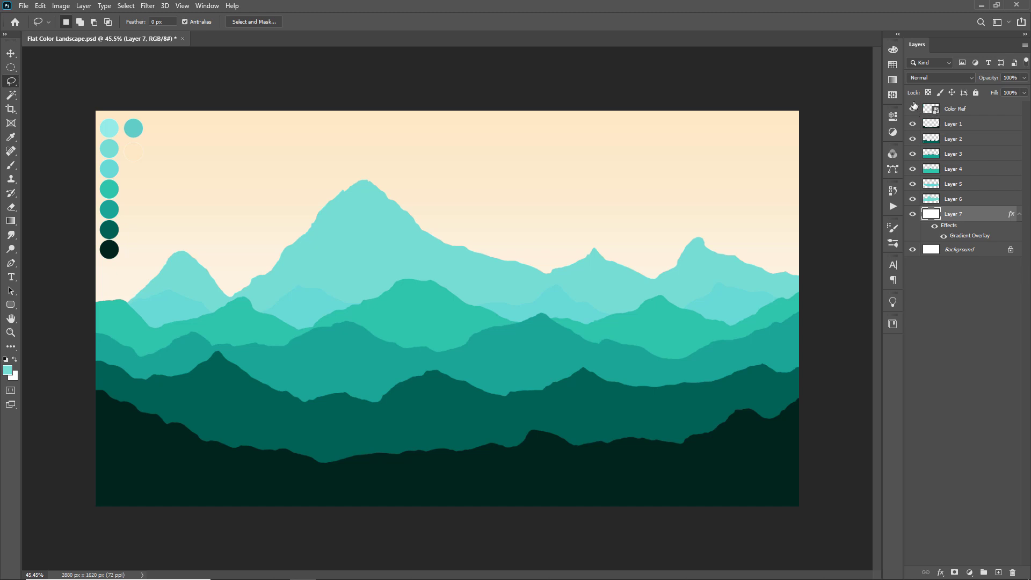
# - Hide the Color Ref swatches and reshape Layer 6's right-hand peaks broader and rounder
pyautogui.click(914, 108)
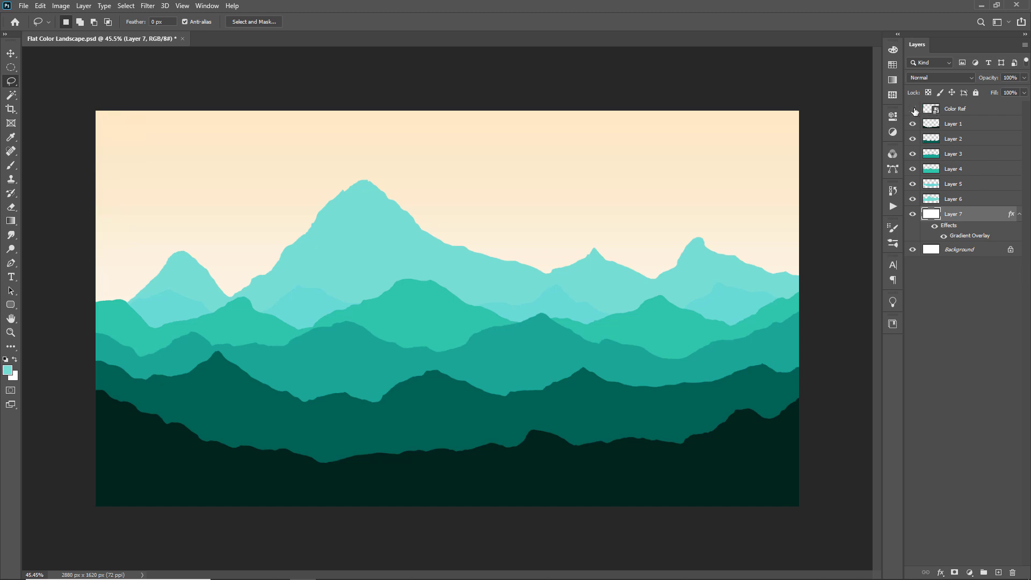
pyautogui.click(11, 54)
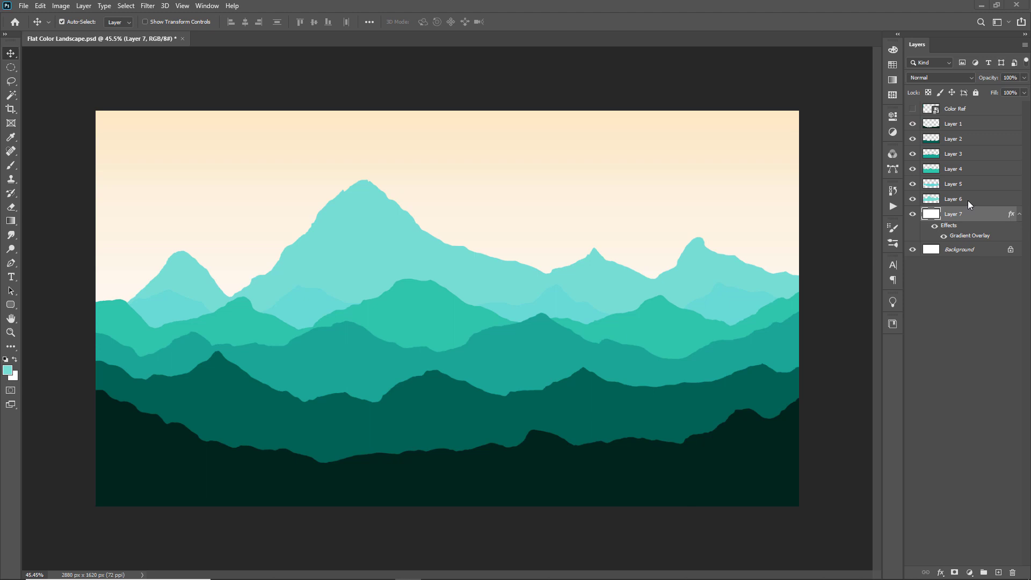
pyautogui.click(953, 199)
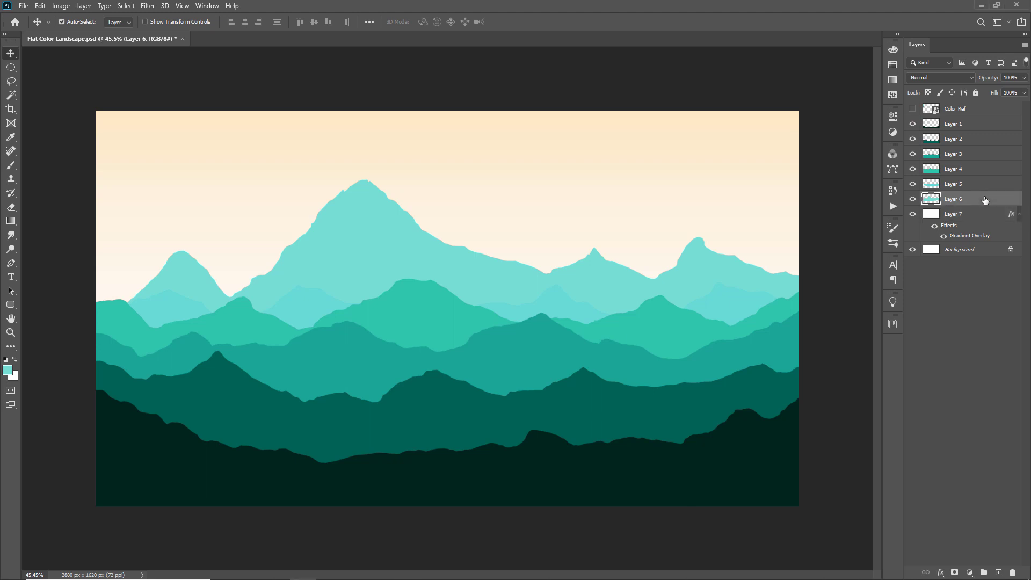
pyautogui.click(11, 80)
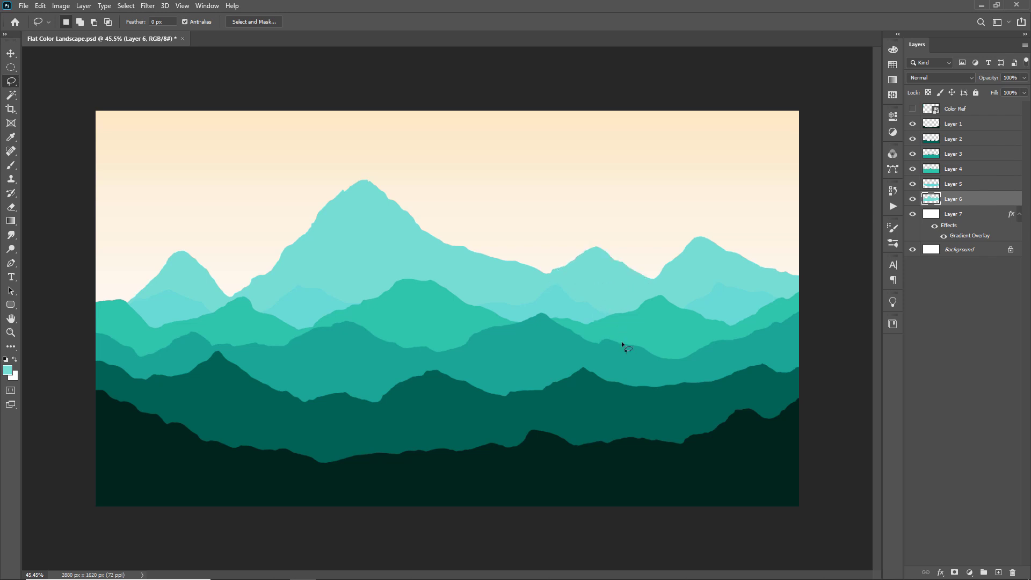
pyautogui.moveTo(606, 314)
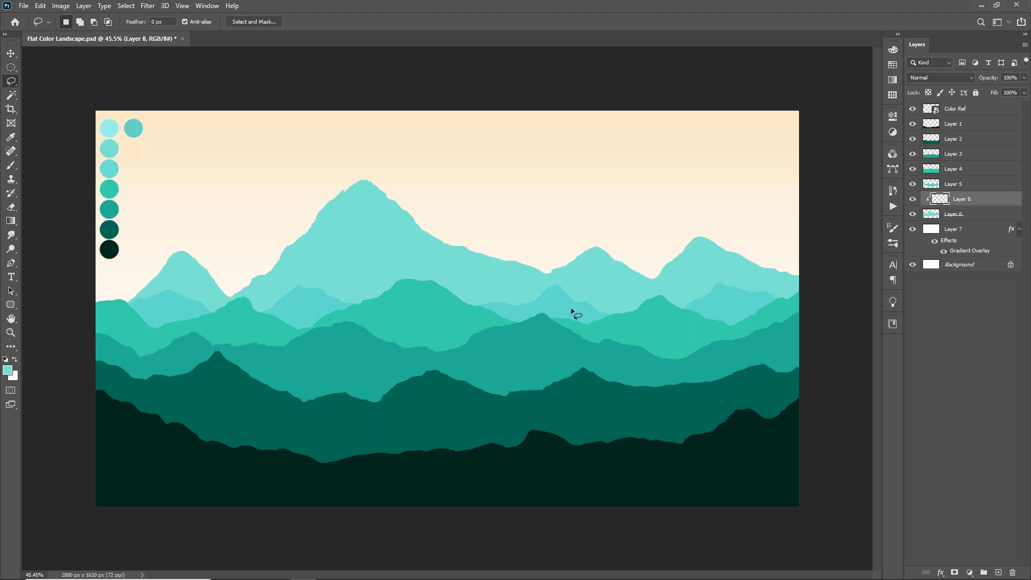
pyautogui.moveTo(388, 239)
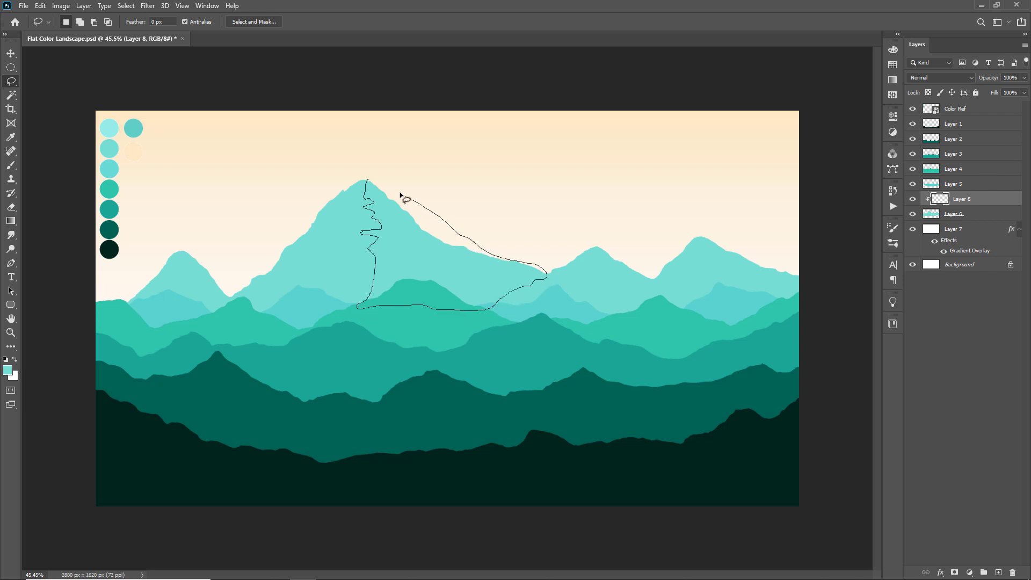
# - Paint darker teal shadow streaks across the tall central peak on a clipped layer
pyautogui.click(381, 269)
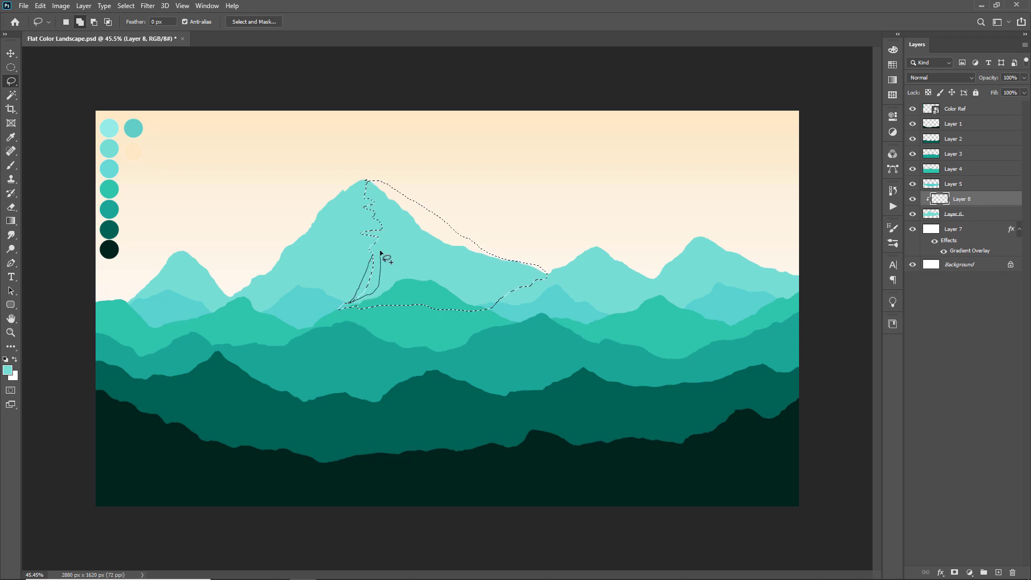
pyautogui.click(10, 139)
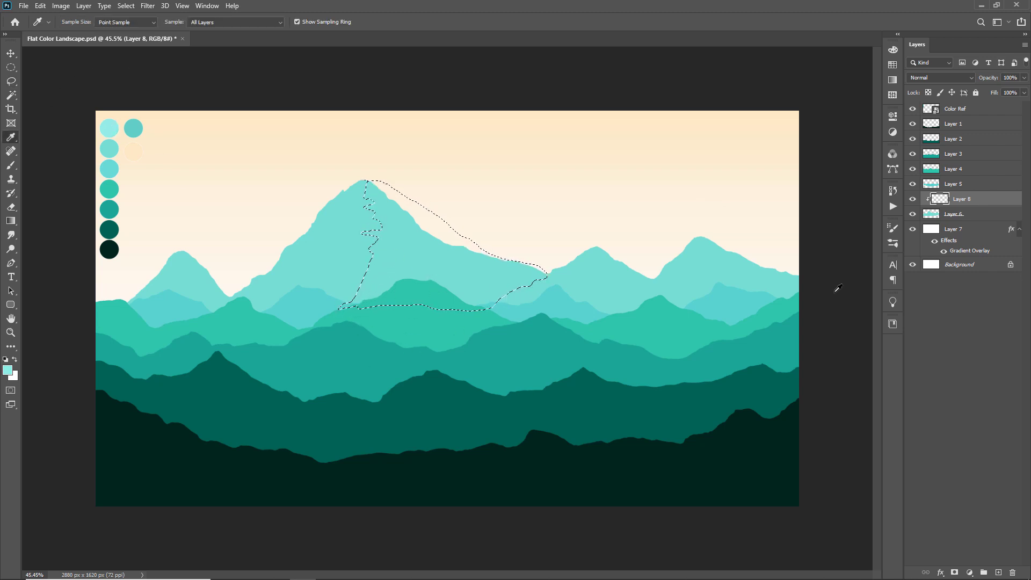
pyautogui.click(11, 81)
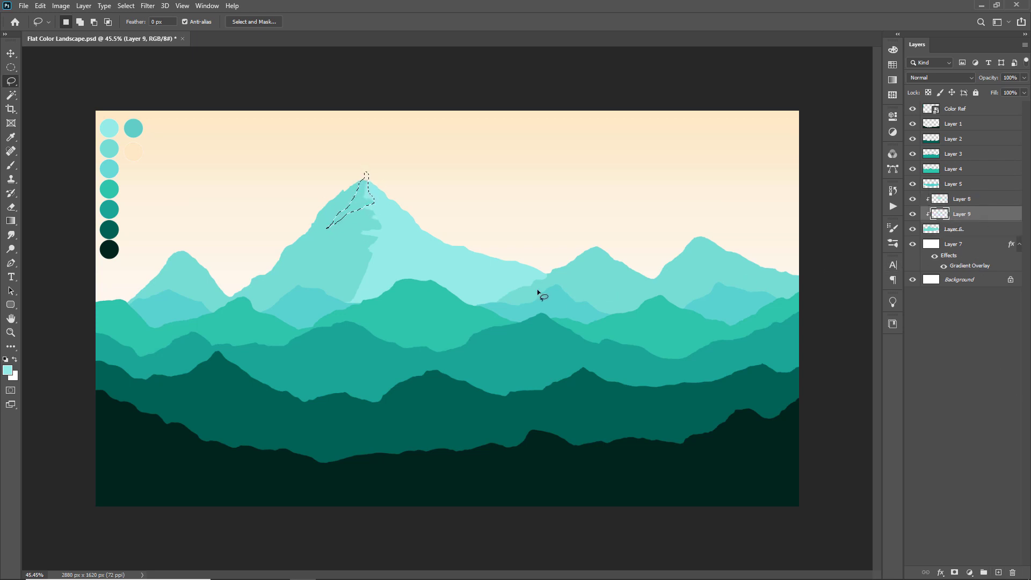
pyautogui.click(10, 136)
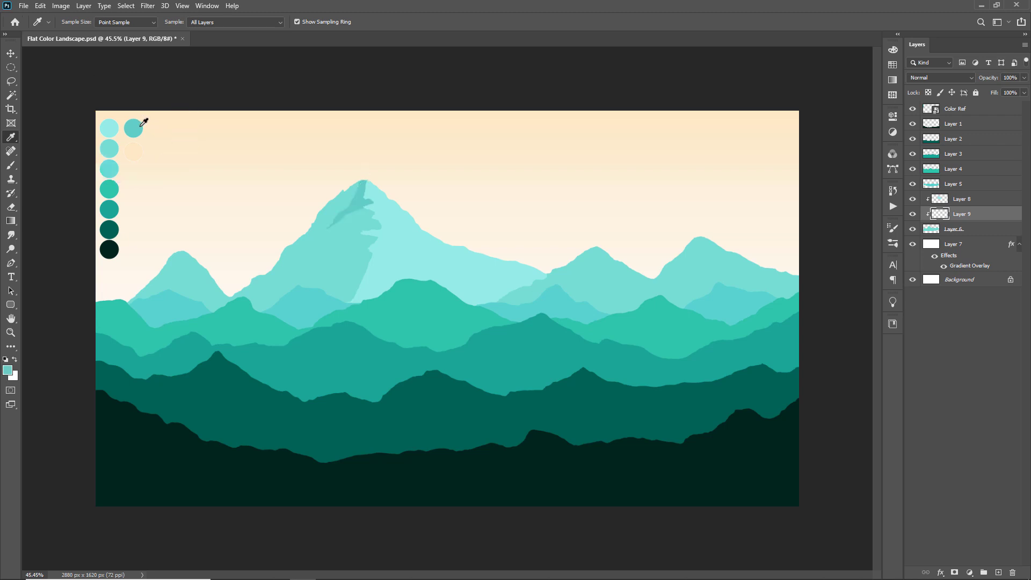
pyautogui.click(10, 82)
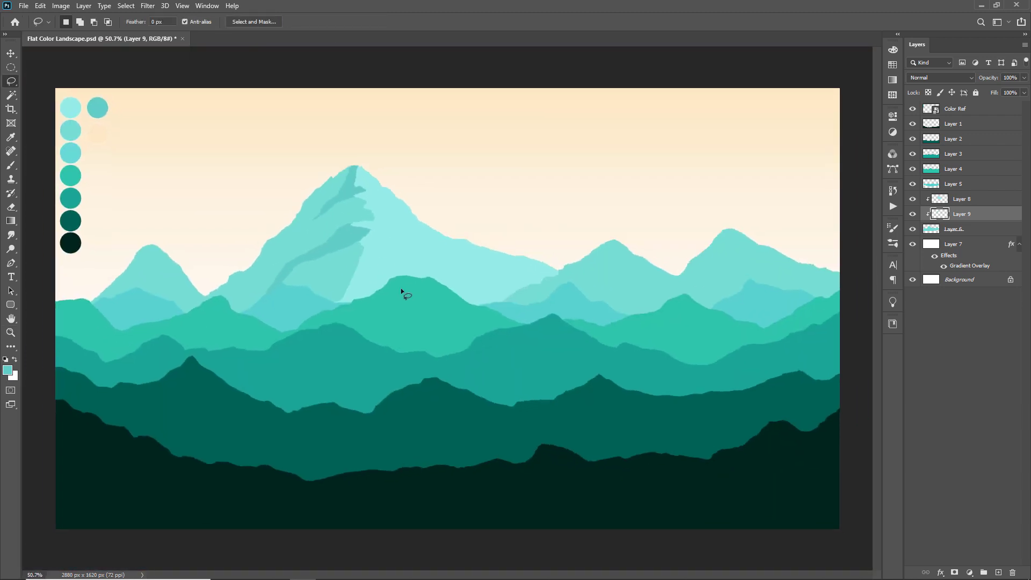
pyautogui.moveTo(370, 250)
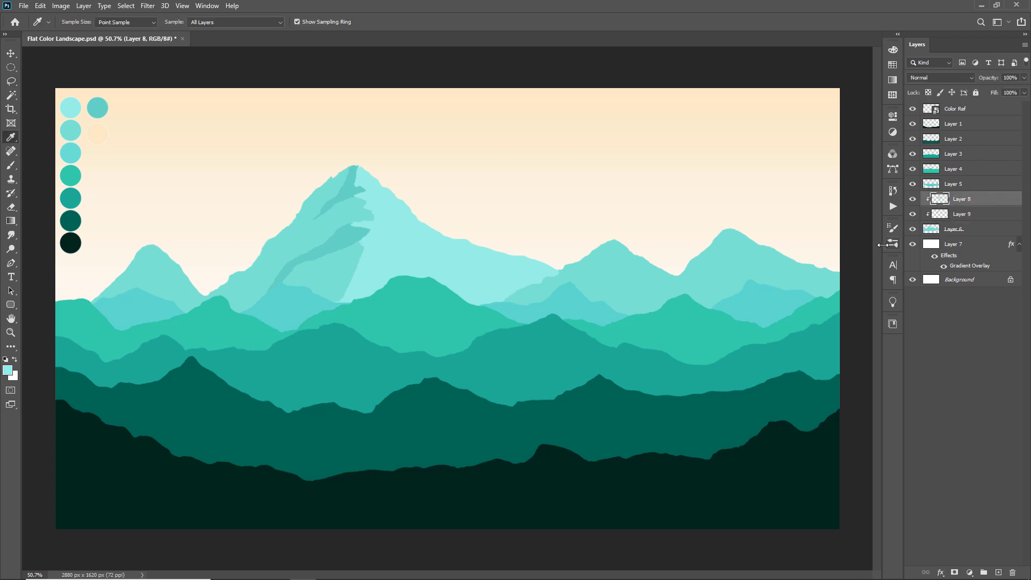
# - Add a faint shadow streak on the right slope and lower its layer opacity
pyautogui.click(11, 81)
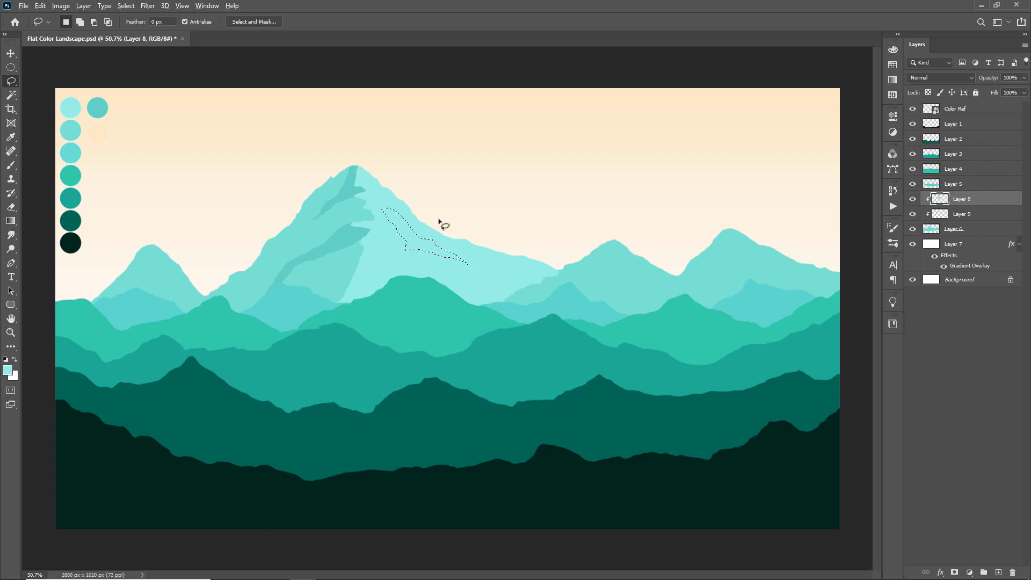
pyautogui.click(11, 136)
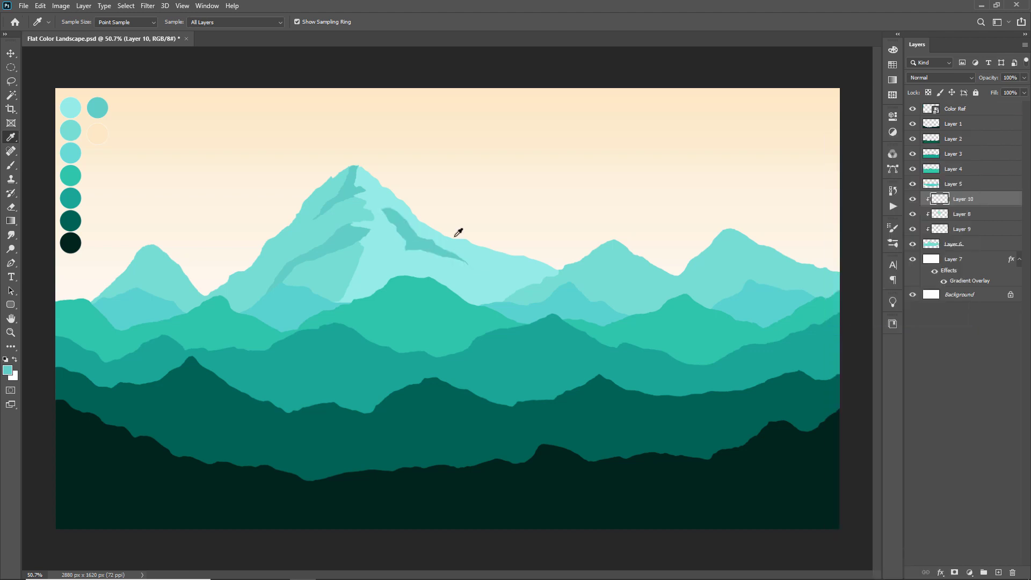
pyautogui.click(11, 54)
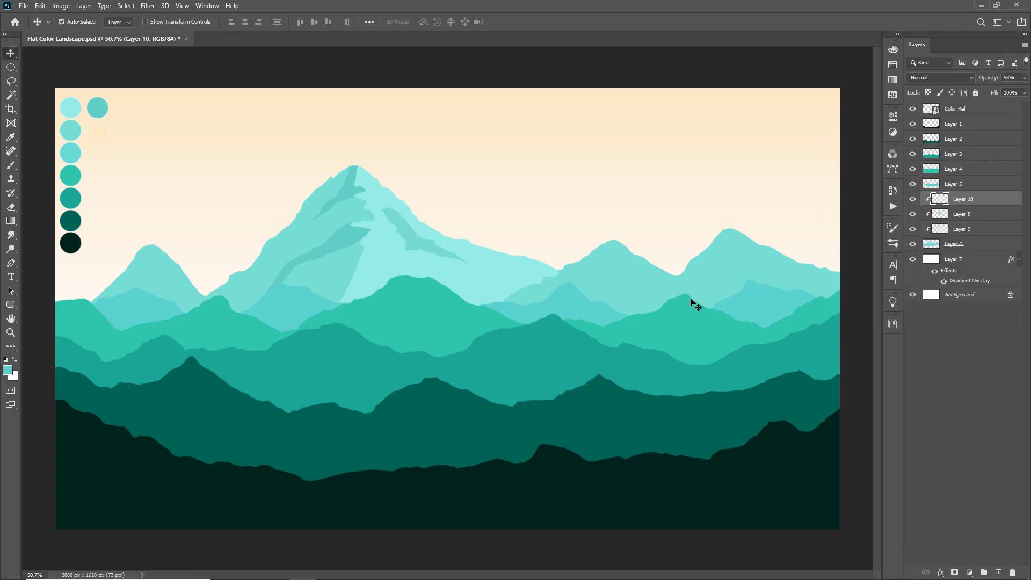
pyautogui.click(963, 213)
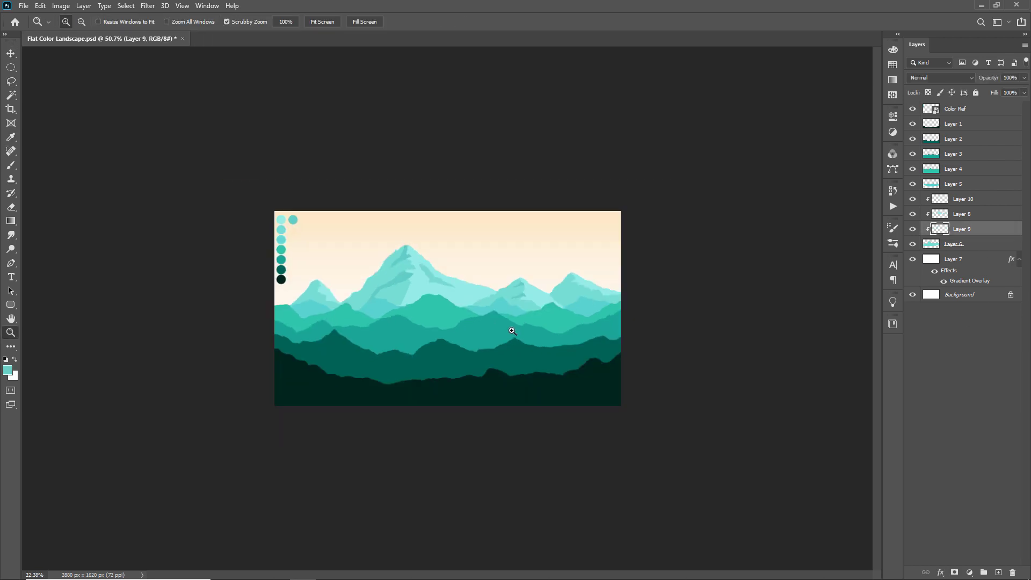
# - Fill lassoed cloud shapes with white on Layer 11 at about 76% opacity, then add Layer 12
pyautogui.click(11, 54)
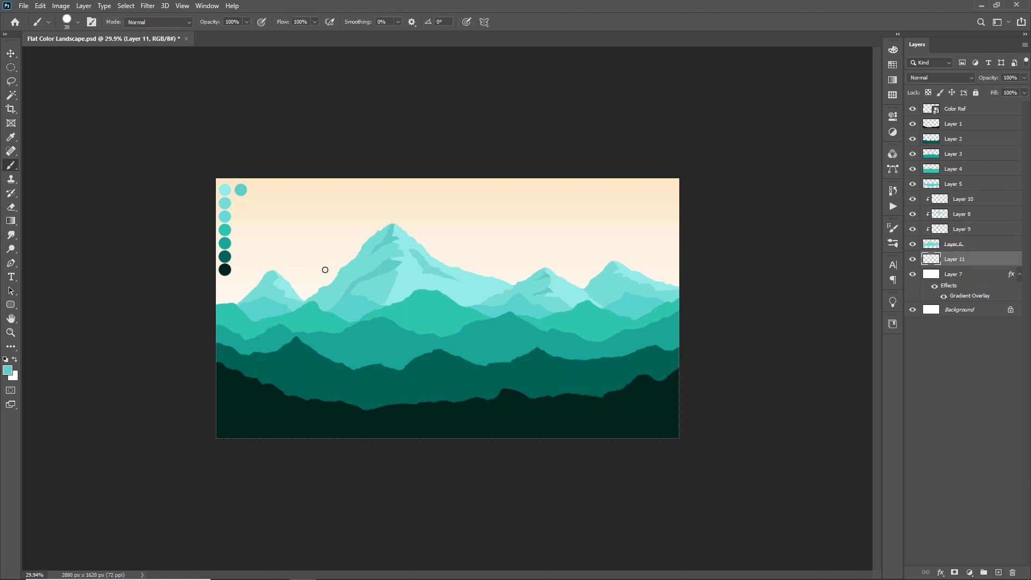
pyautogui.click(10, 81)
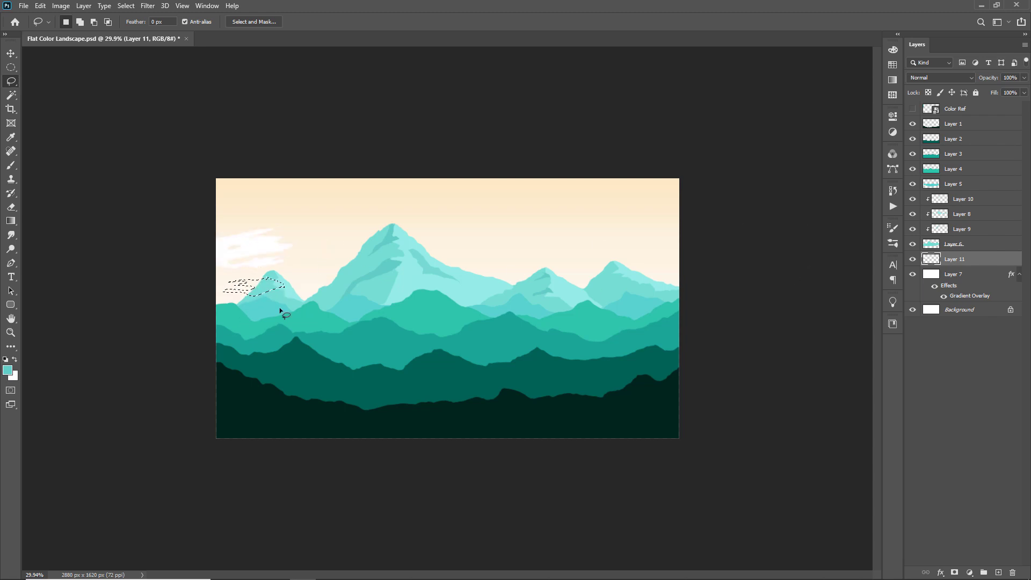
pyautogui.click(11, 137)
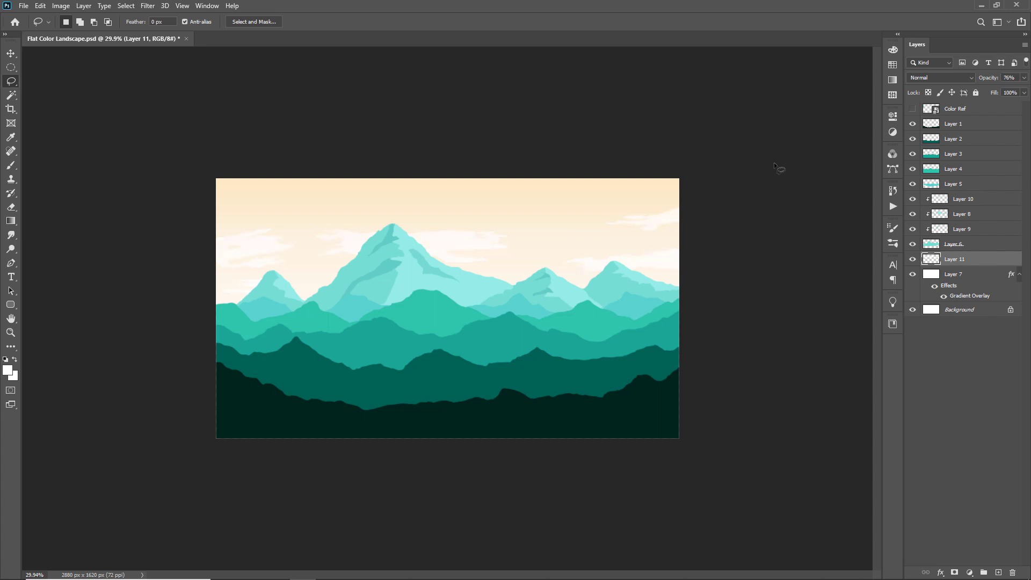
pyautogui.click(11, 167)
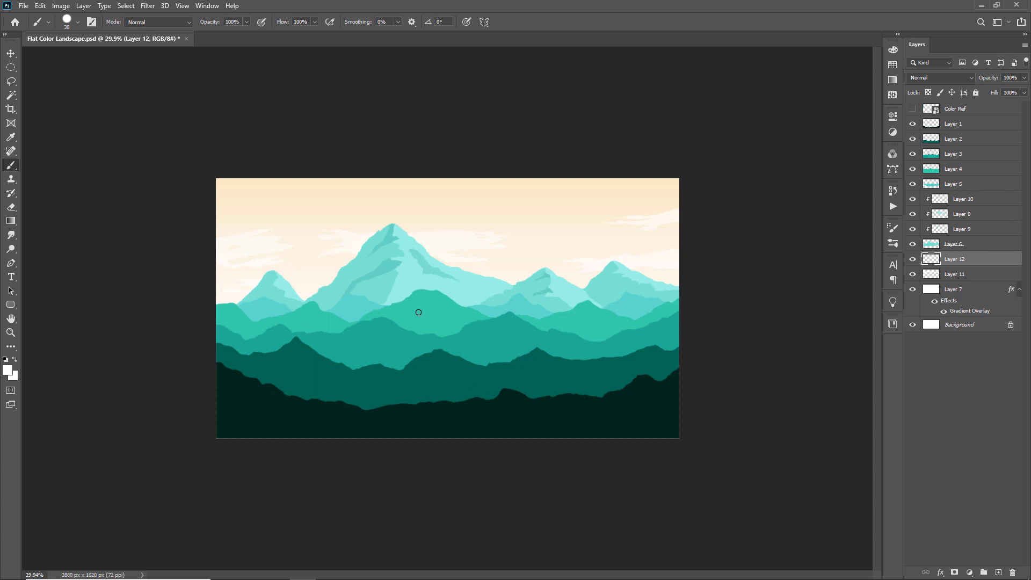
pyautogui.moveTo(374, 260)
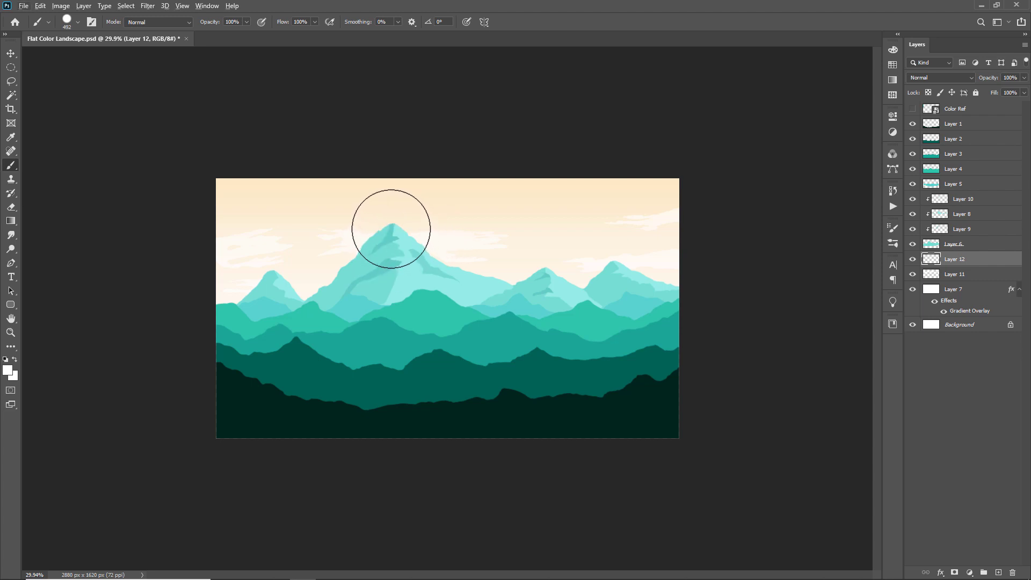
pyautogui.moveTo(394, 229)
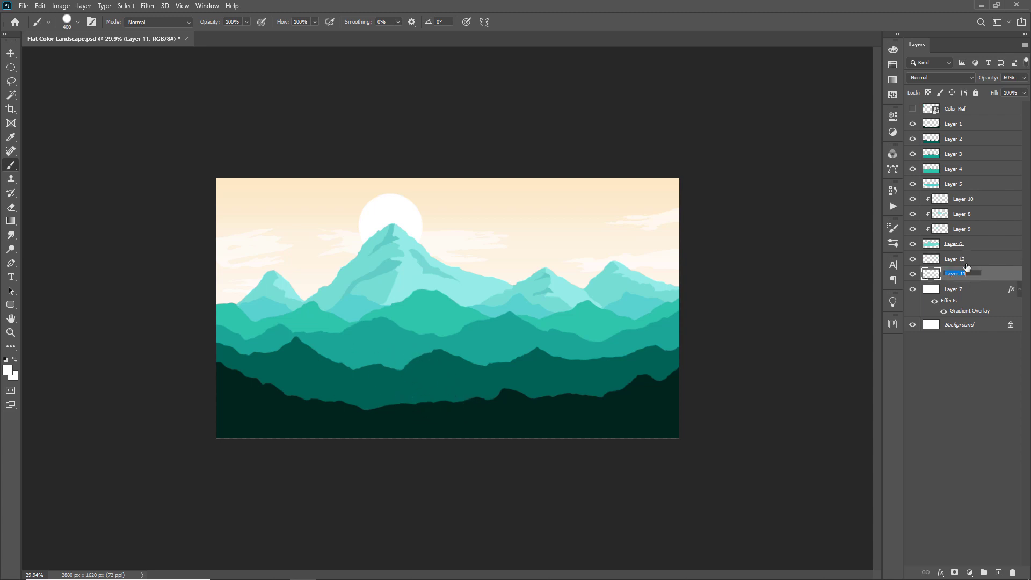
# - Name the sun layer and lower its opacity so the white disc fades behind the peak
pyautogui.click(955, 259)
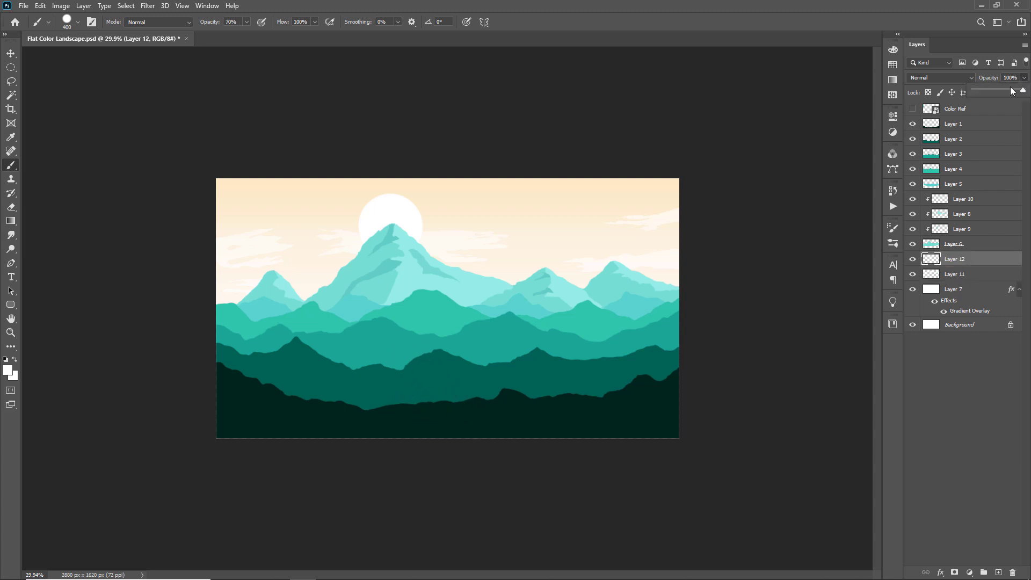
pyautogui.click(967, 408)
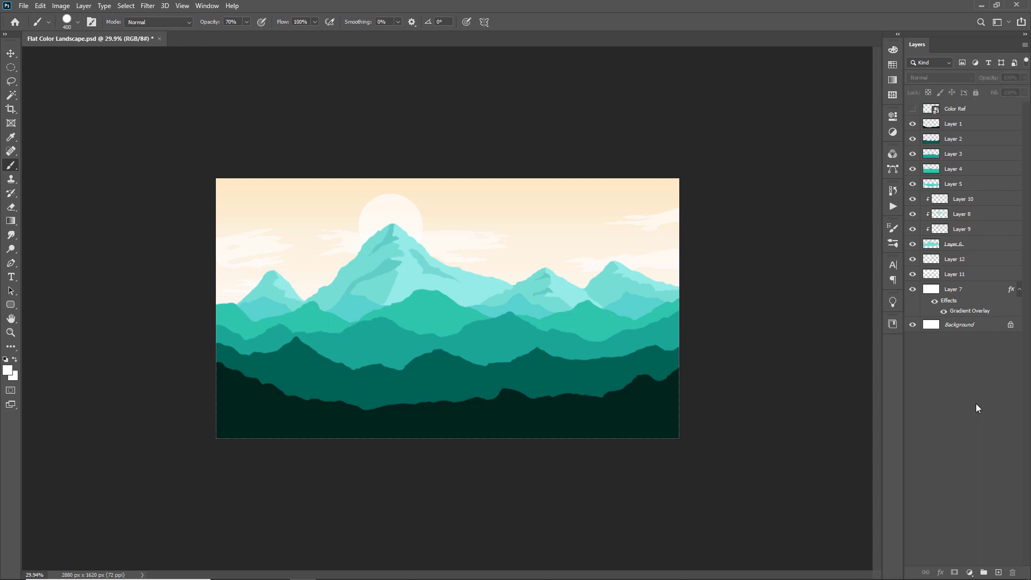
pyautogui.moveTo(976, 359)
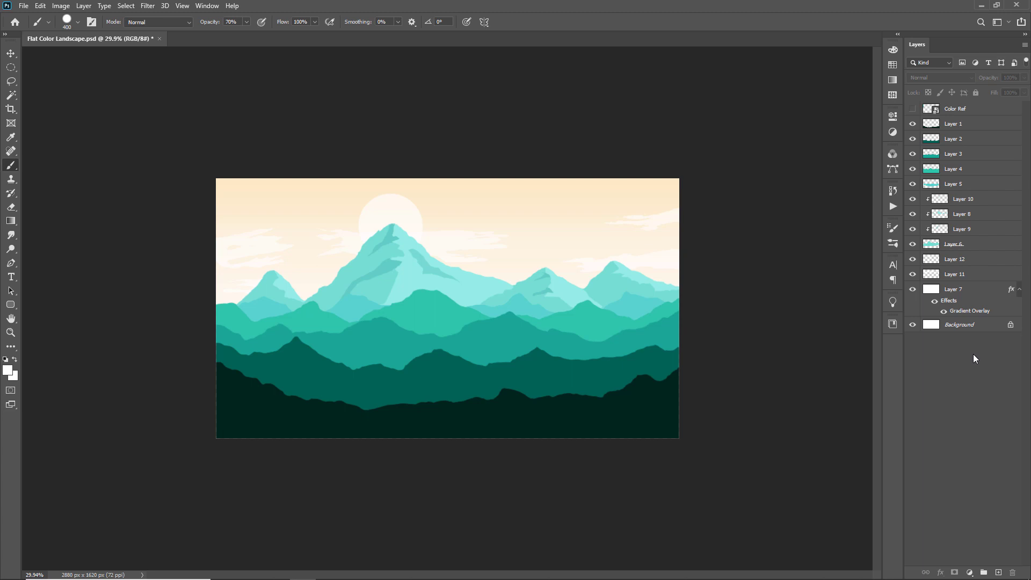
# - Create a new square document and add an empty Layer 1 above its background
pyautogui.click(11, 54)
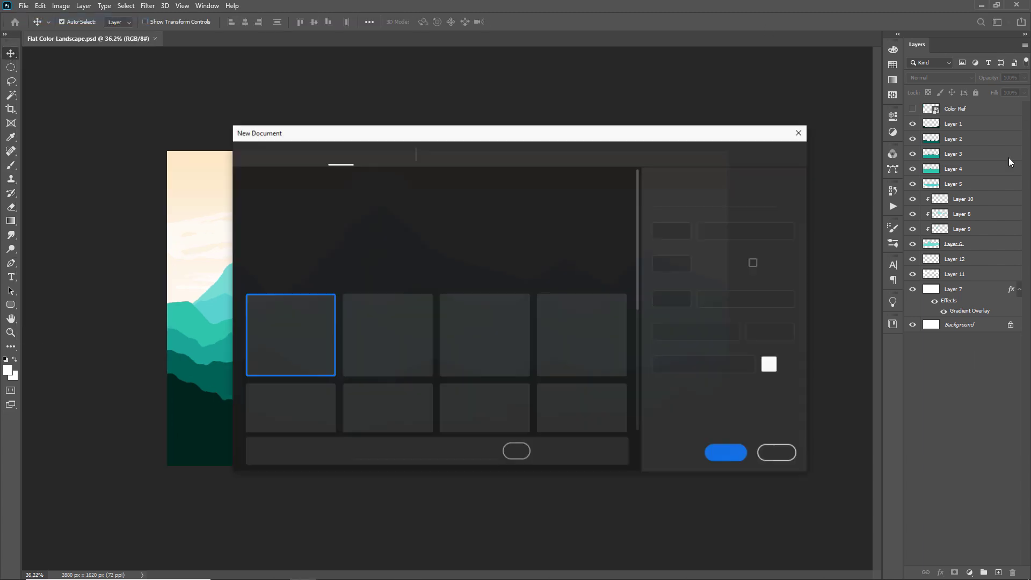
pyautogui.click(725, 453)
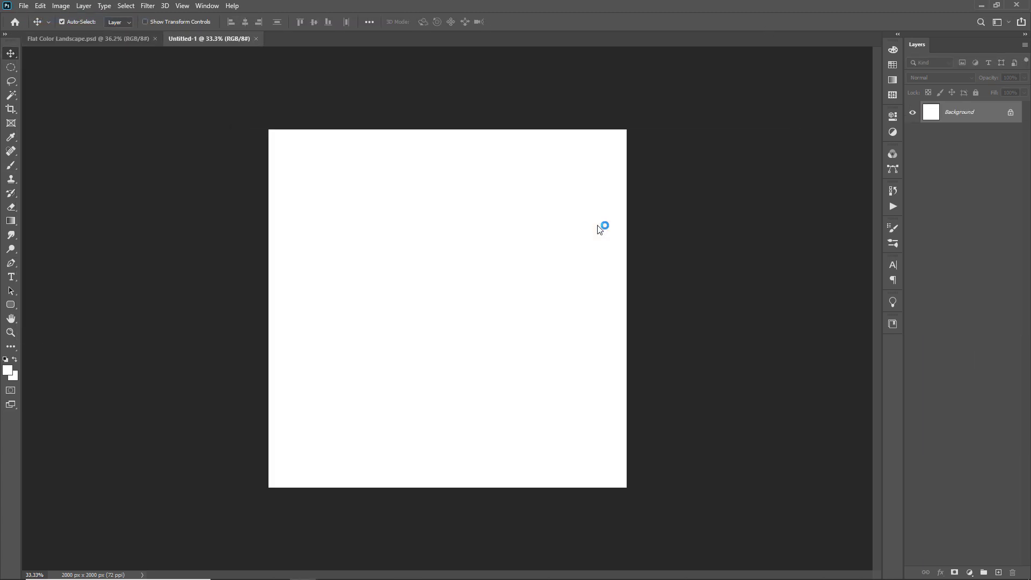
pyautogui.moveTo(610, 217)
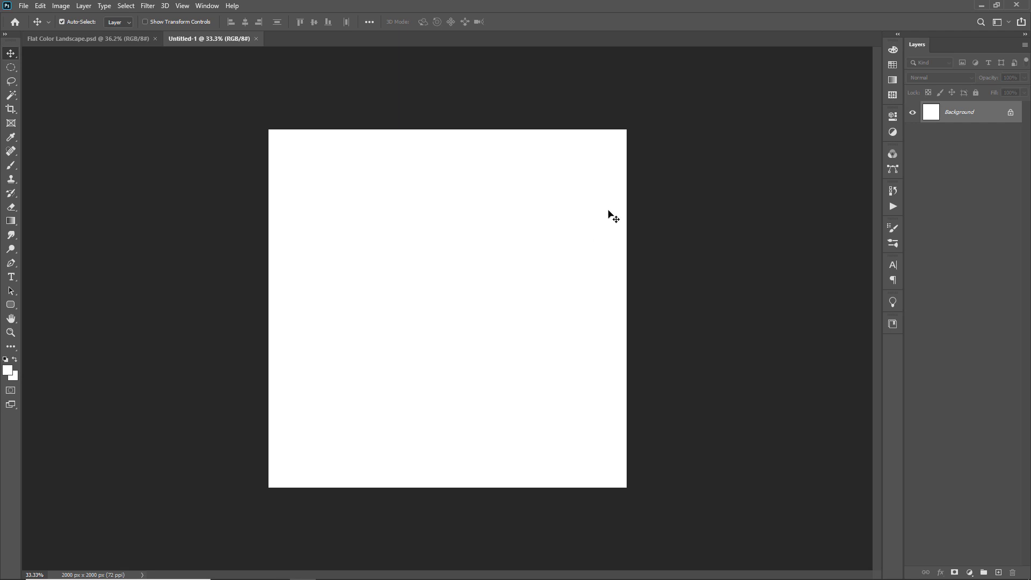
pyautogui.click(998, 571)
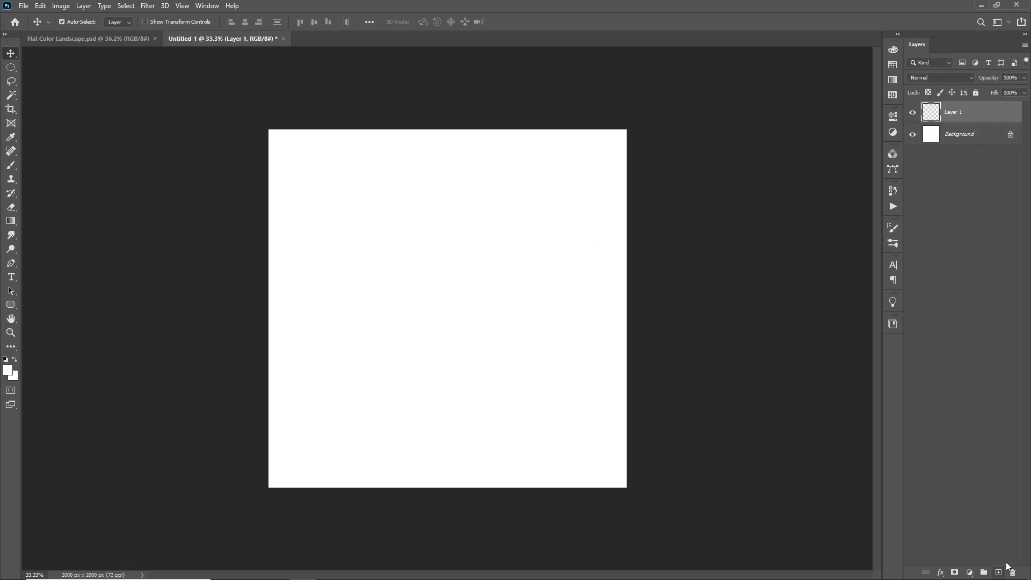
# - Start the Tree render filter on Layer 1 and browse the base tree types
pyautogui.click(147, 6)
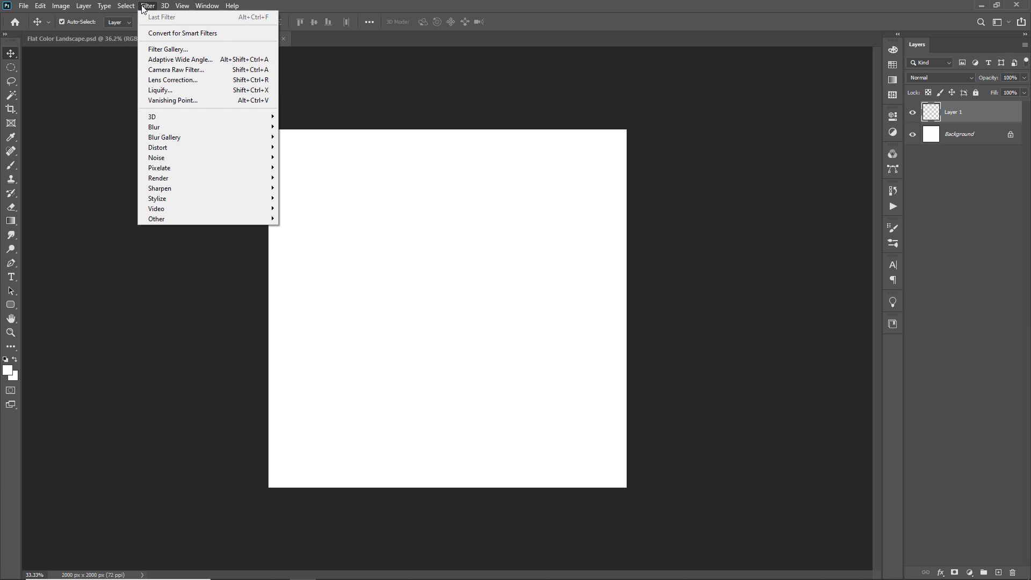
pyautogui.moveTo(158, 178)
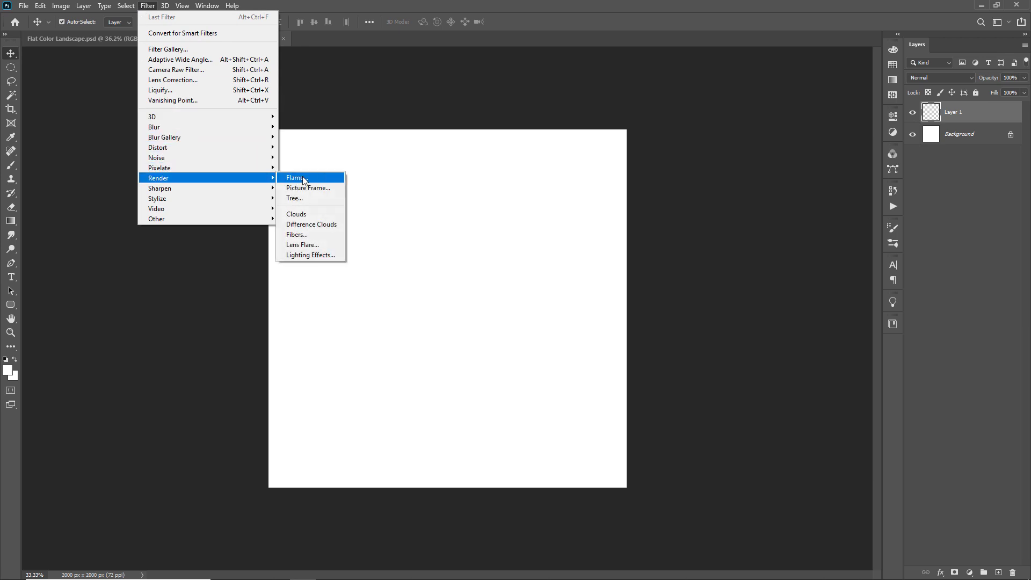
pyautogui.click(294, 178)
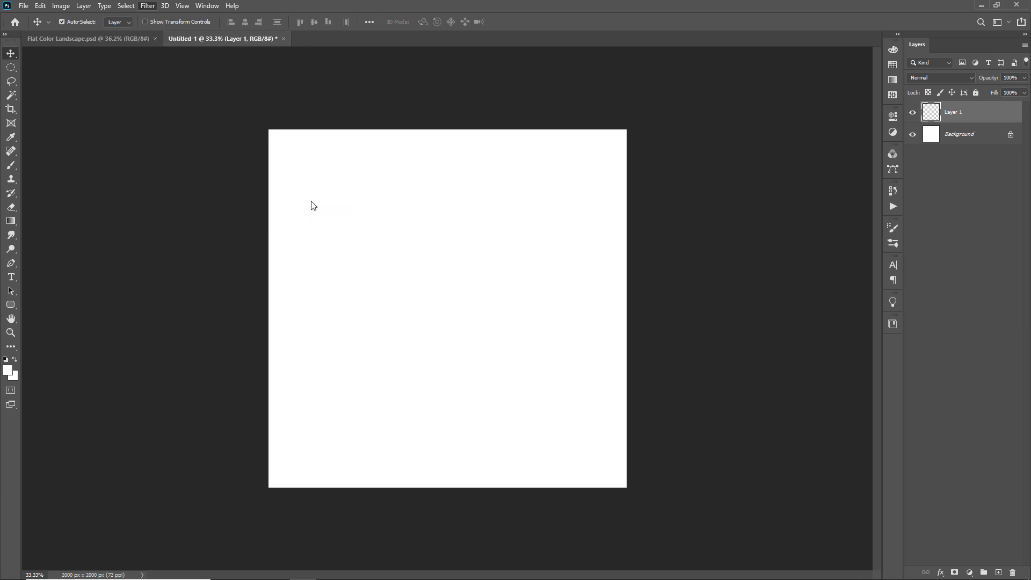
pyautogui.click(147, 5)
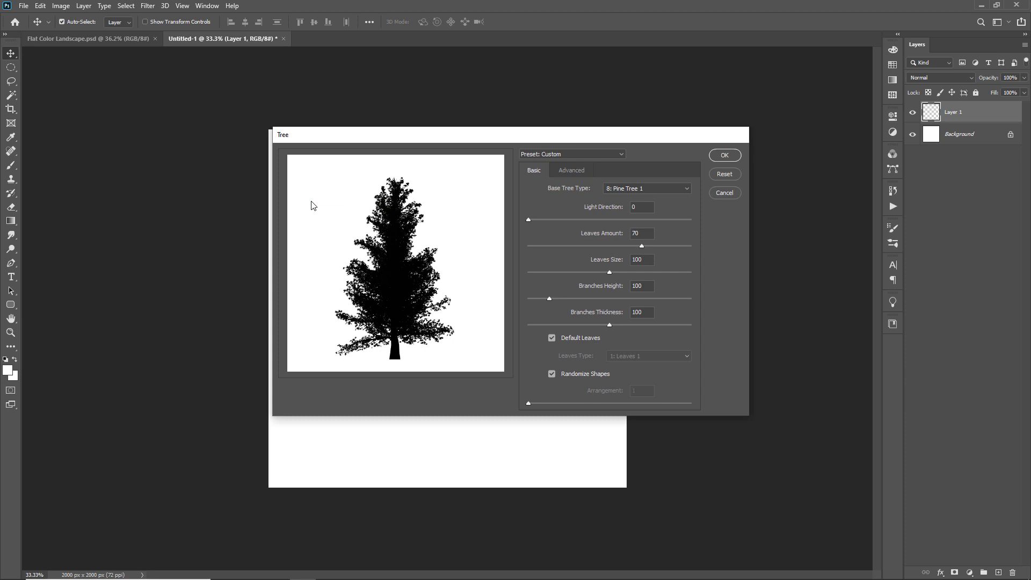
pyautogui.click(647, 188)
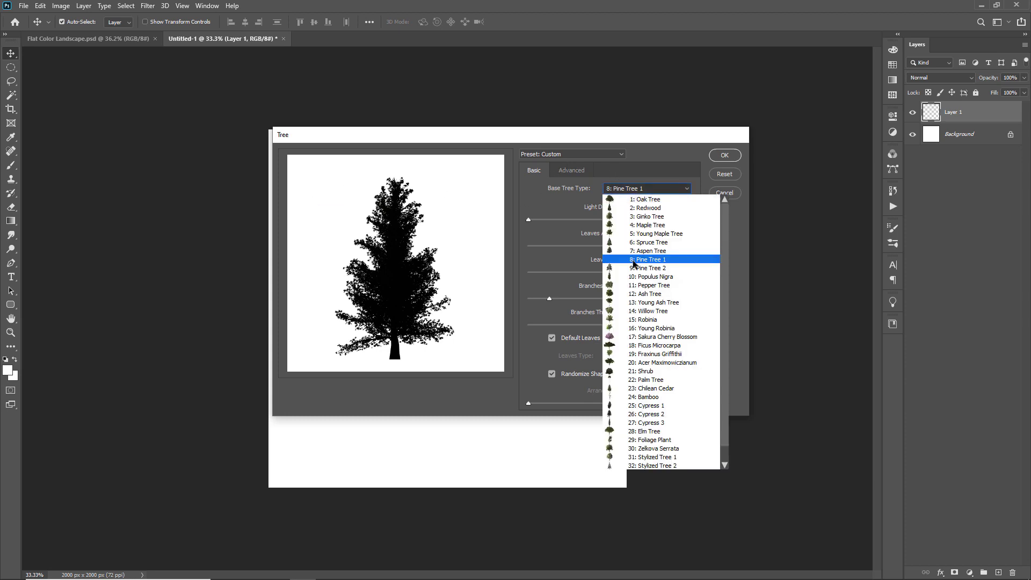
pyautogui.click(654, 276)
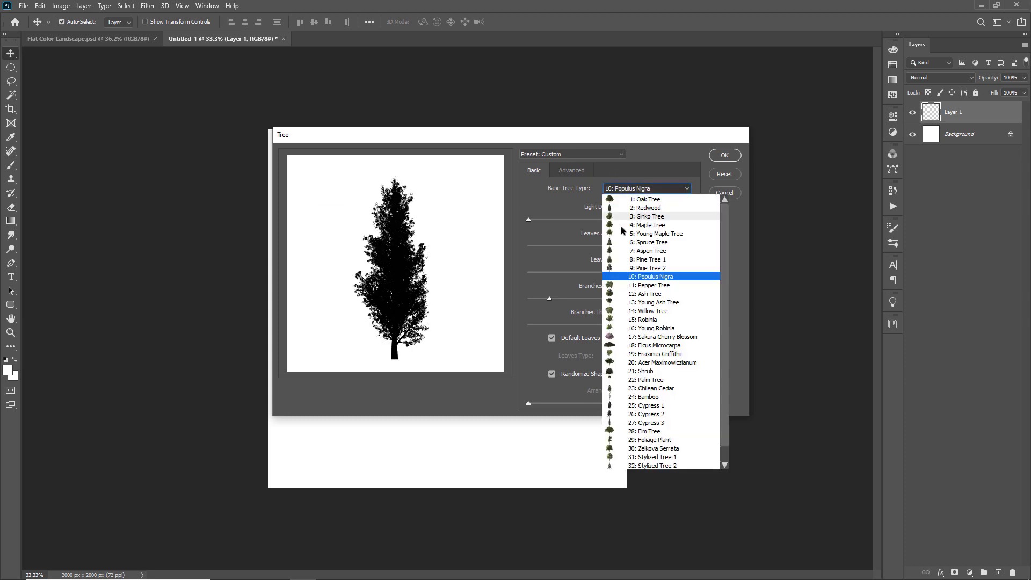
pyautogui.click(646, 199)
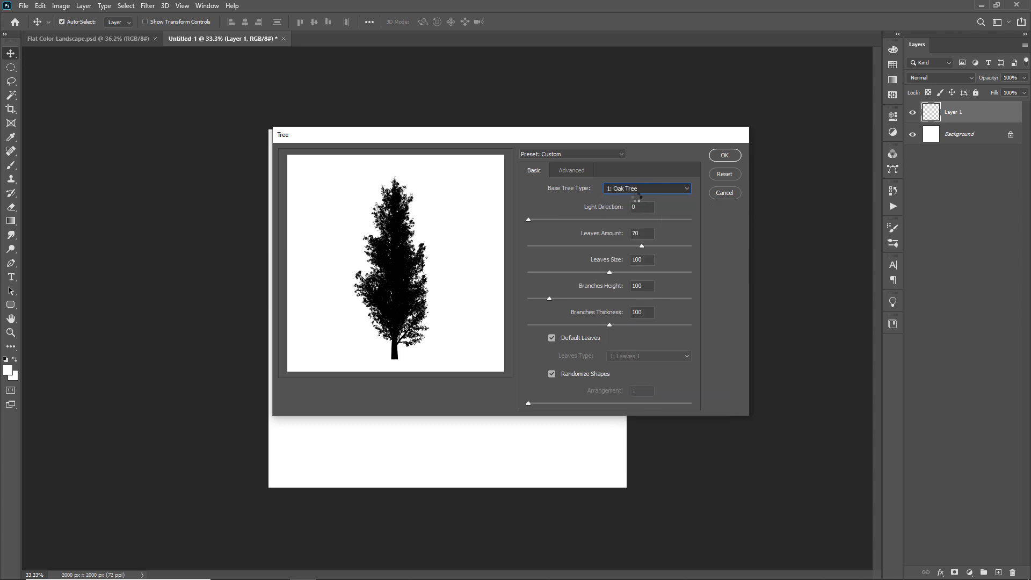
# - Render Pine Tree 1 with custom black colours and Randomize Shapes off
pyautogui.click(571, 169)
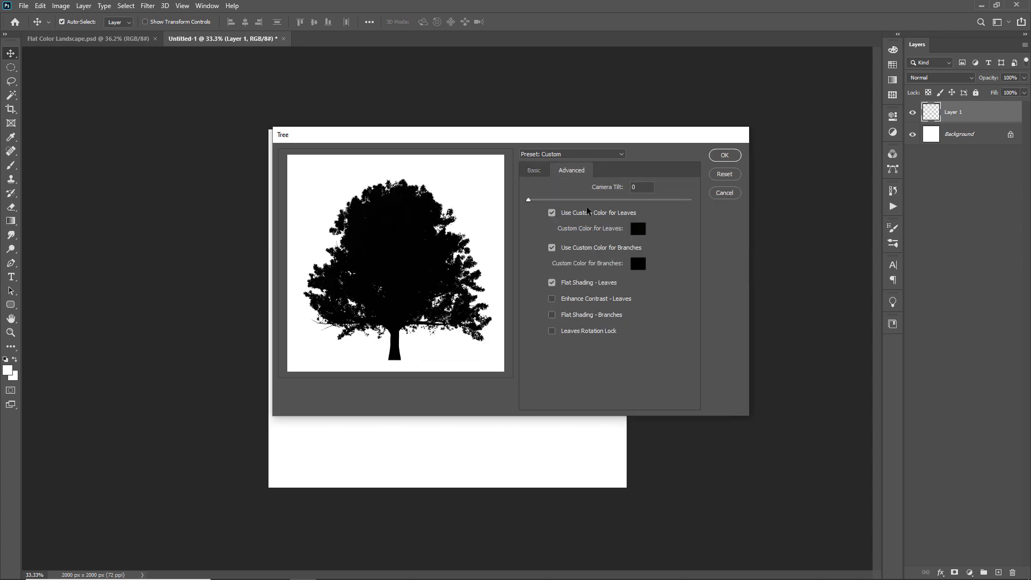
pyautogui.click(552, 212)
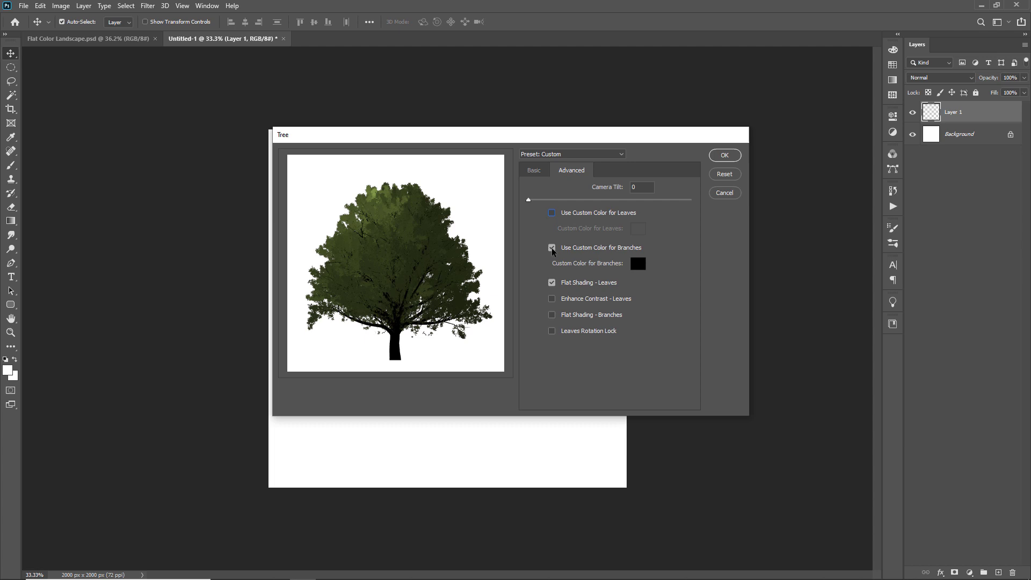
pyautogui.click(552, 248)
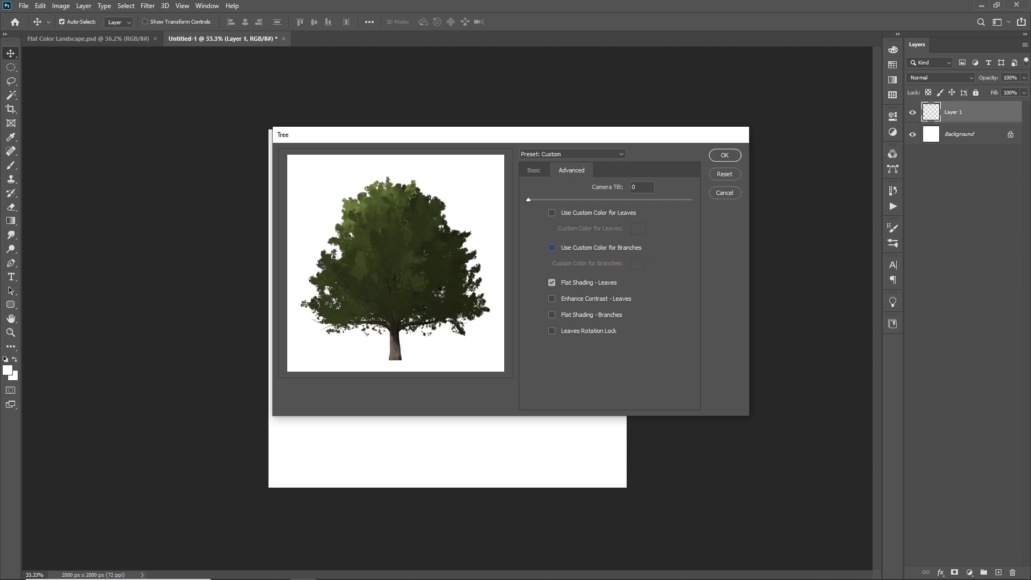
pyautogui.click(552, 212)
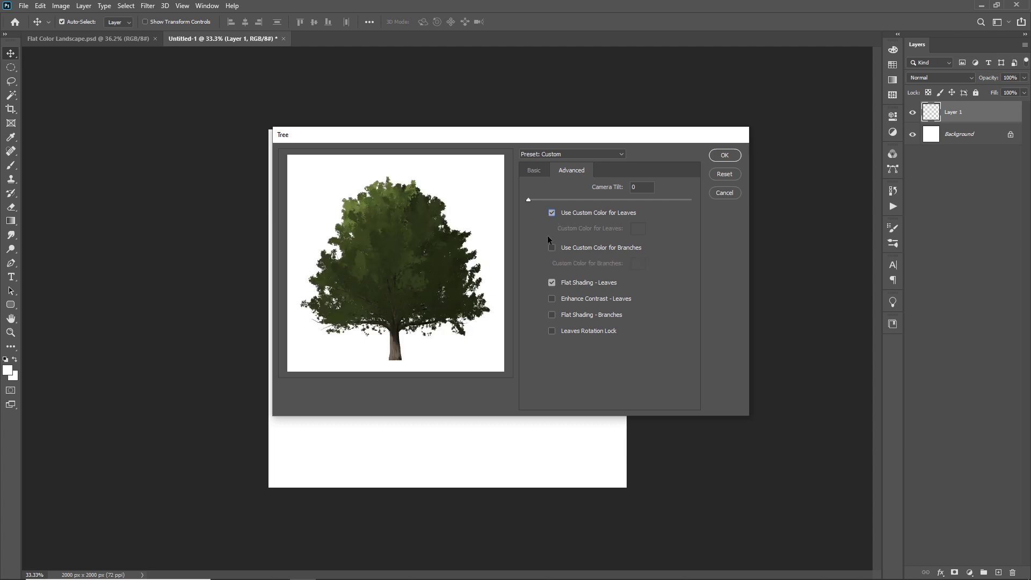
pyautogui.click(552, 248)
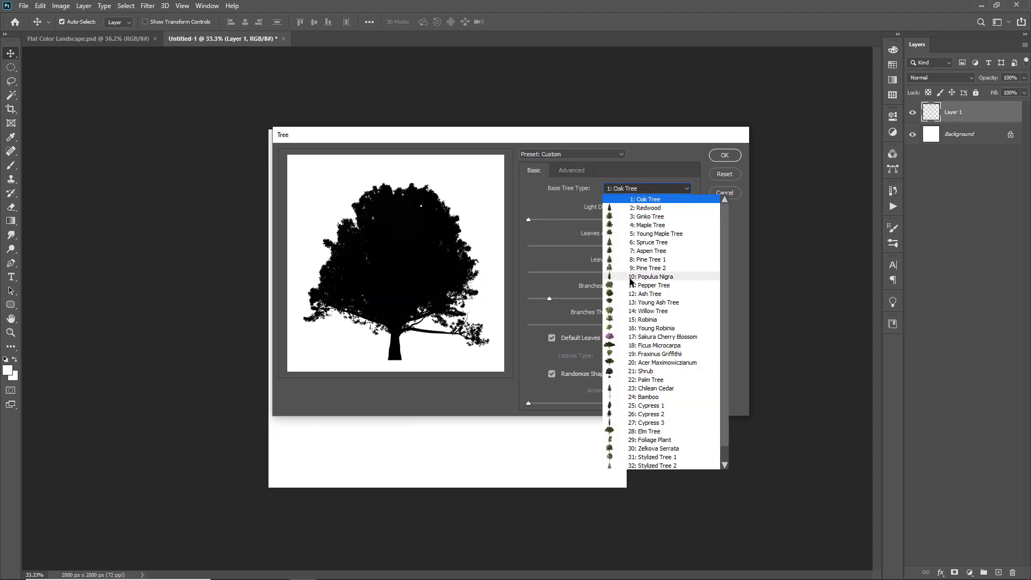
pyautogui.click(649, 259)
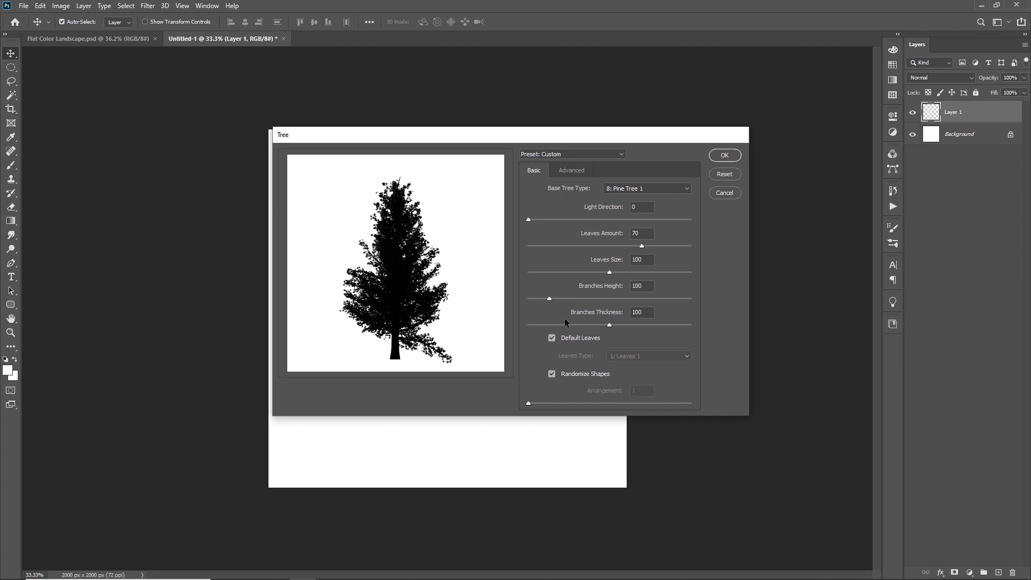
pyautogui.click(552, 374)
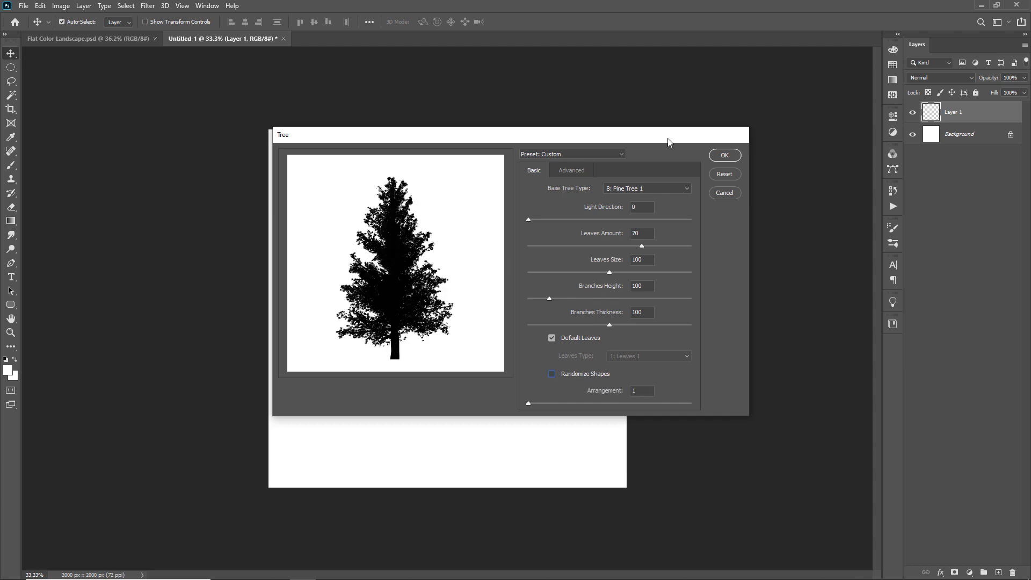
pyautogui.click(724, 155)
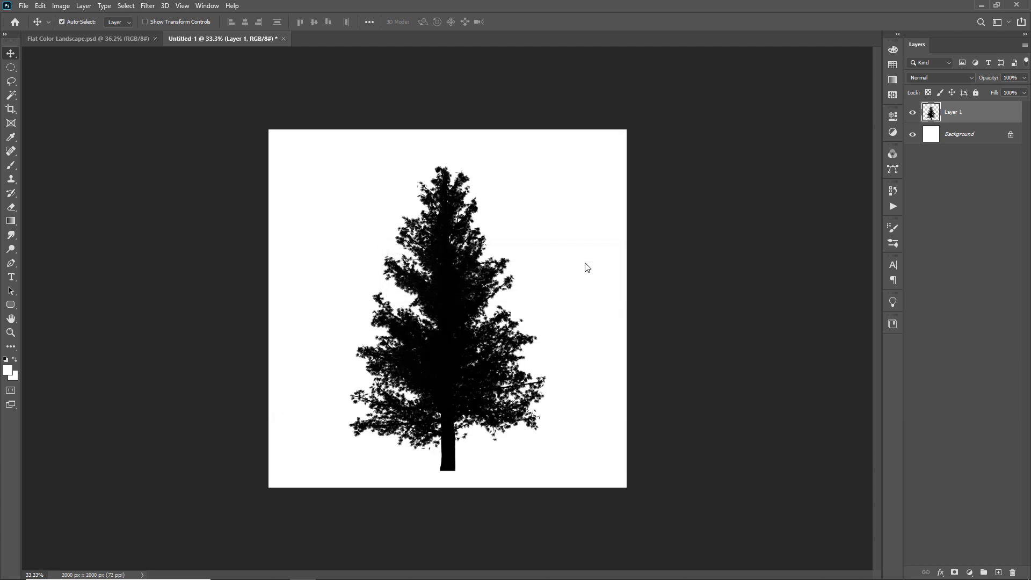
pyautogui.moveTo(63, 55)
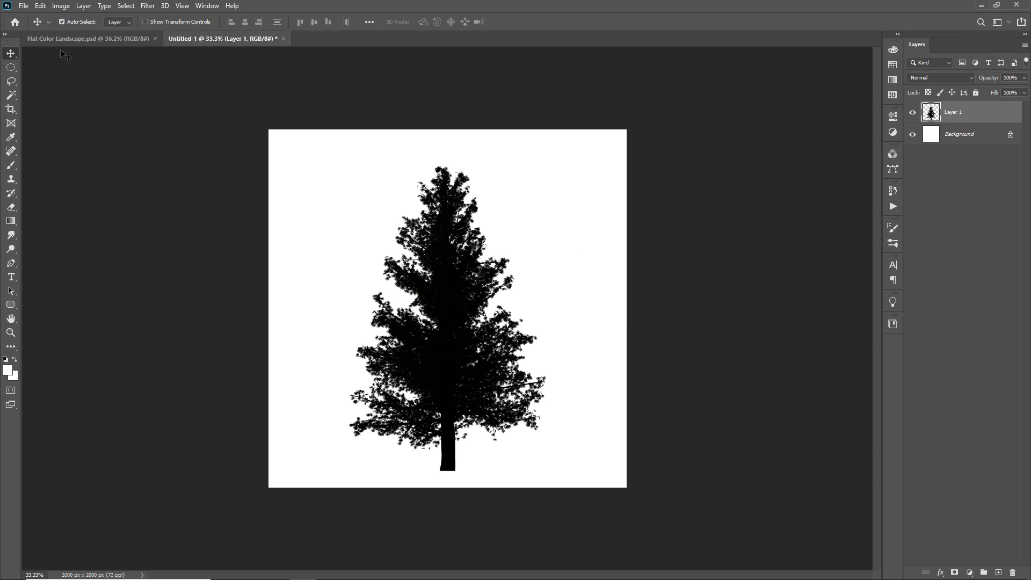
pyautogui.moveTo(58, 14)
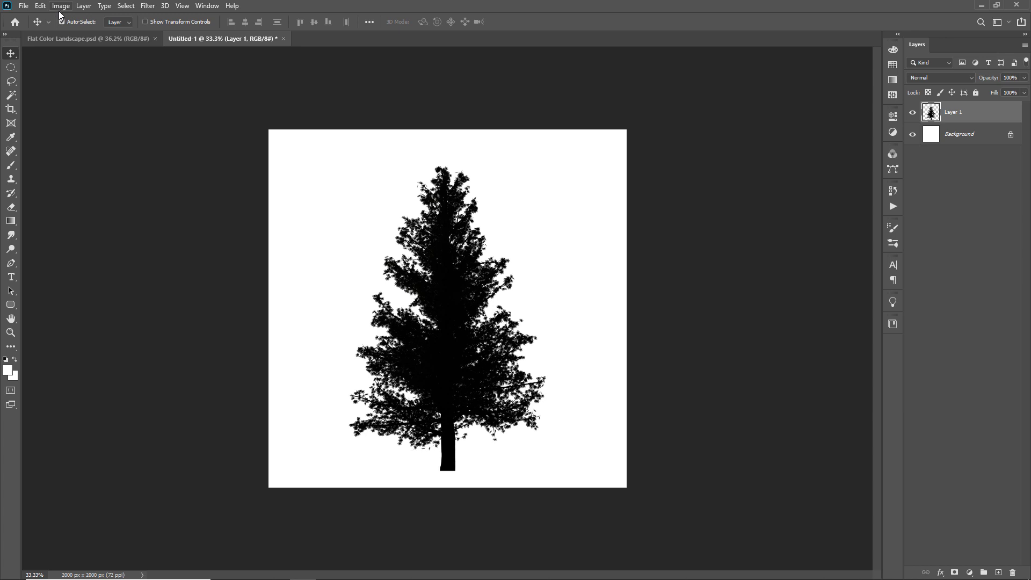
pyautogui.moveTo(796, 163)
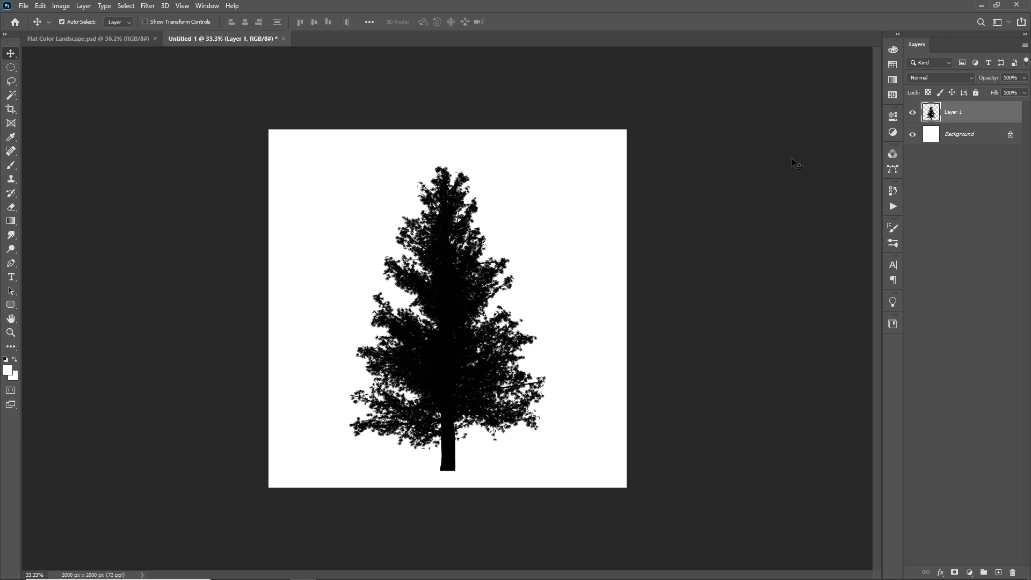
pyautogui.moveTo(1023, 117)
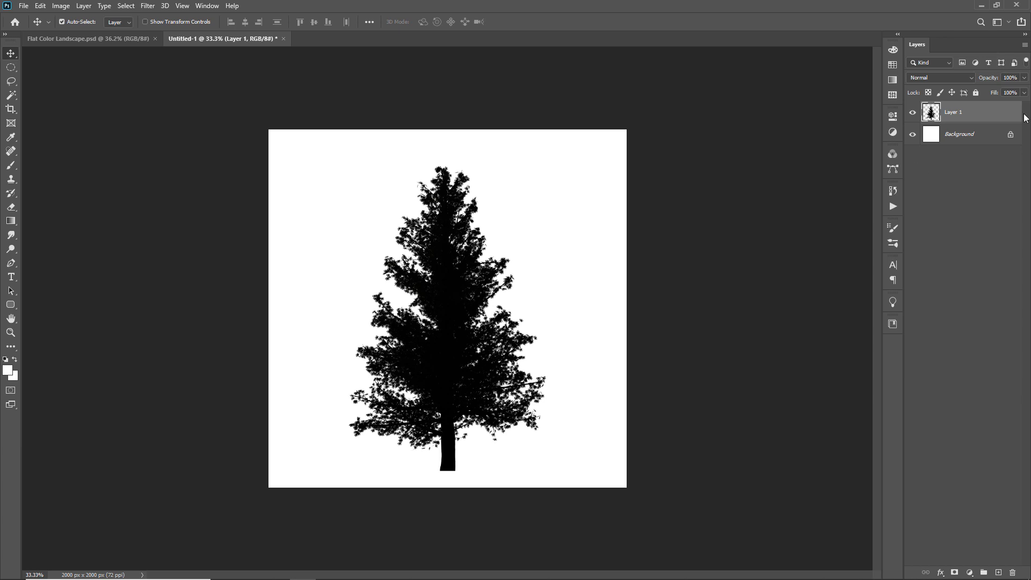
pyautogui.moveTo(991, 90)
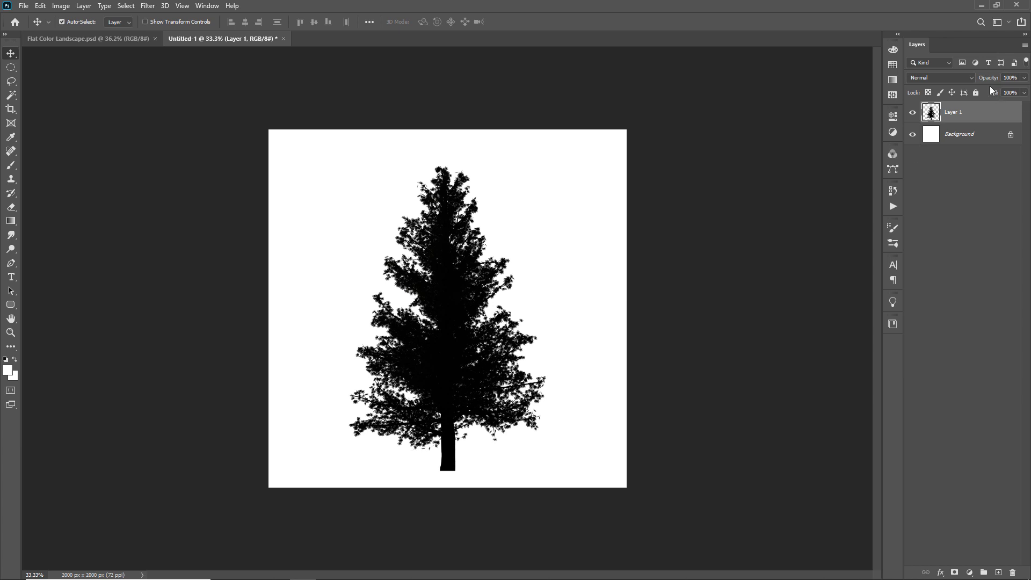
pyautogui.moveTo(961, 122)
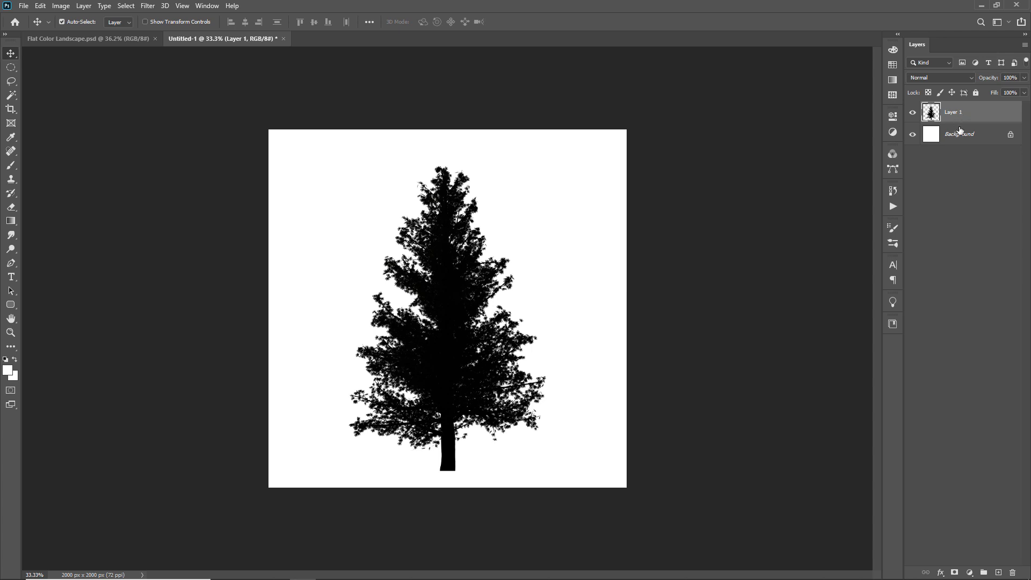
pyautogui.moveTo(959, 123)
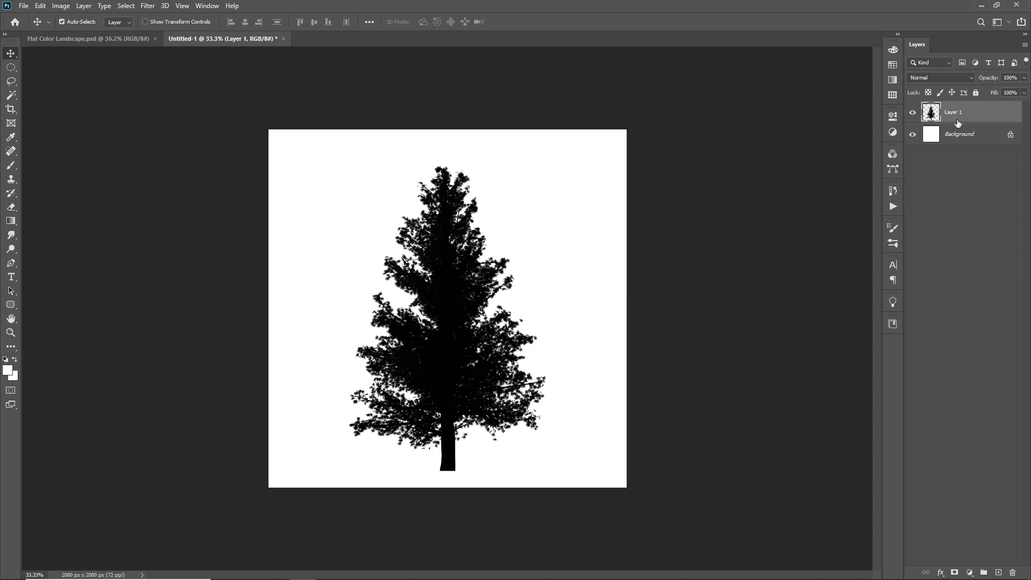
pyautogui.moveTo(949, 125)
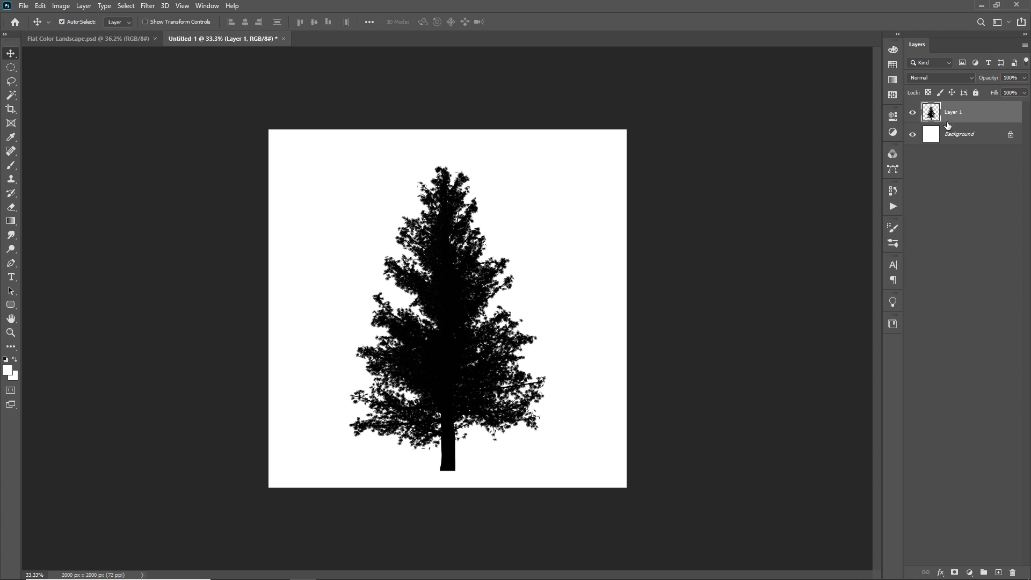
# - Define the pine silhouette as a brush preset named 'Tree Bru'
pyautogui.click(40, 5)
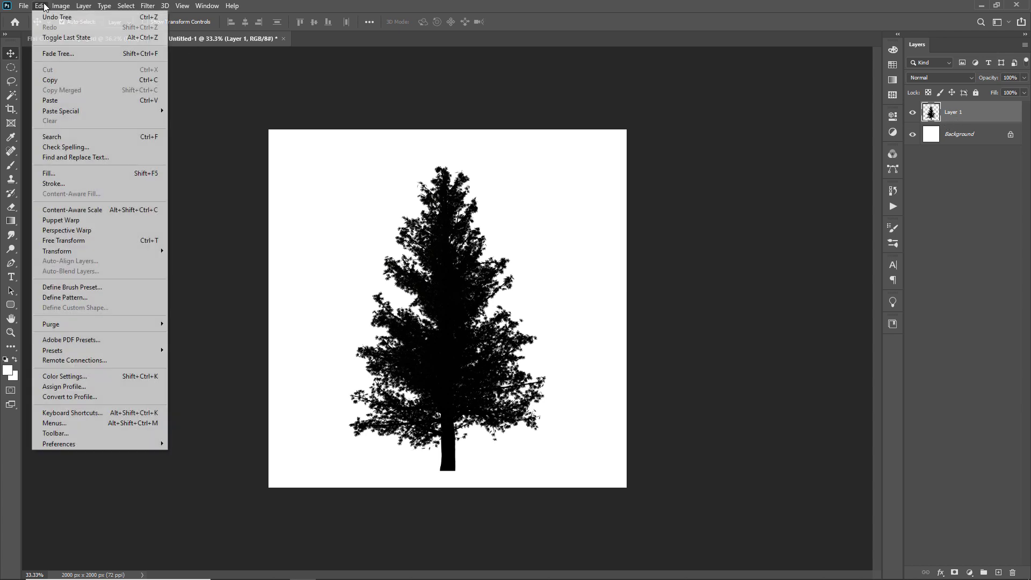
pyautogui.moveTo(72, 287)
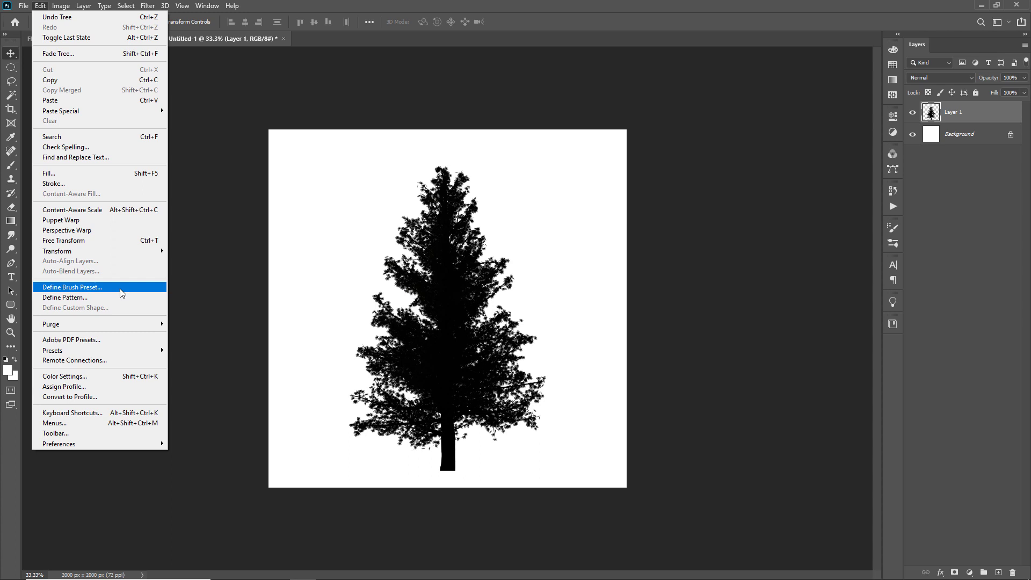
pyautogui.click(72, 287)
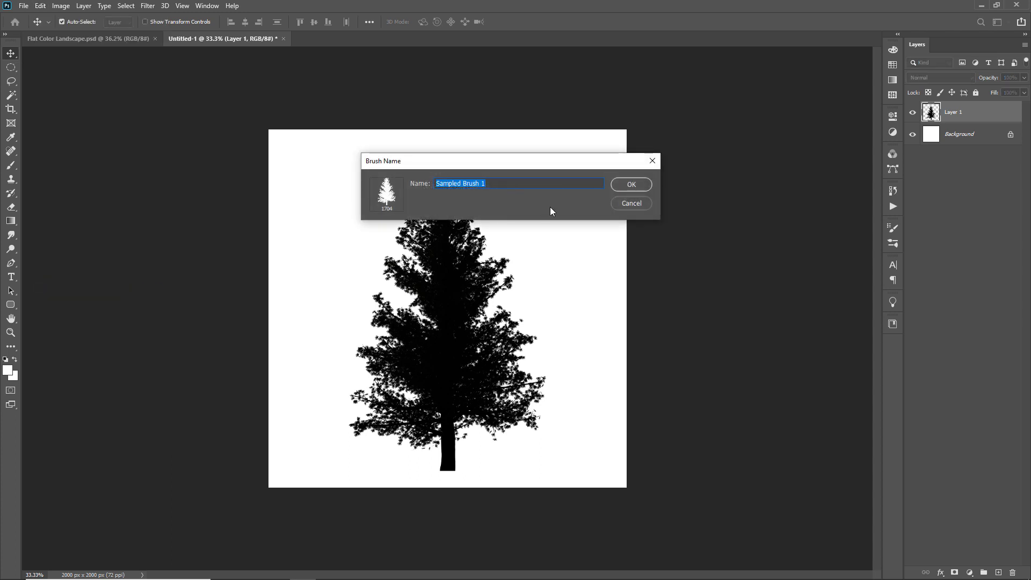
pyautogui.write('Tree Bru')
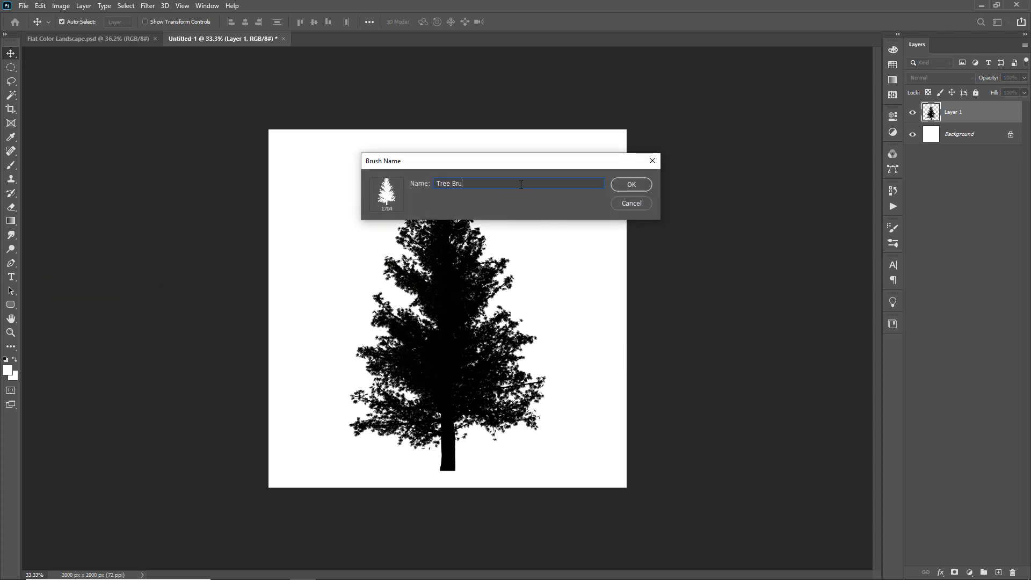
pyautogui.click(630, 184)
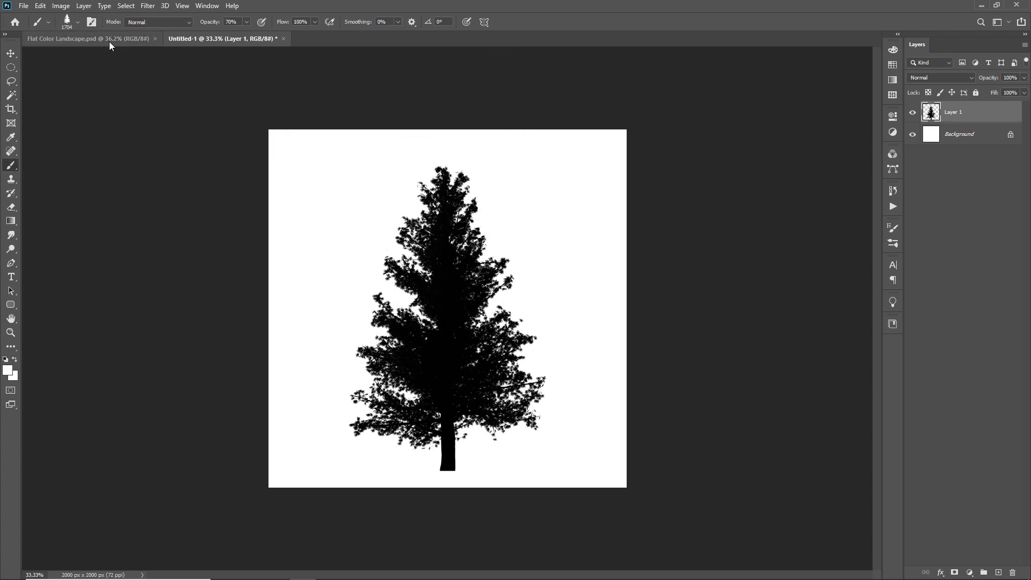
# - In the landscape document, give the tree brush about 32% size jitter and 104% spacing
pyautogui.click(66, 38)
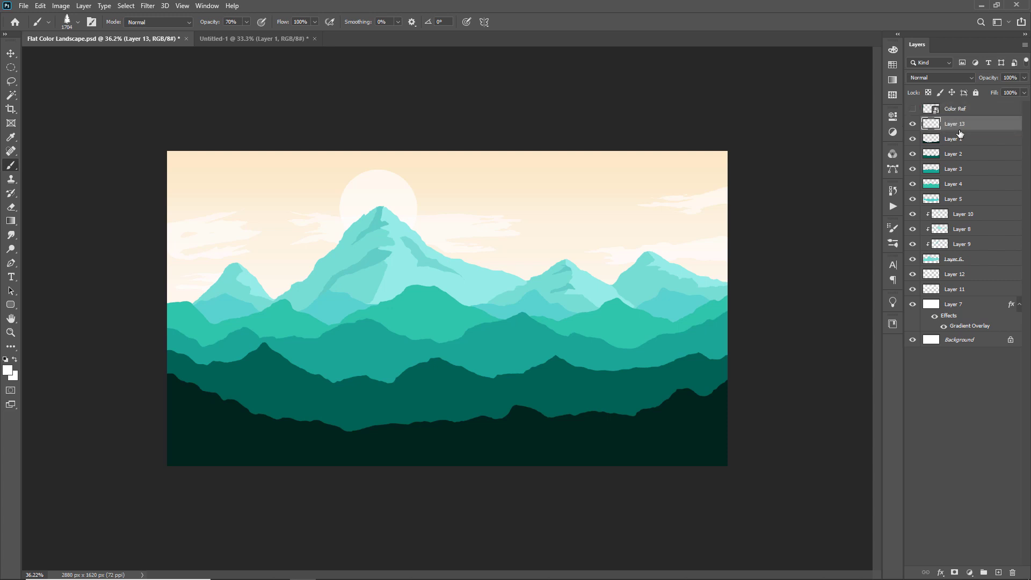
pyautogui.click(893, 228)
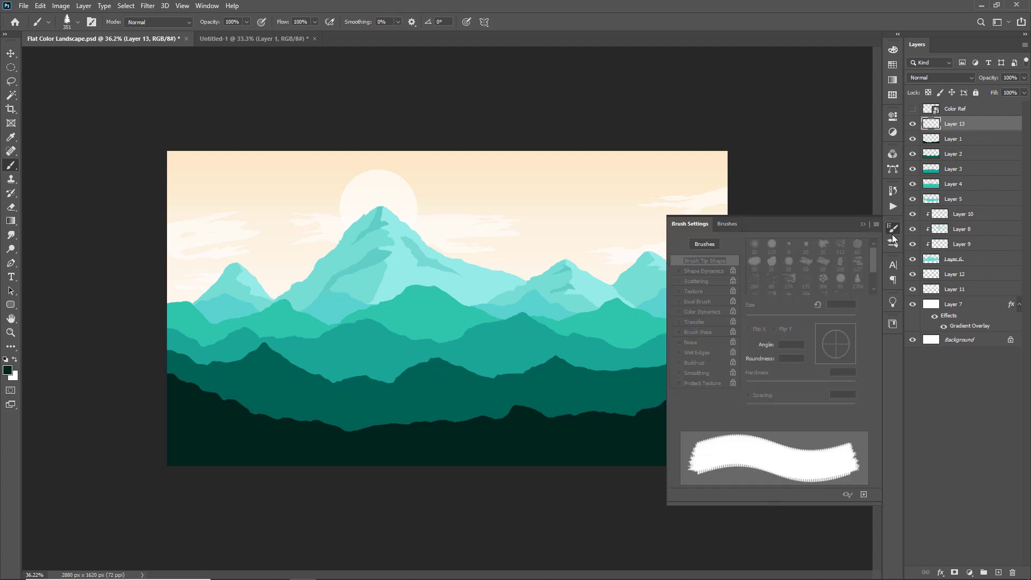
pyautogui.click(704, 260)
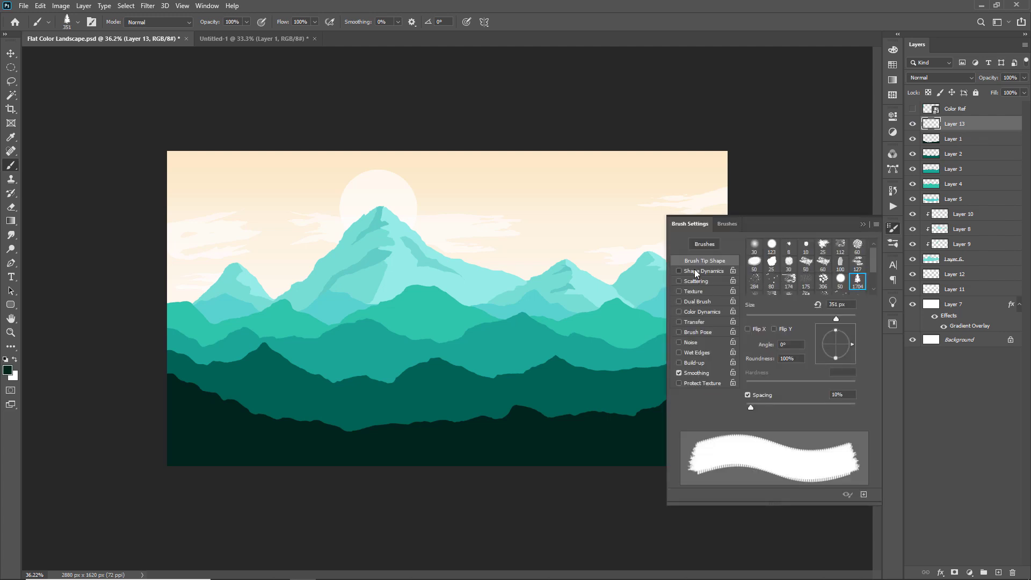
pyautogui.click(678, 271)
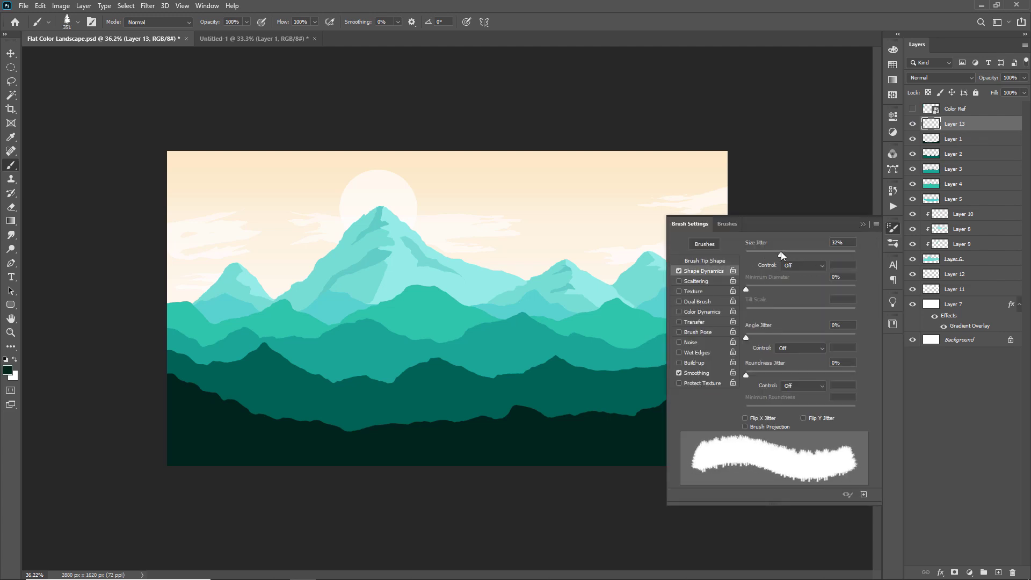
pyautogui.click(704, 260)
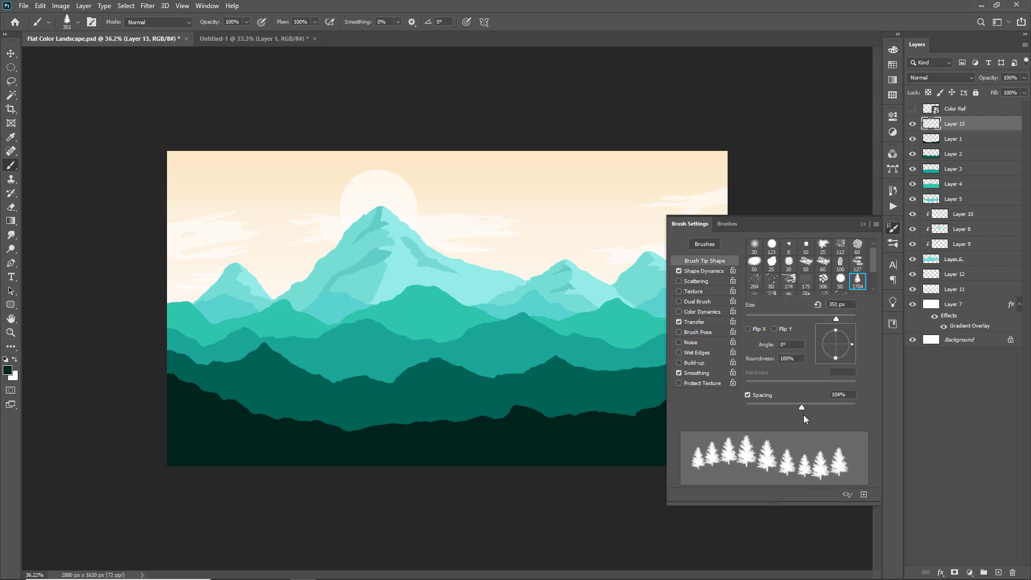
pyautogui.click(702, 270)
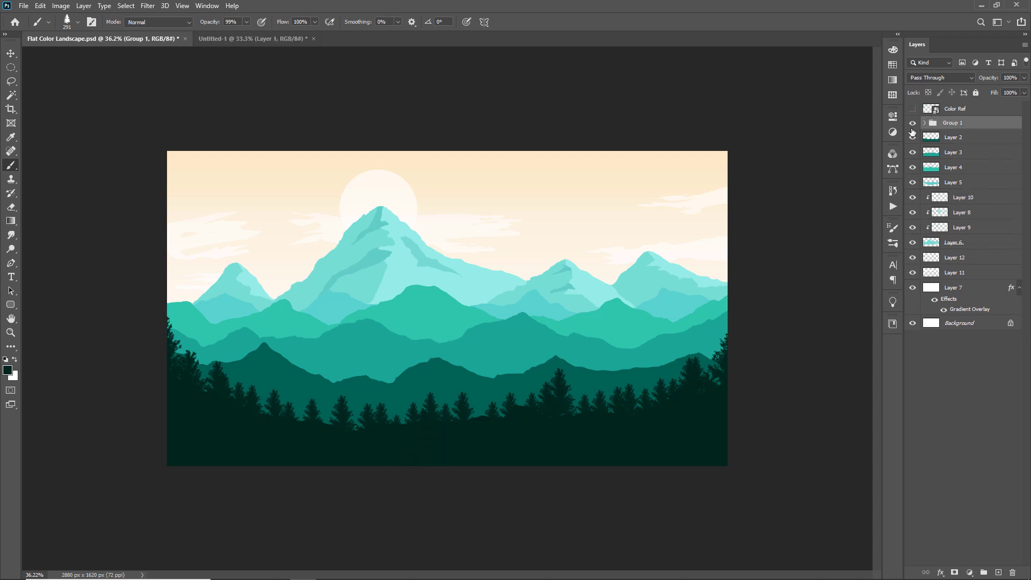
# - Paint a mid-teal row of pine trees along the middle ridge and group its layer
pyautogui.click(954, 136)
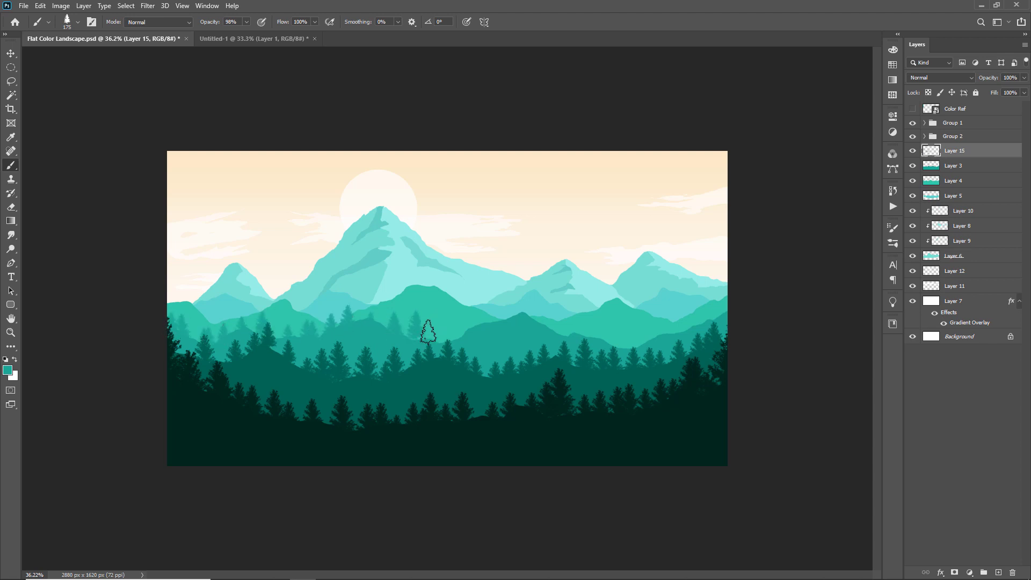
pyautogui.moveTo(604, 336)
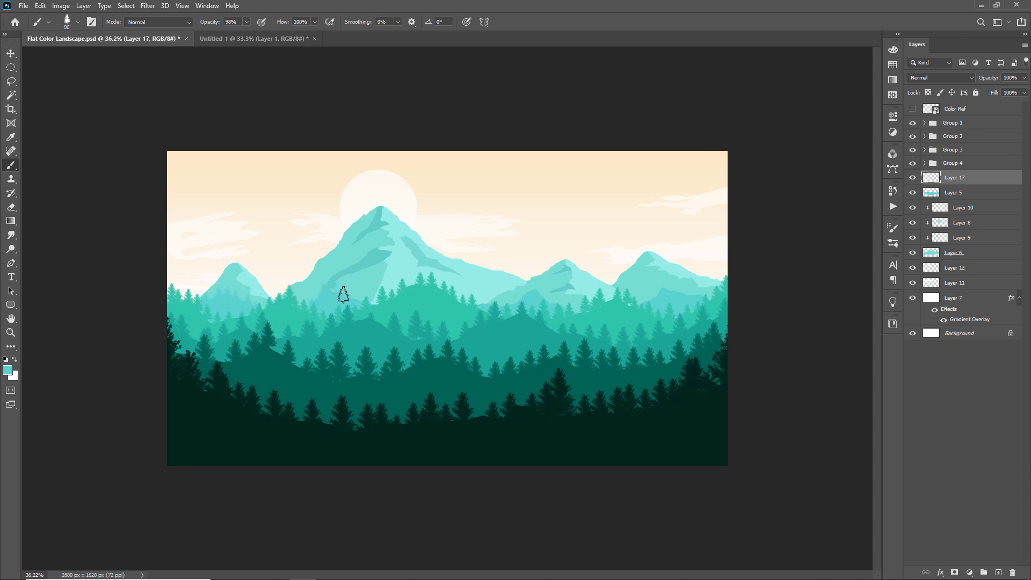
pyautogui.moveTo(661, 289)
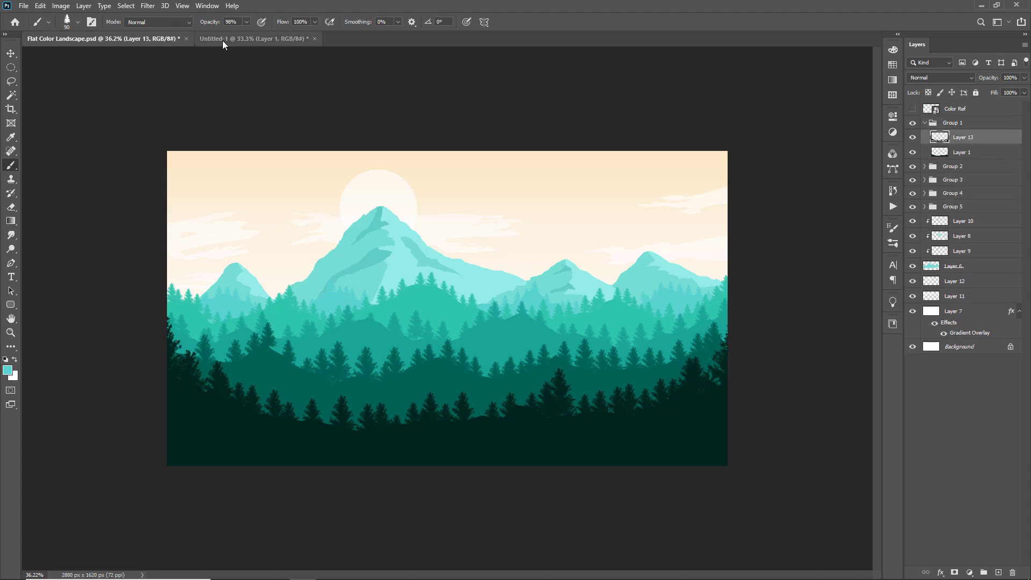
# - Save the tall tree as brush 'Tree Brush 23' from the scratch document and widen its spacing
pyautogui.click(257, 38)
pyautogui.write('Tree Brush 23')
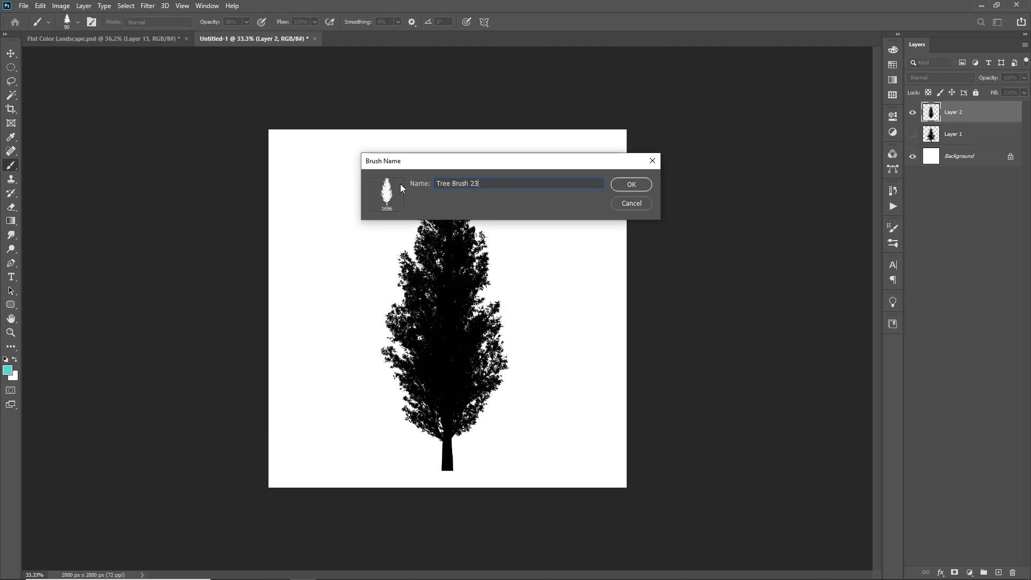
pyautogui.click(629, 184)
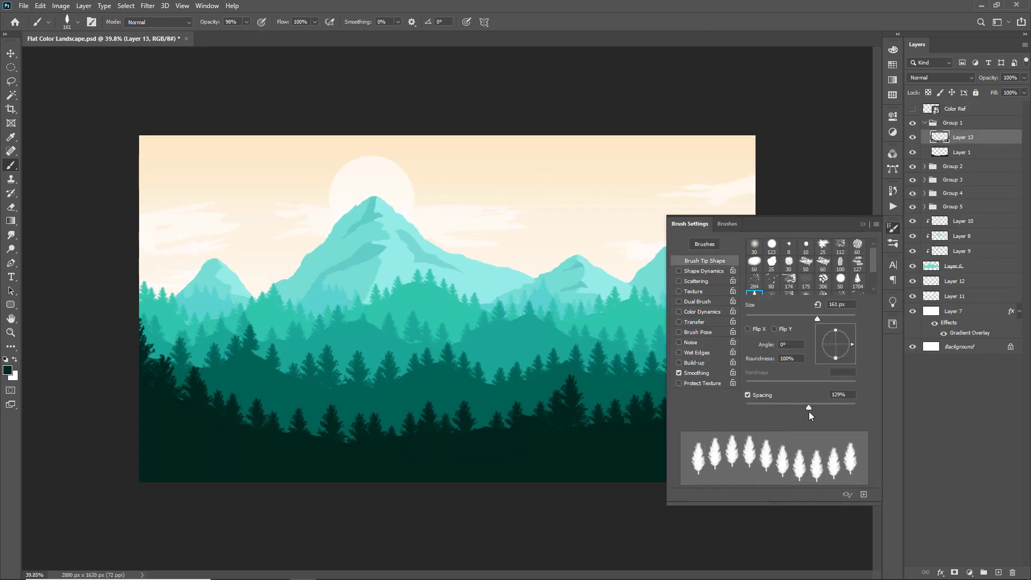
pyautogui.click(862, 223)
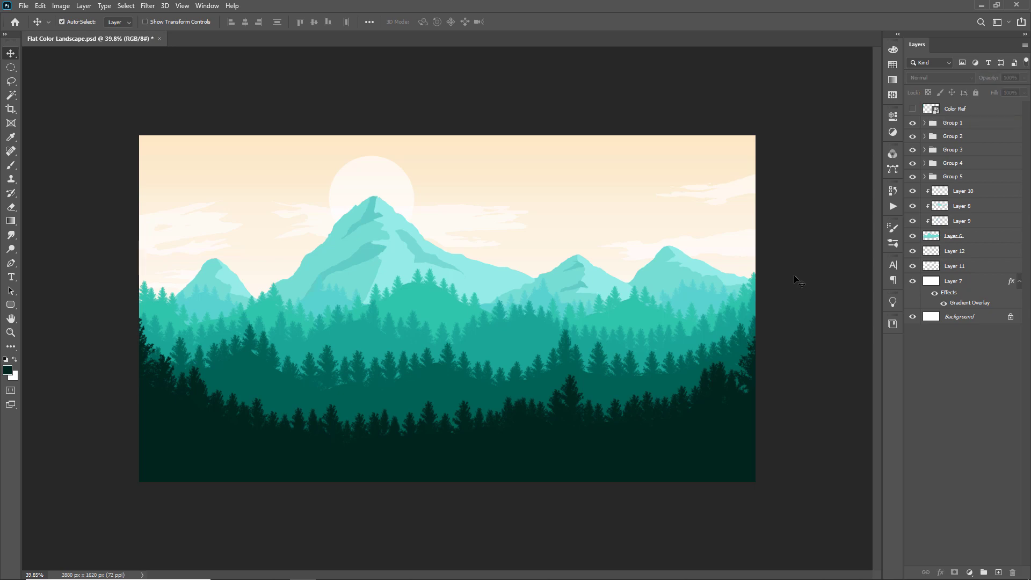
pyautogui.moveTo(794, 283)
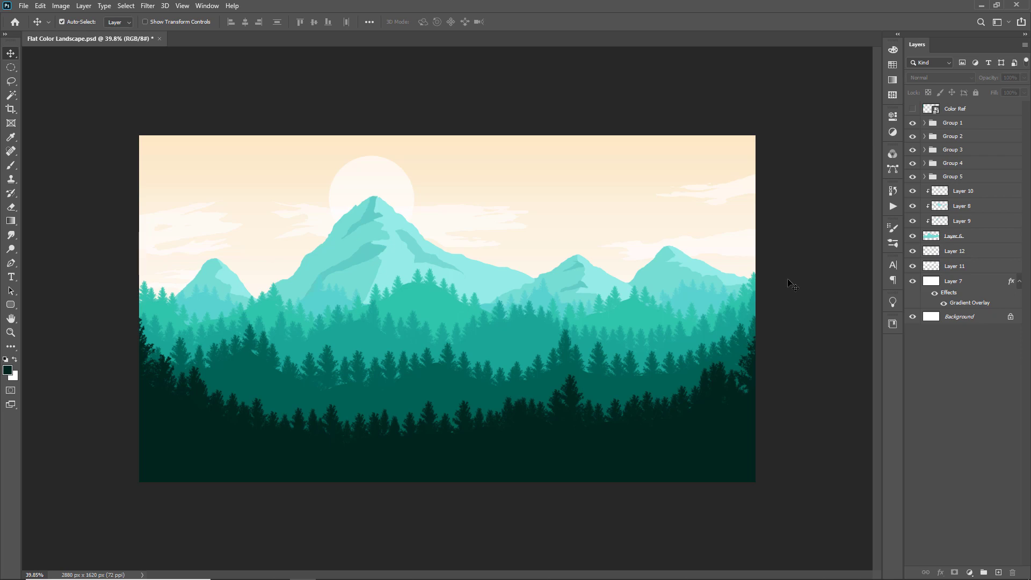
pyautogui.moveTo(139, 25)
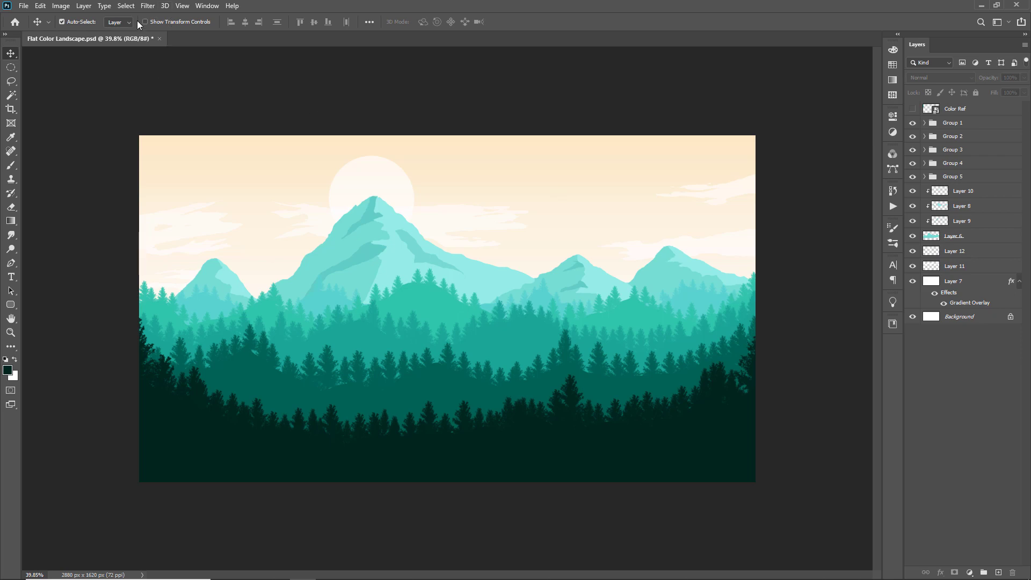
# - Bring the Statue-Of-Unity silhouette into the landscape and scale it to the centre
pyautogui.click(23, 6)
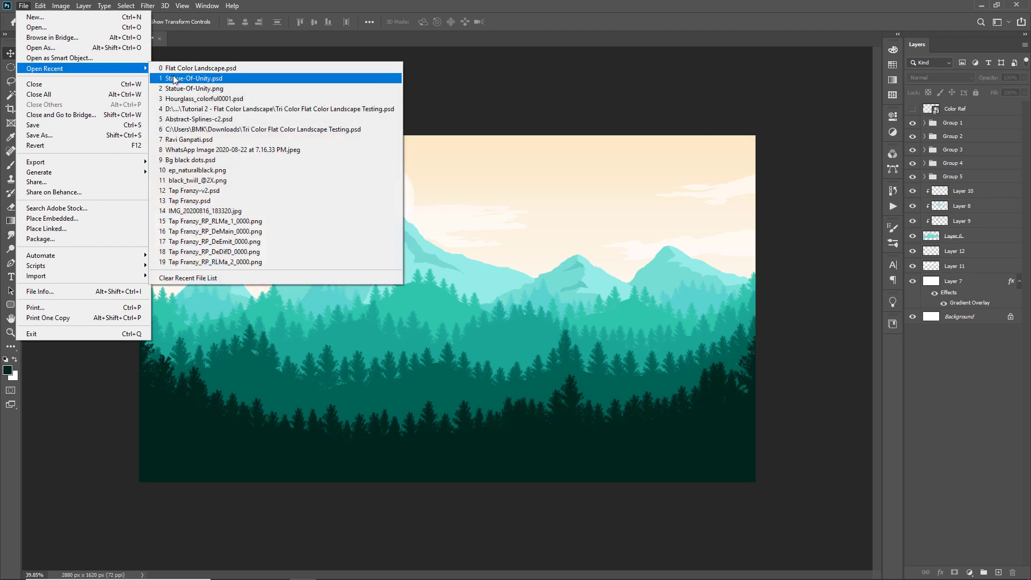
pyautogui.click(194, 79)
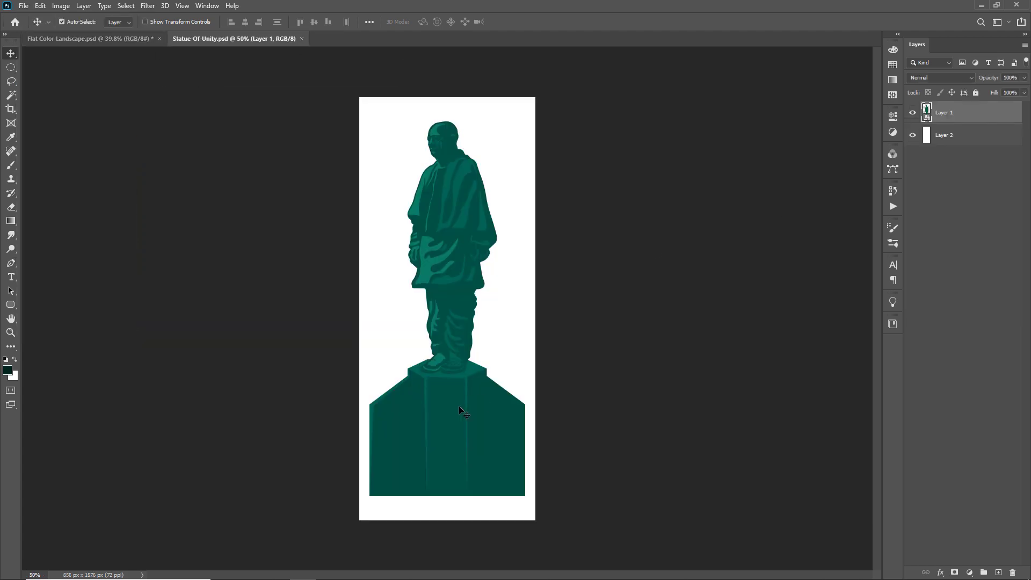
pyautogui.click(90, 39)
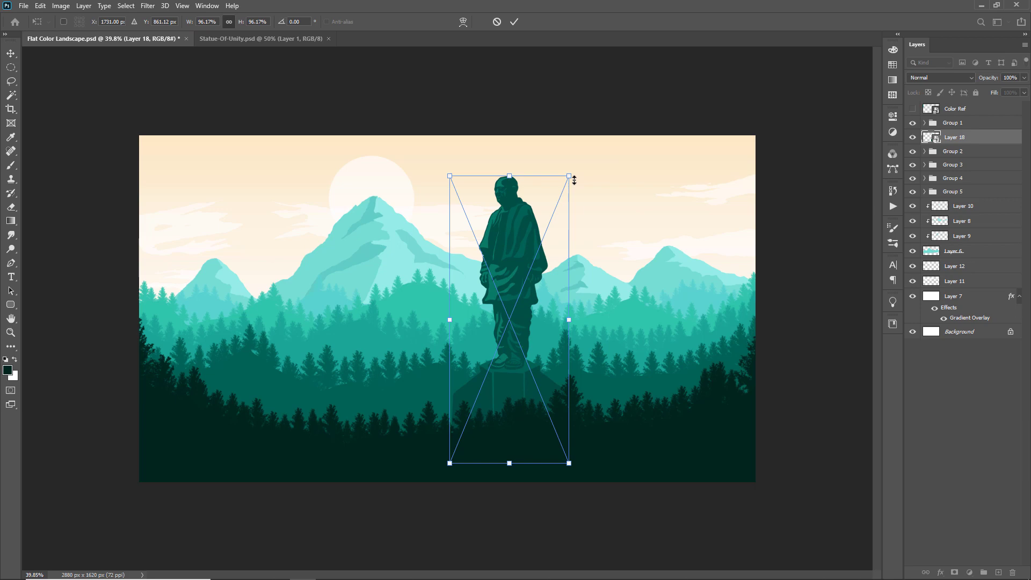
pyautogui.click(515, 22)
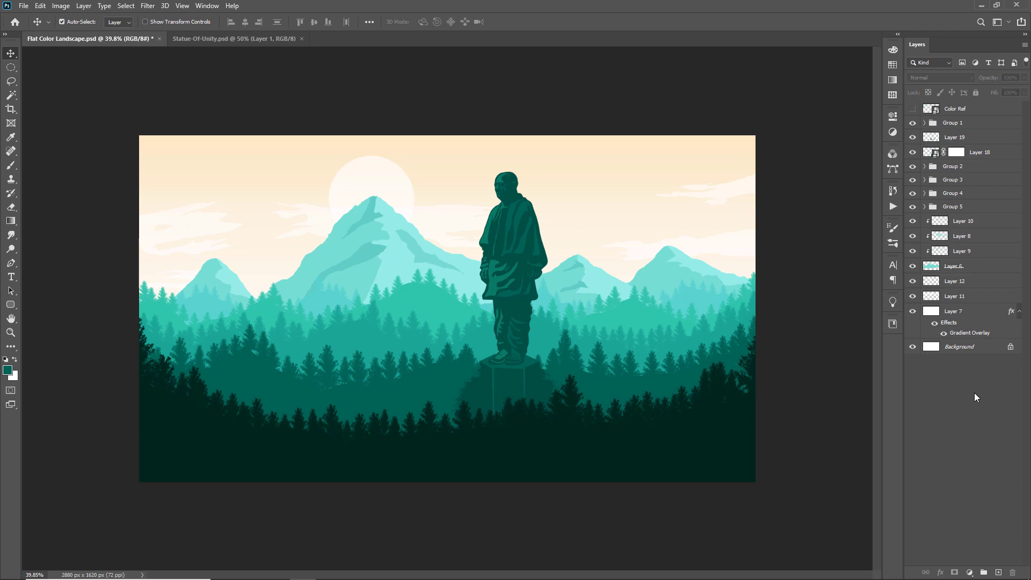
pyautogui.moveTo(954, 321)
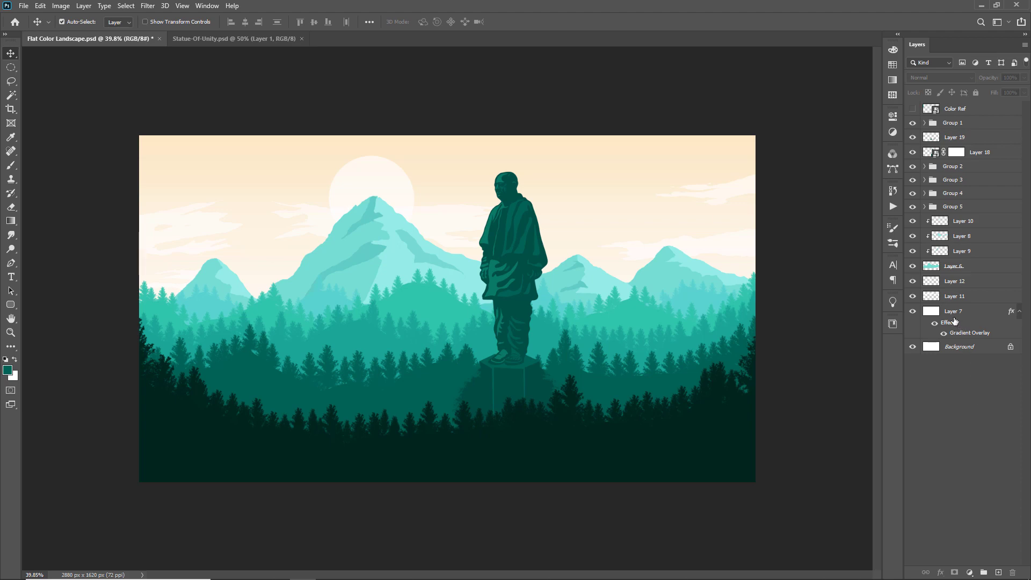
pyautogui.moveTo(939, 333)
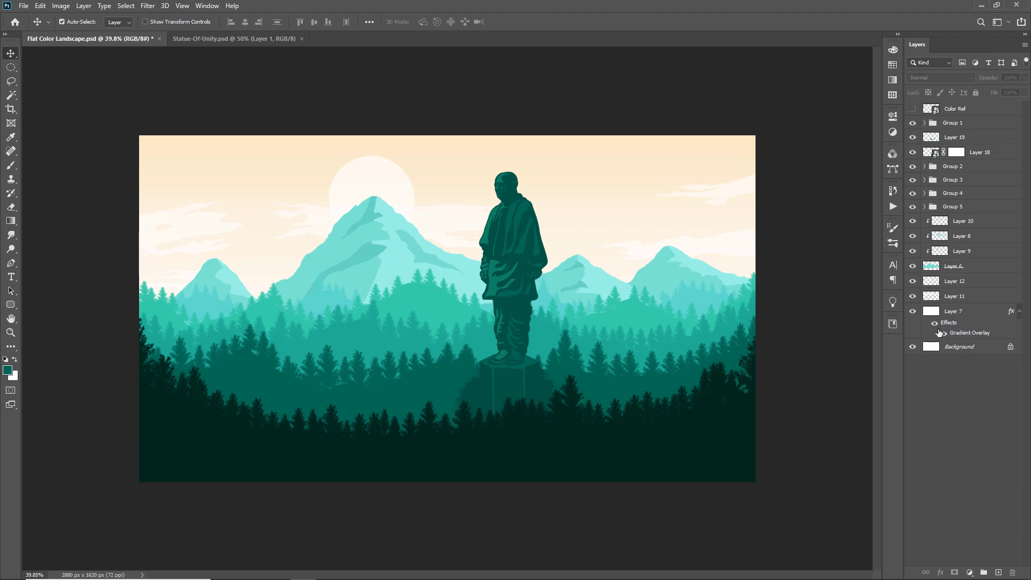
pyautogui.moveTo(735, 327)
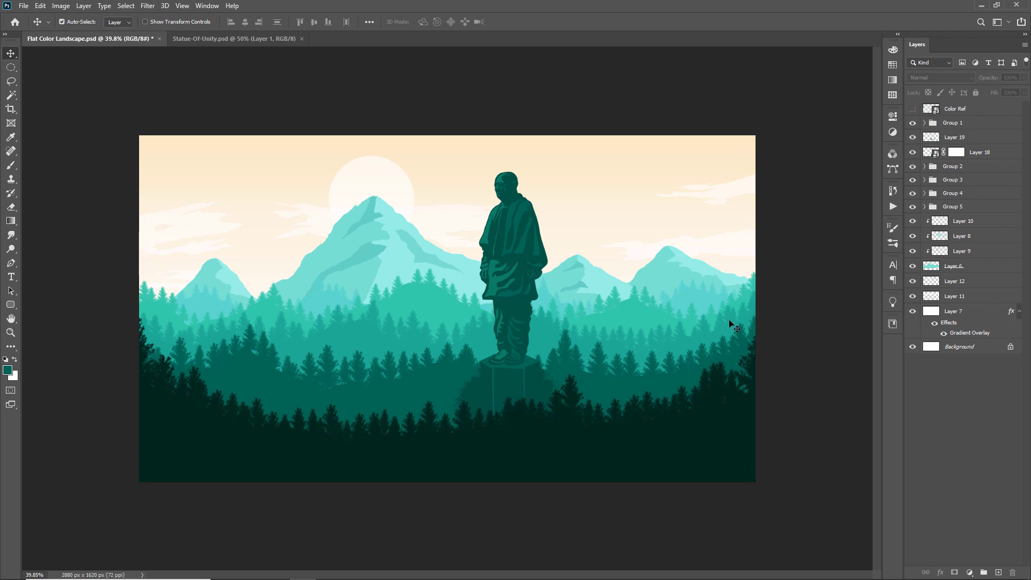
pyautogui.moveTo(990, 405)
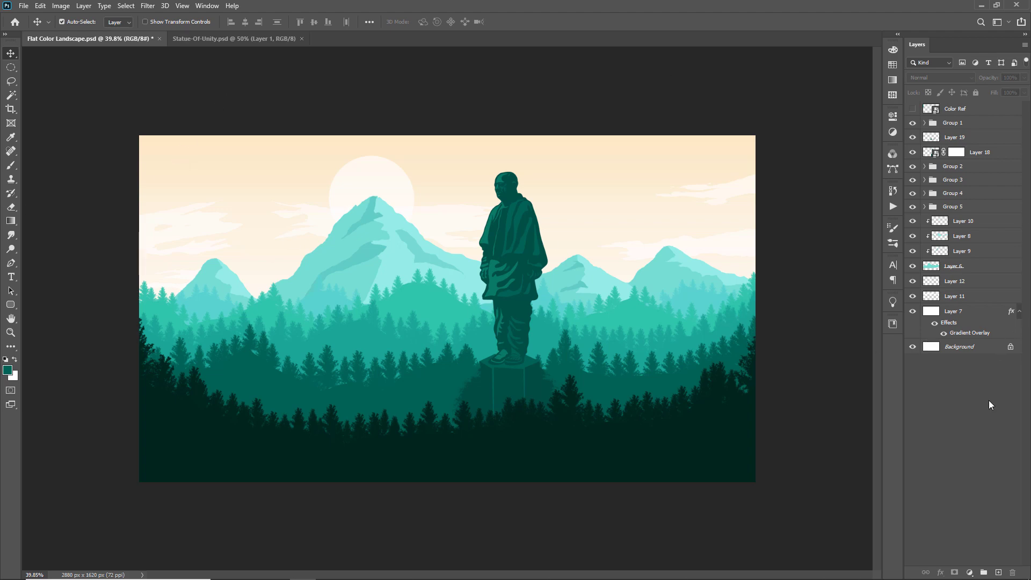
# - Add a Color Lookup adjustment layer using the 3Strip look over the whole landscape
pyautogui.click(954, 572)
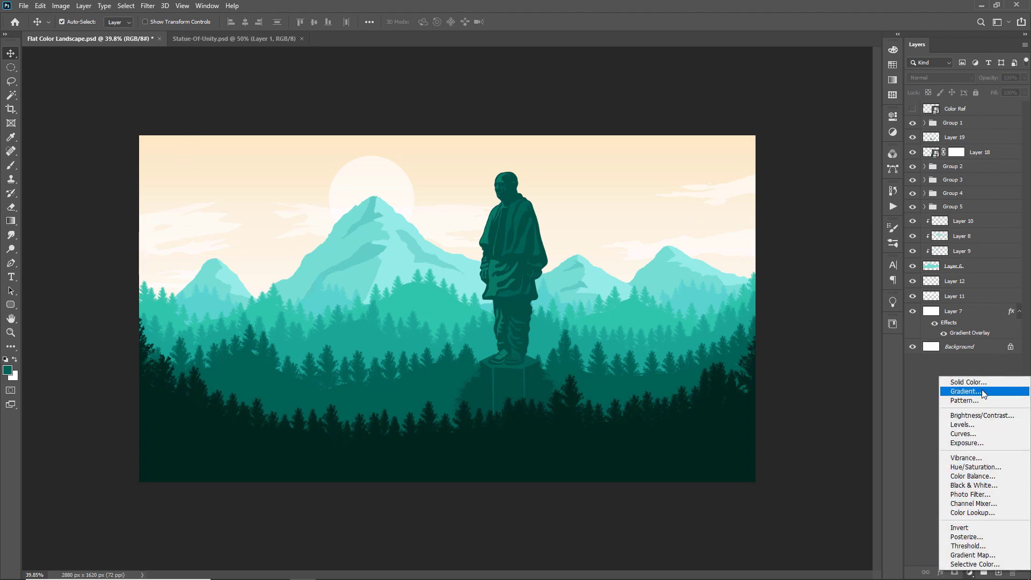
pyautogui.click(973, 513)
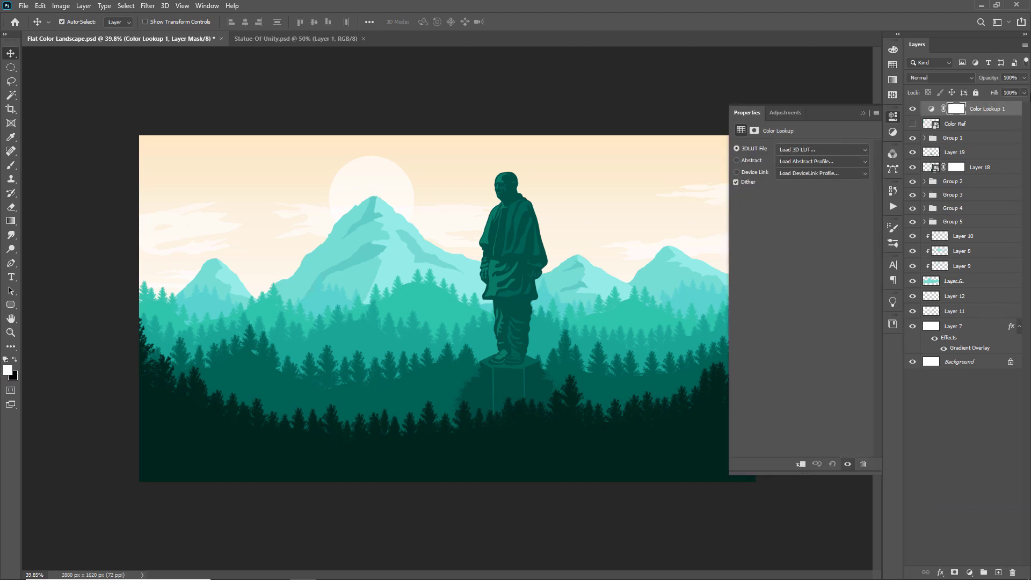
pyautogui.click(820, 150)
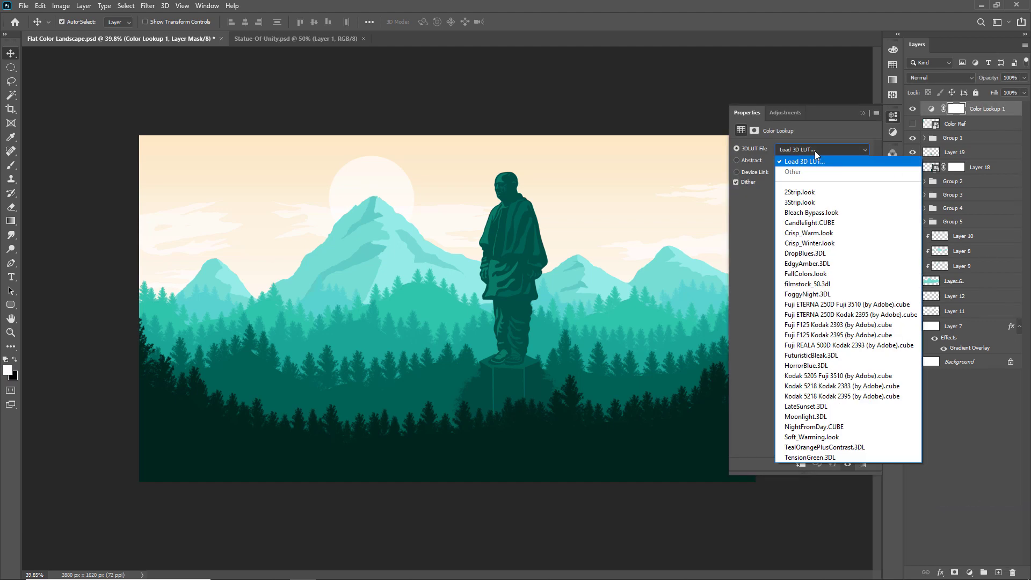
pyautogui.click(800, 202)
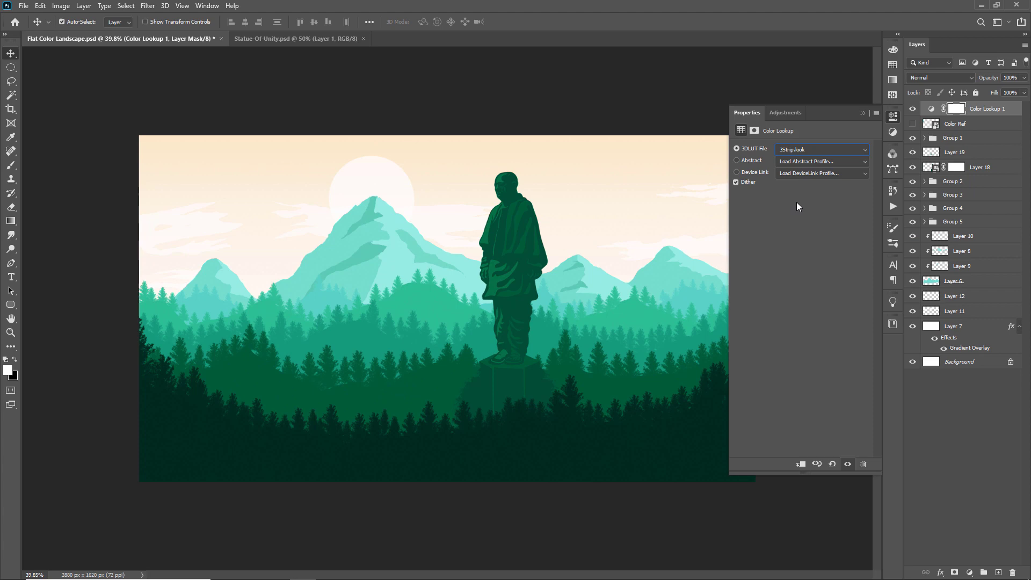
pyautogui.moveTo(867, 122)
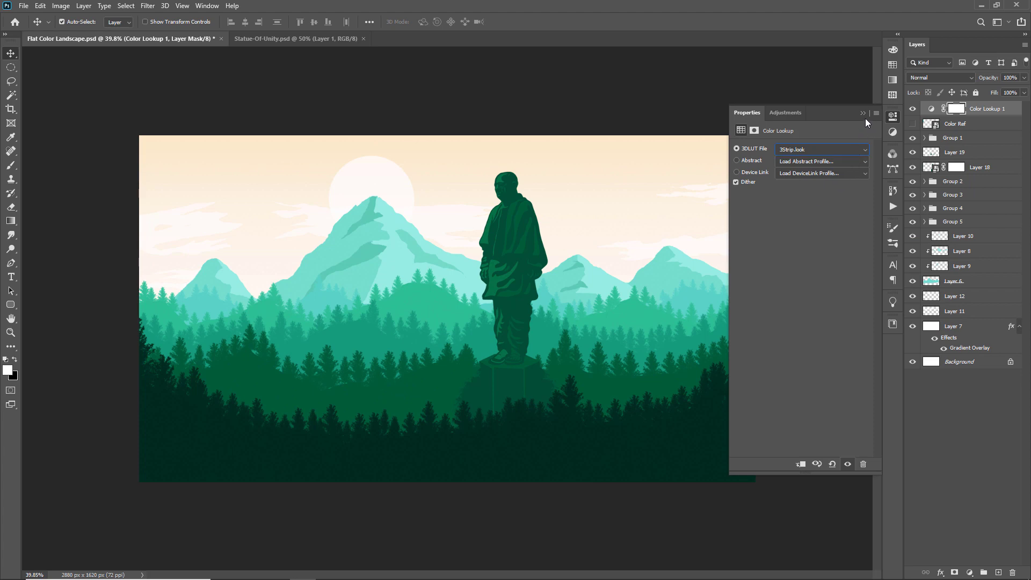
pyautogui.click(863, 113)
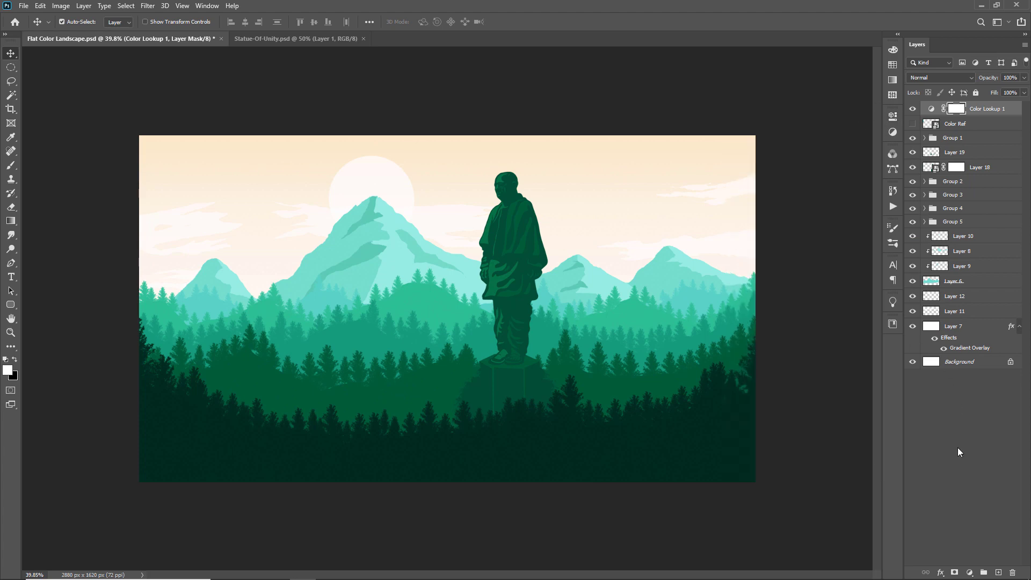